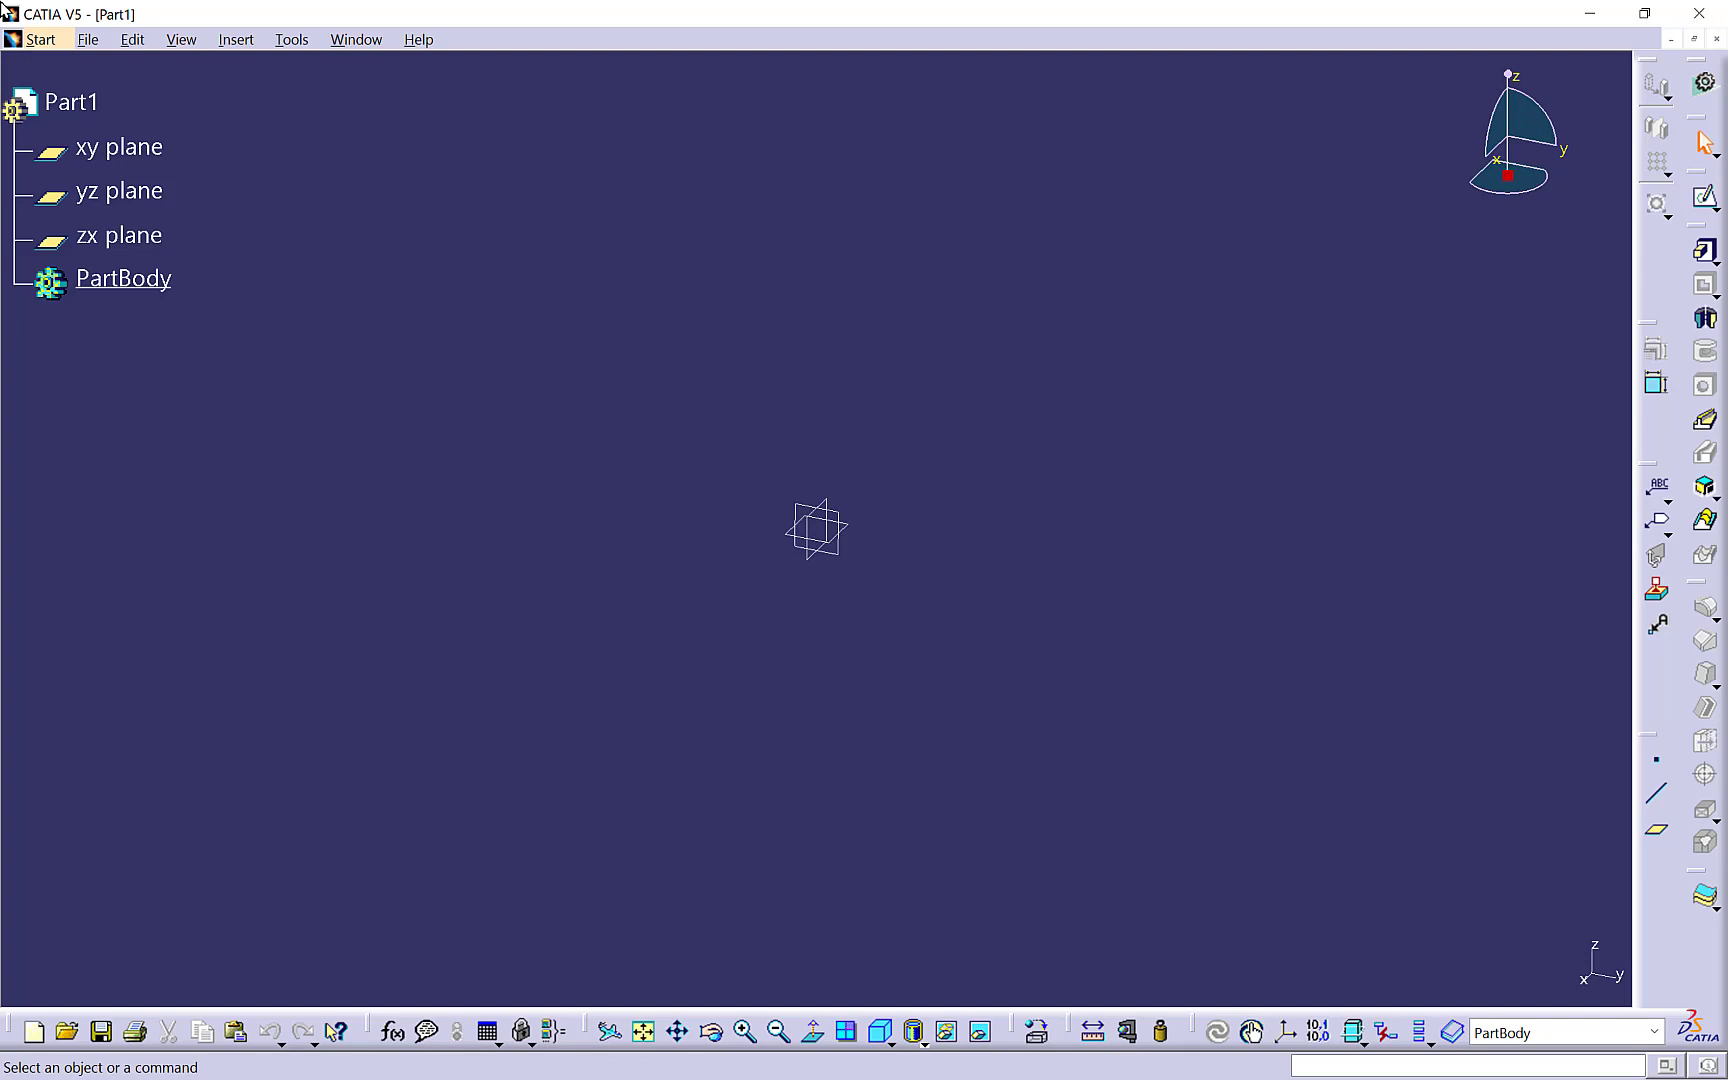
mouse_move(1305, 390)
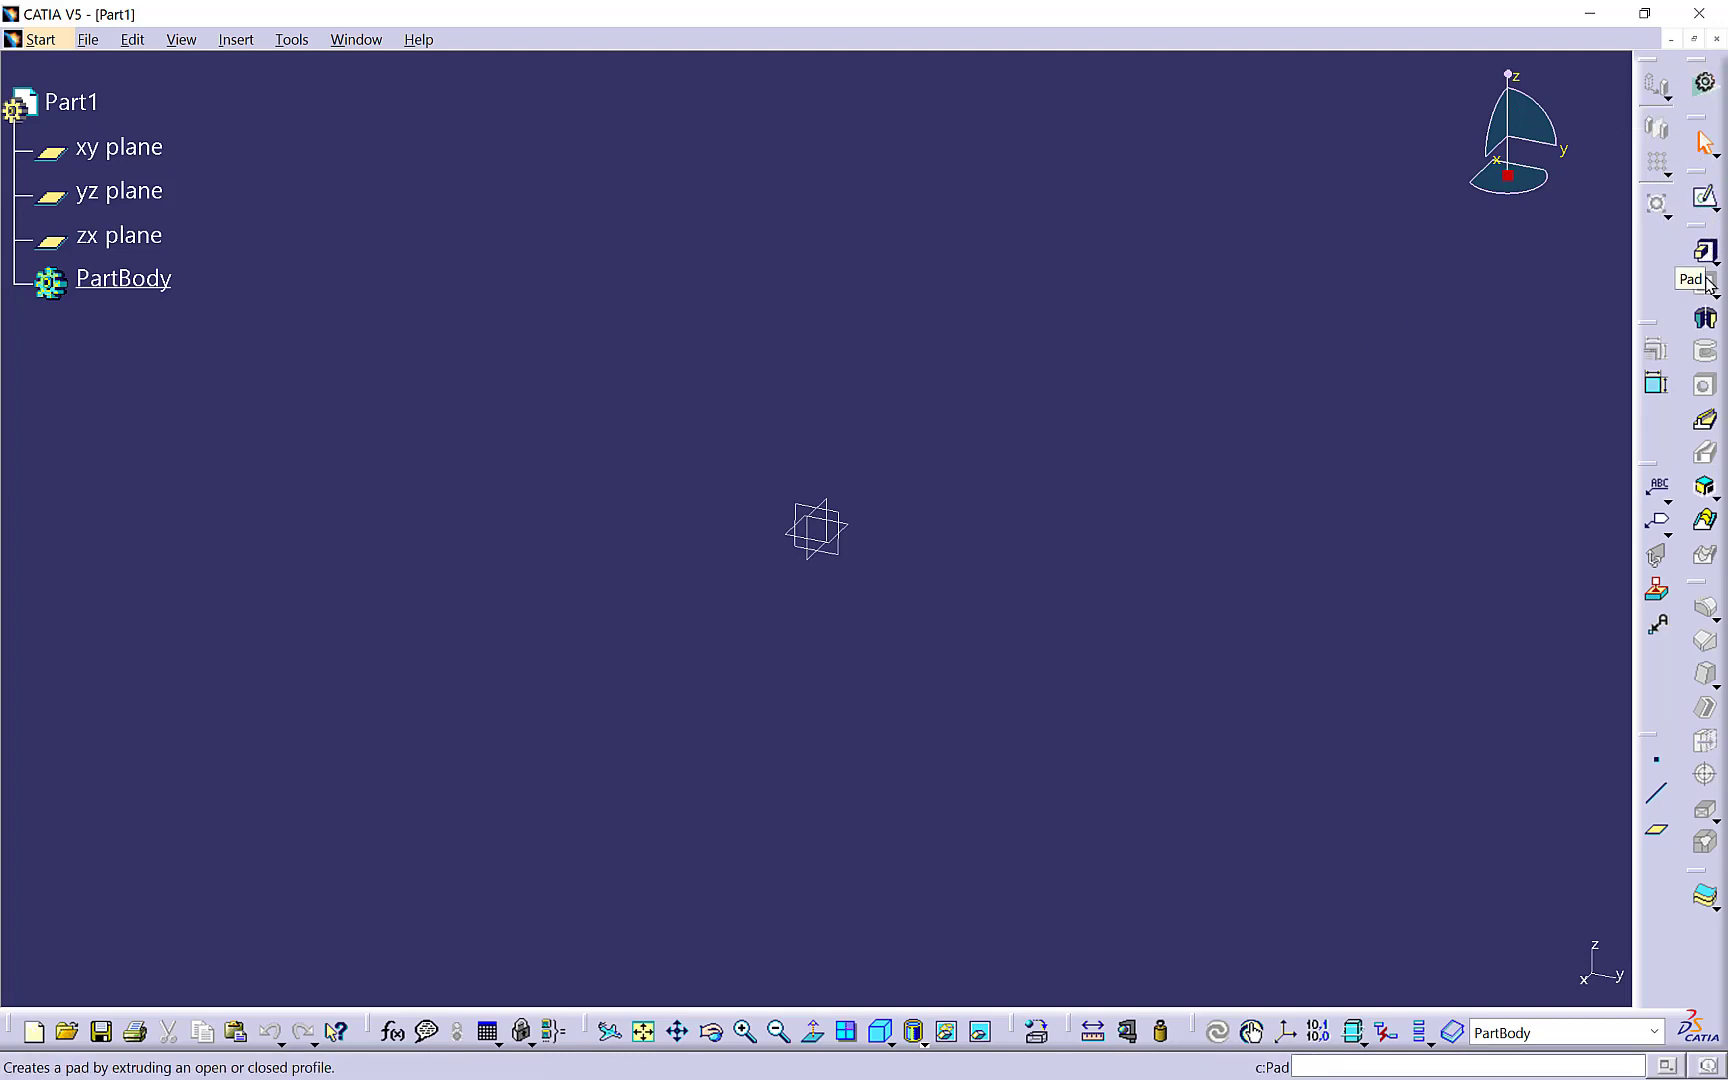
mouse_move(1704, 420)
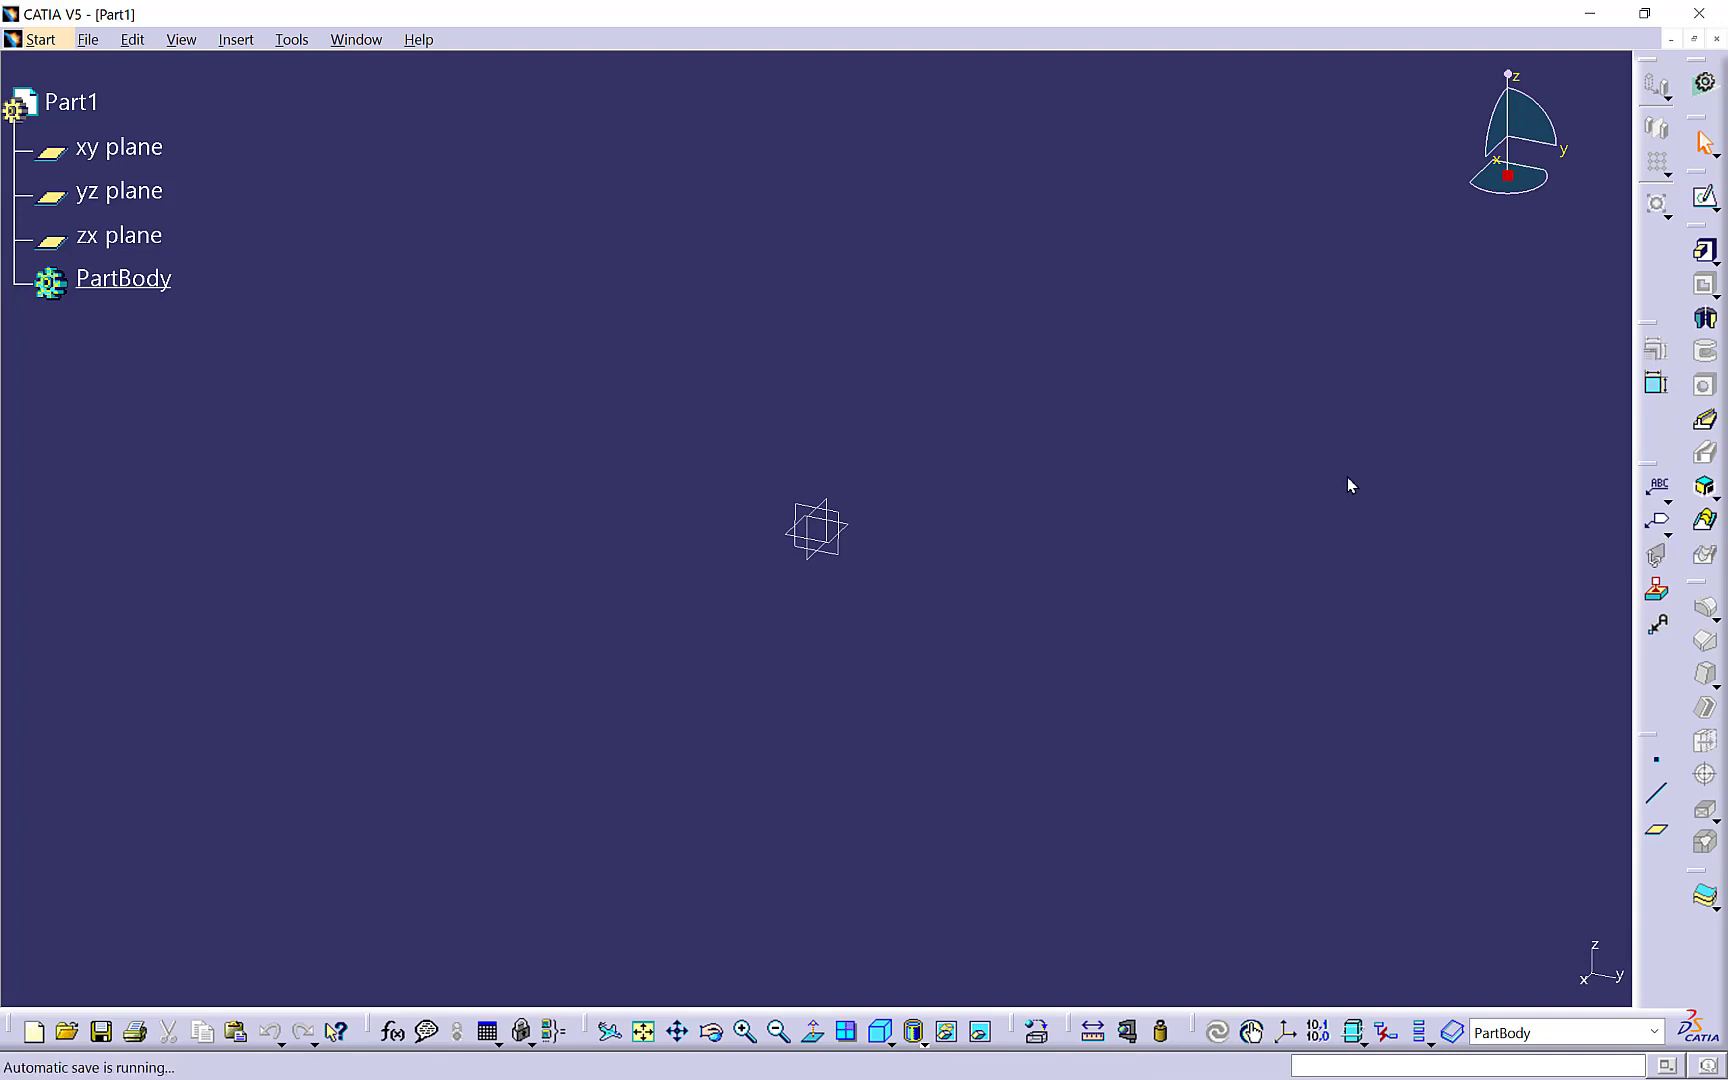
mouse_move(313, 455)
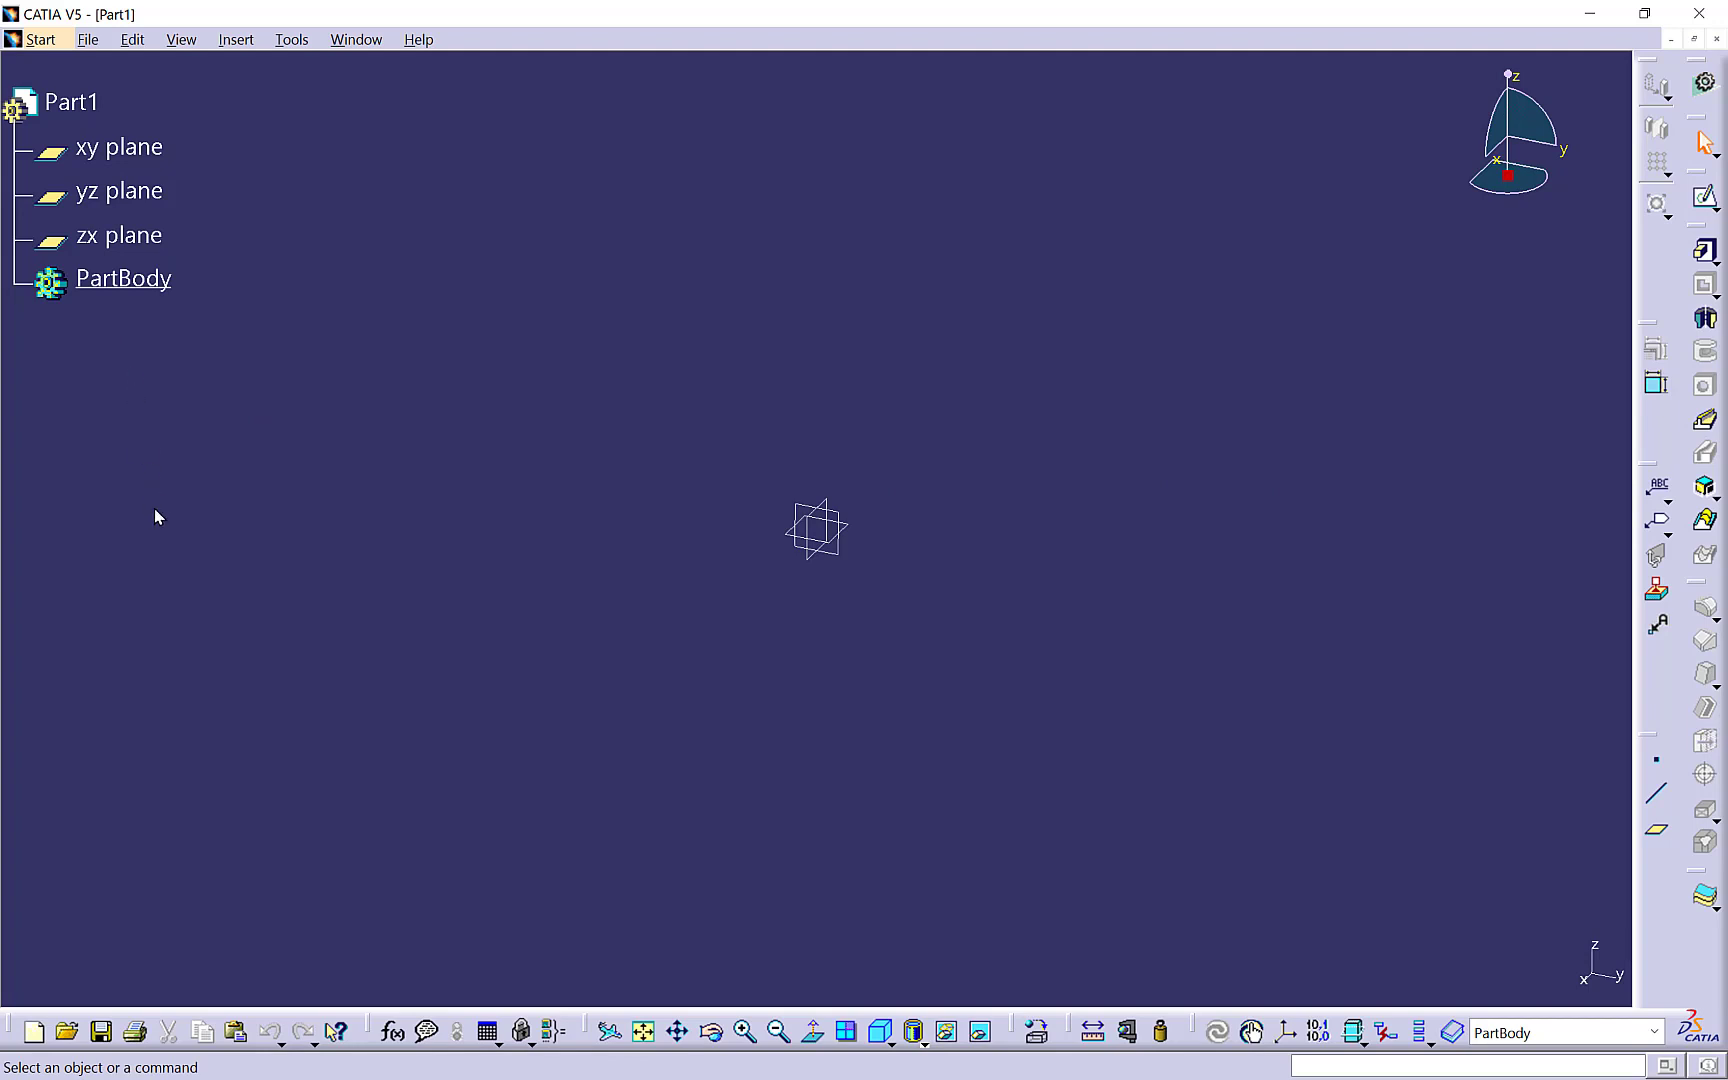
mouse_move(1371, 382)
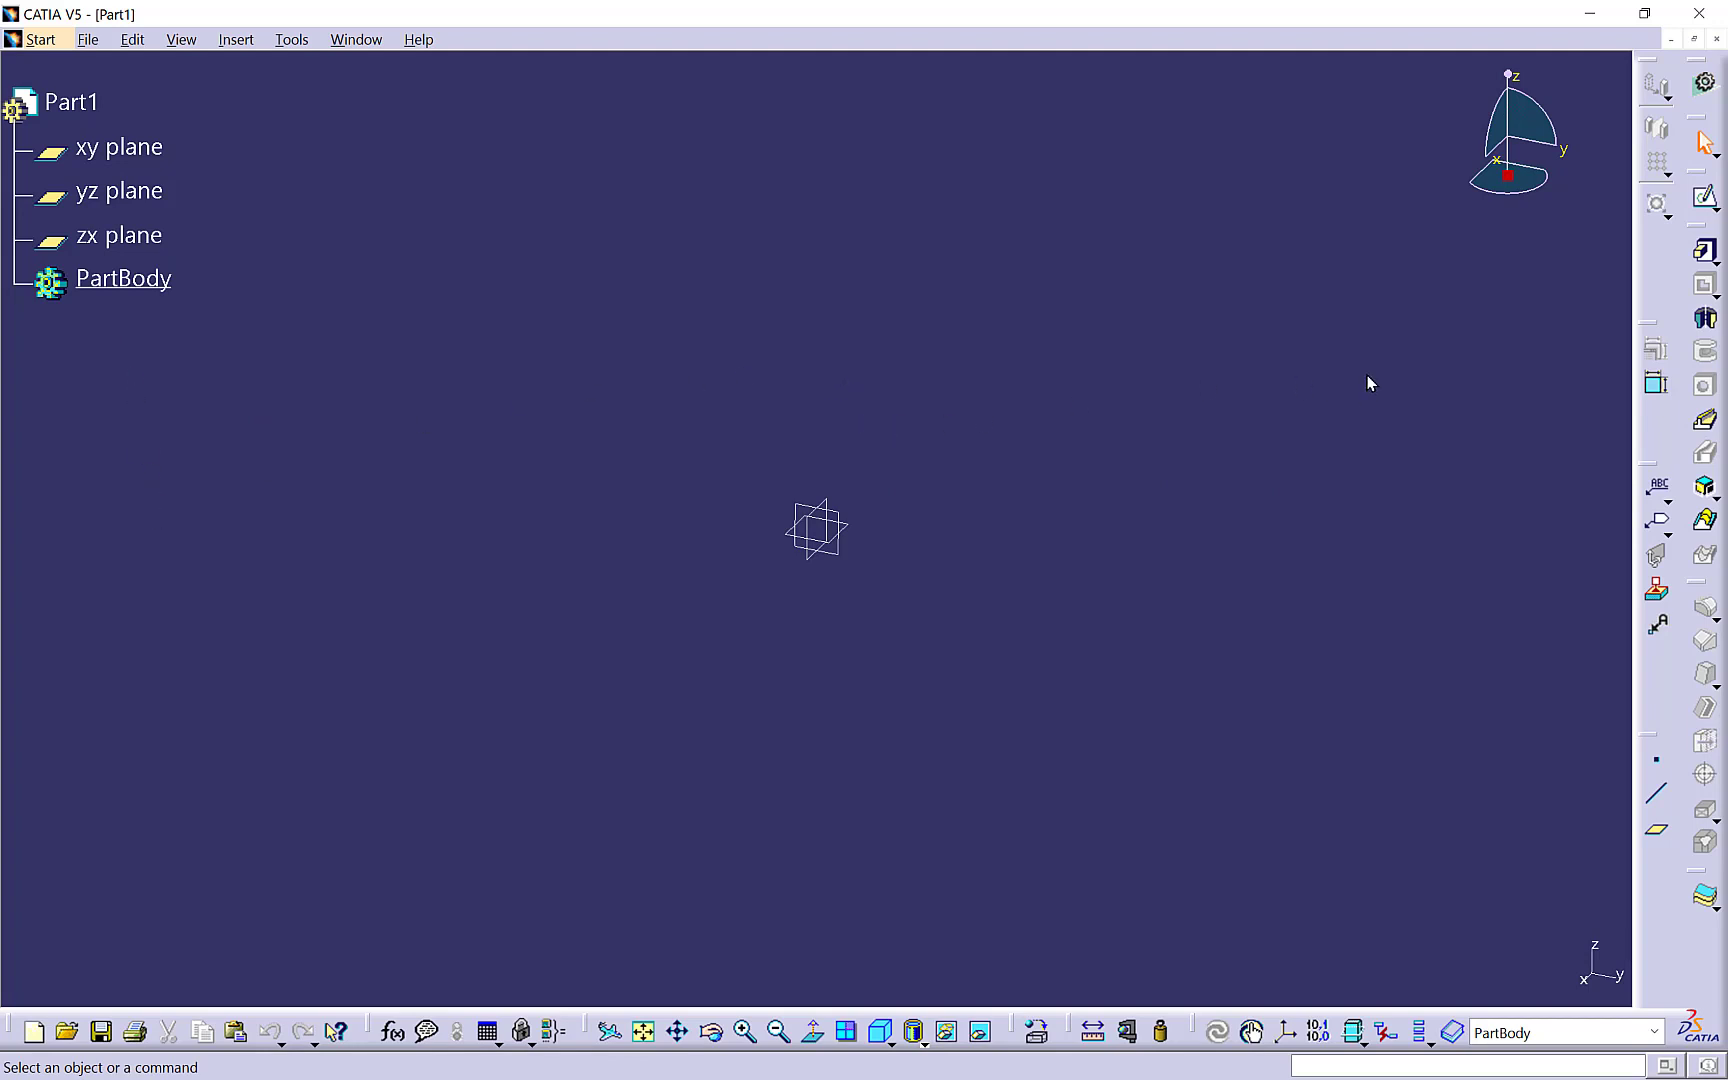
mouse_move(1704, 251)
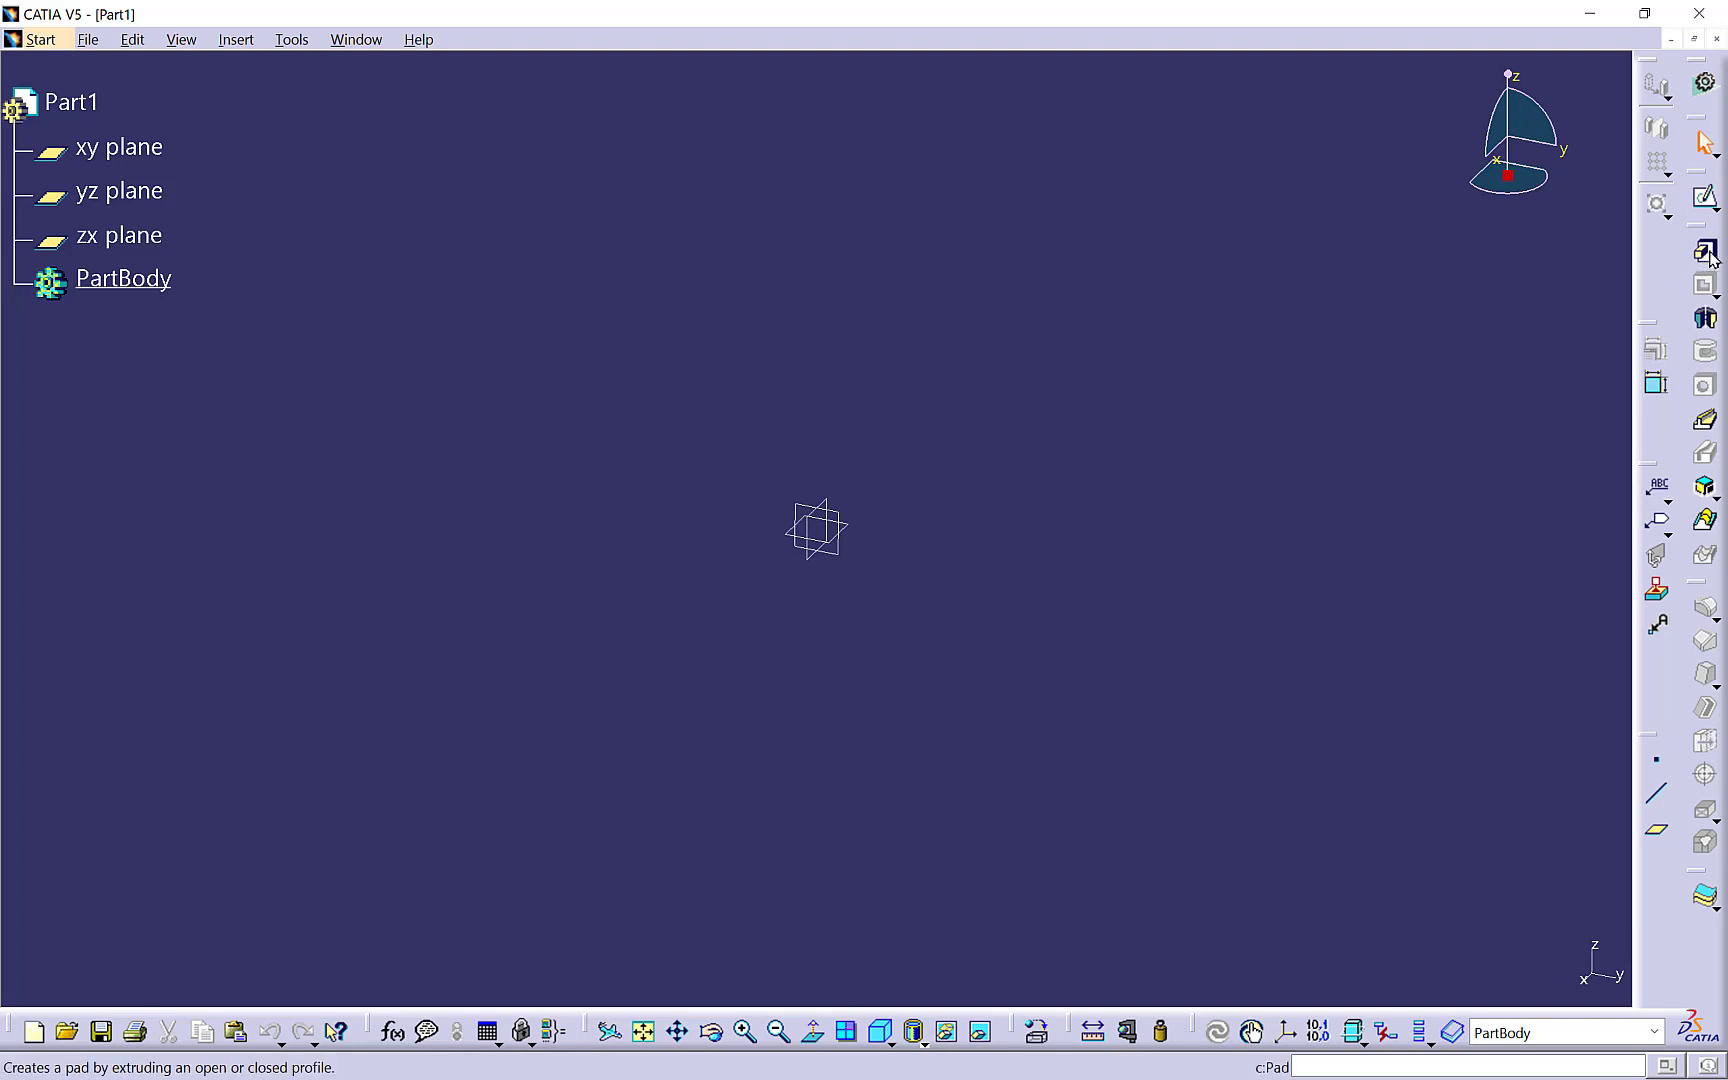
- Create Pad.1 from the Pad flyout, with 20 mm length and no profile selected
left_click(1703, 251)
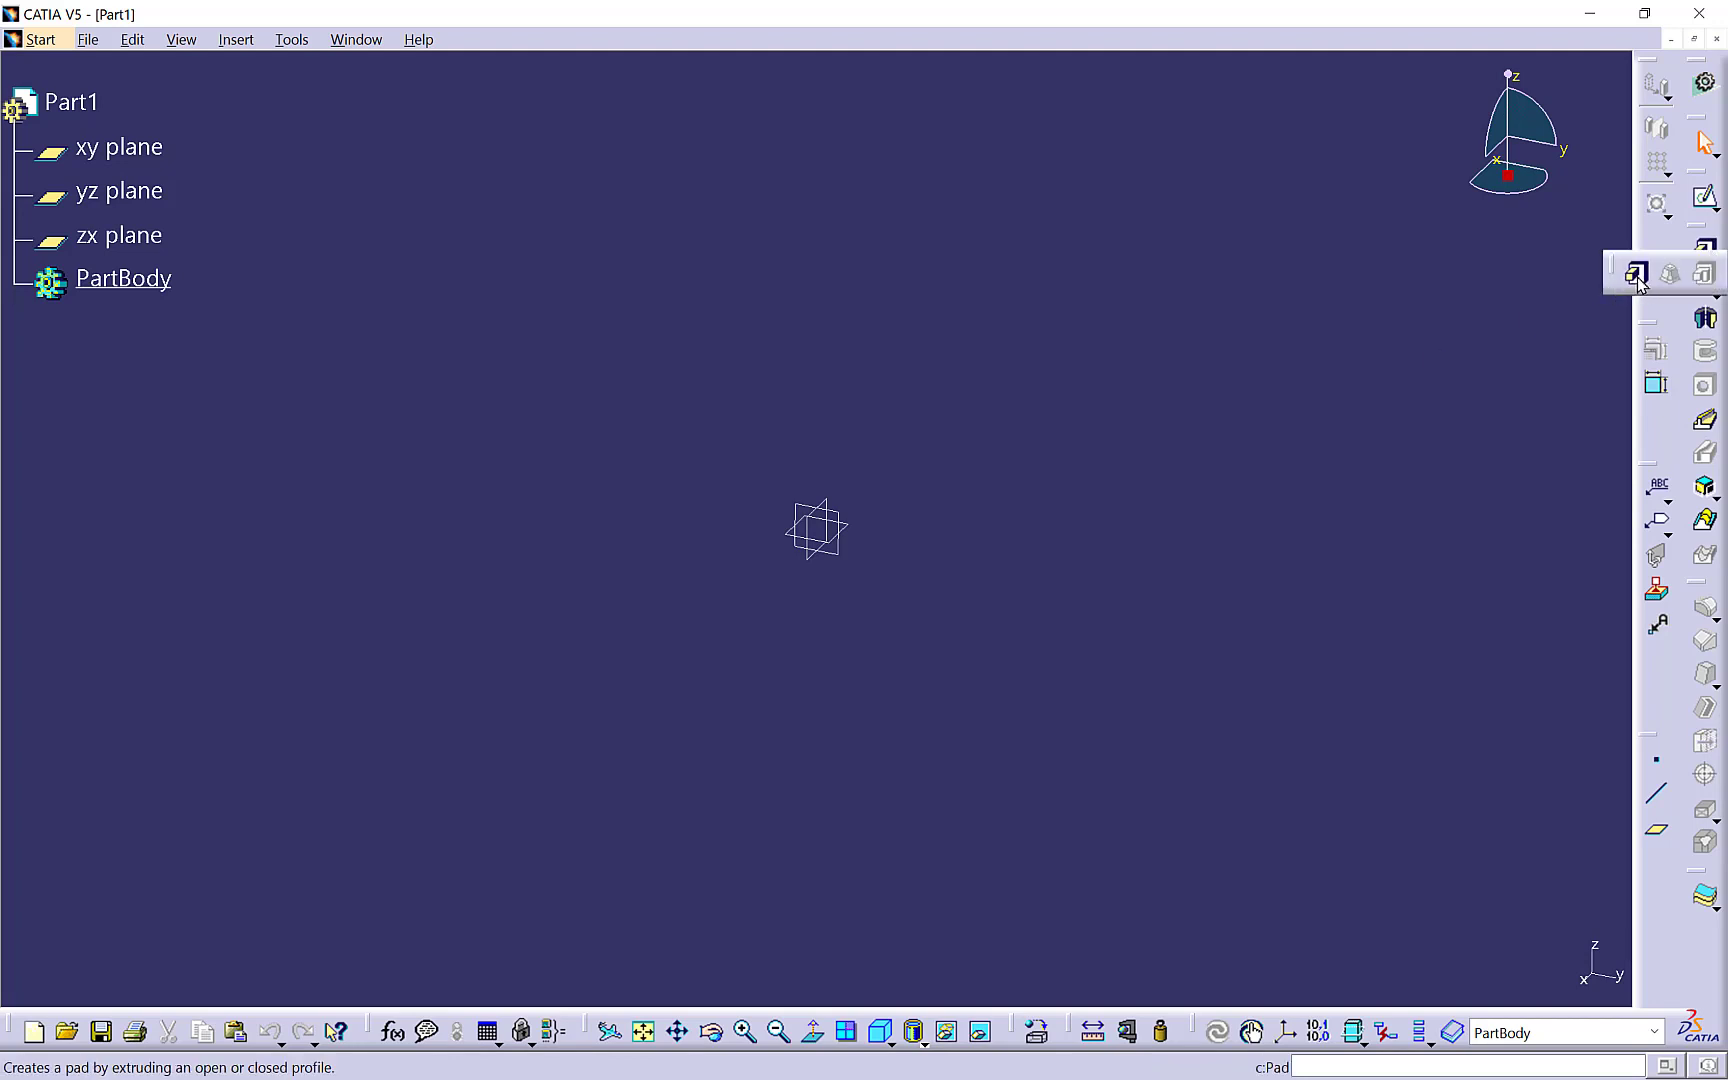
left_click(1634, 273)
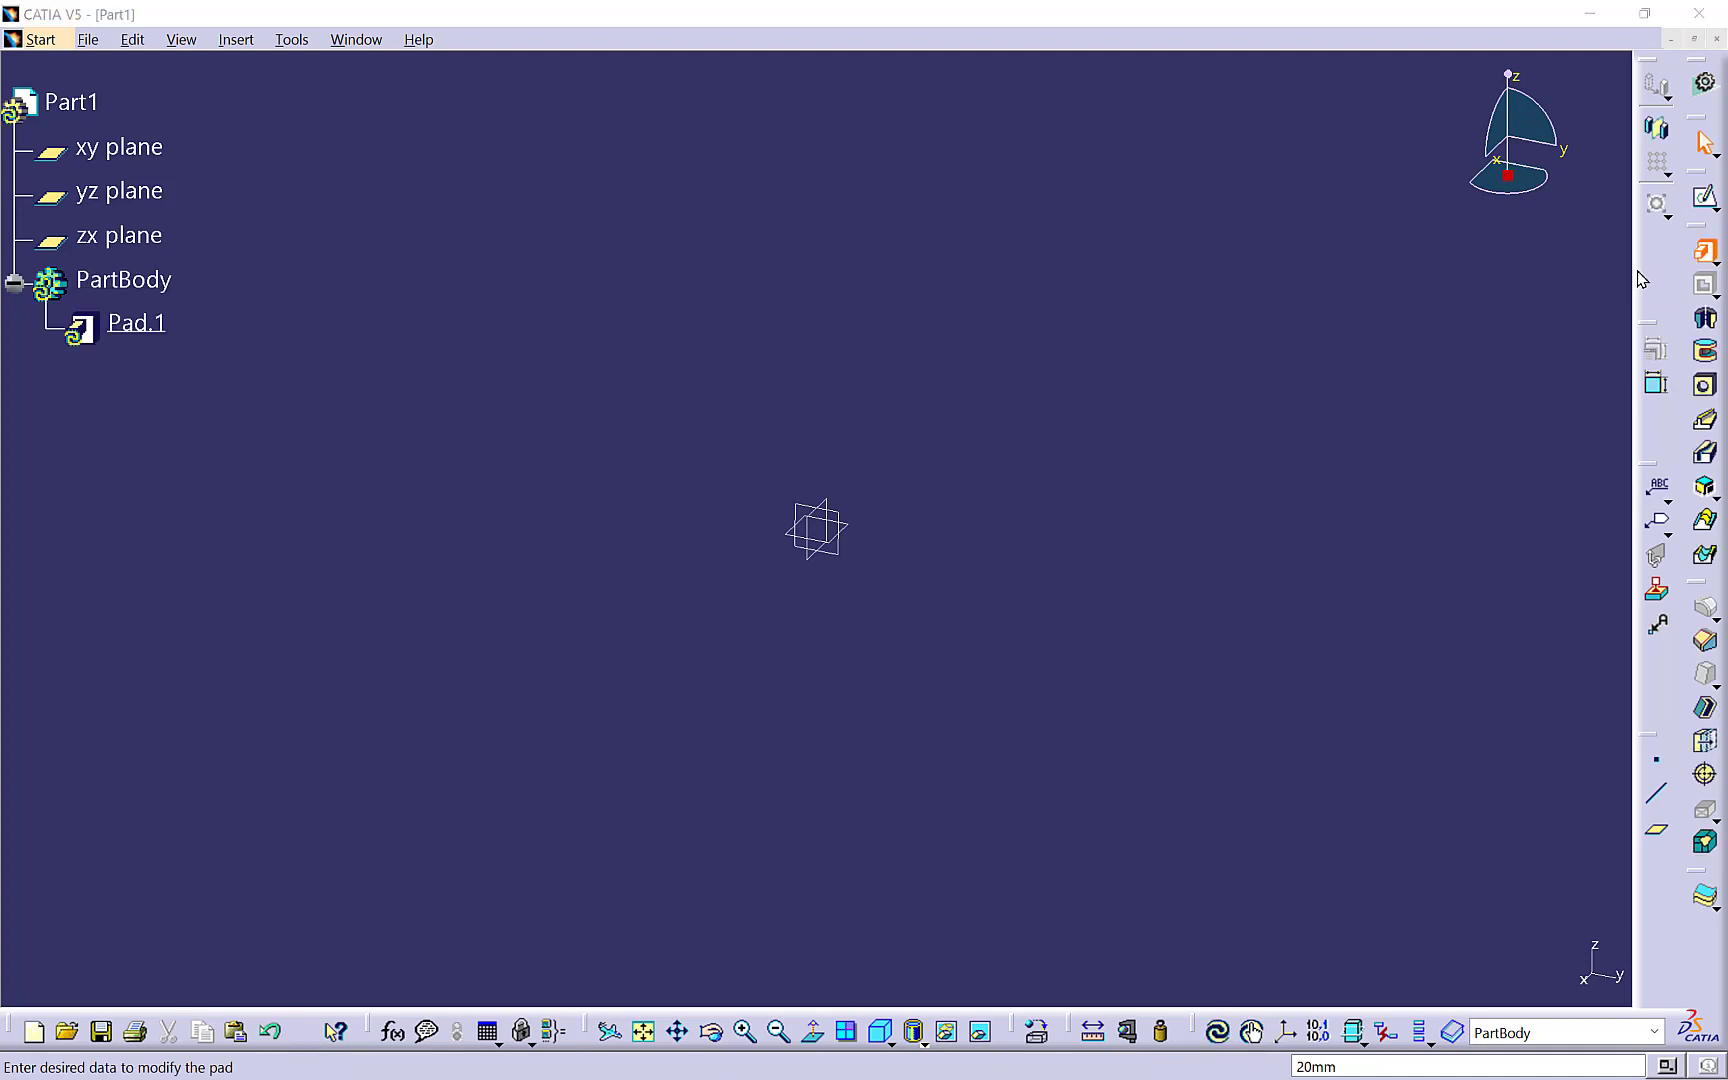
double_click(136, 322)
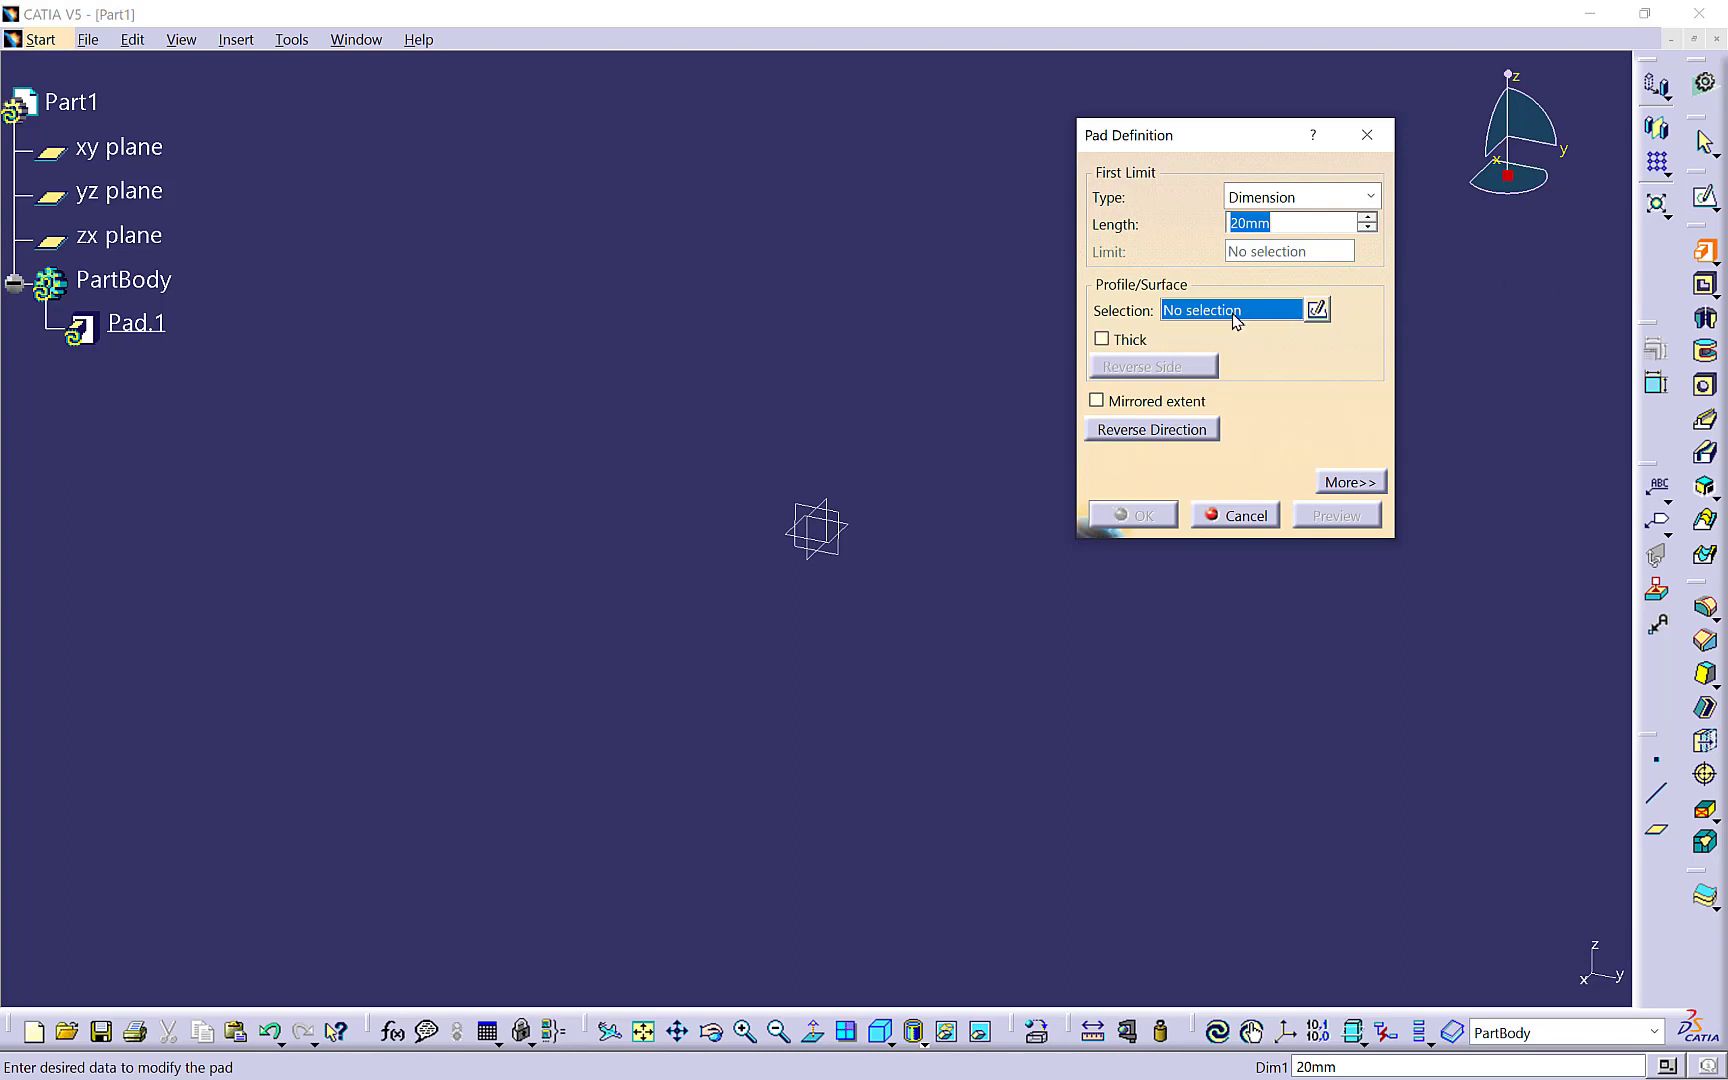
mouse_move(1154, 333)
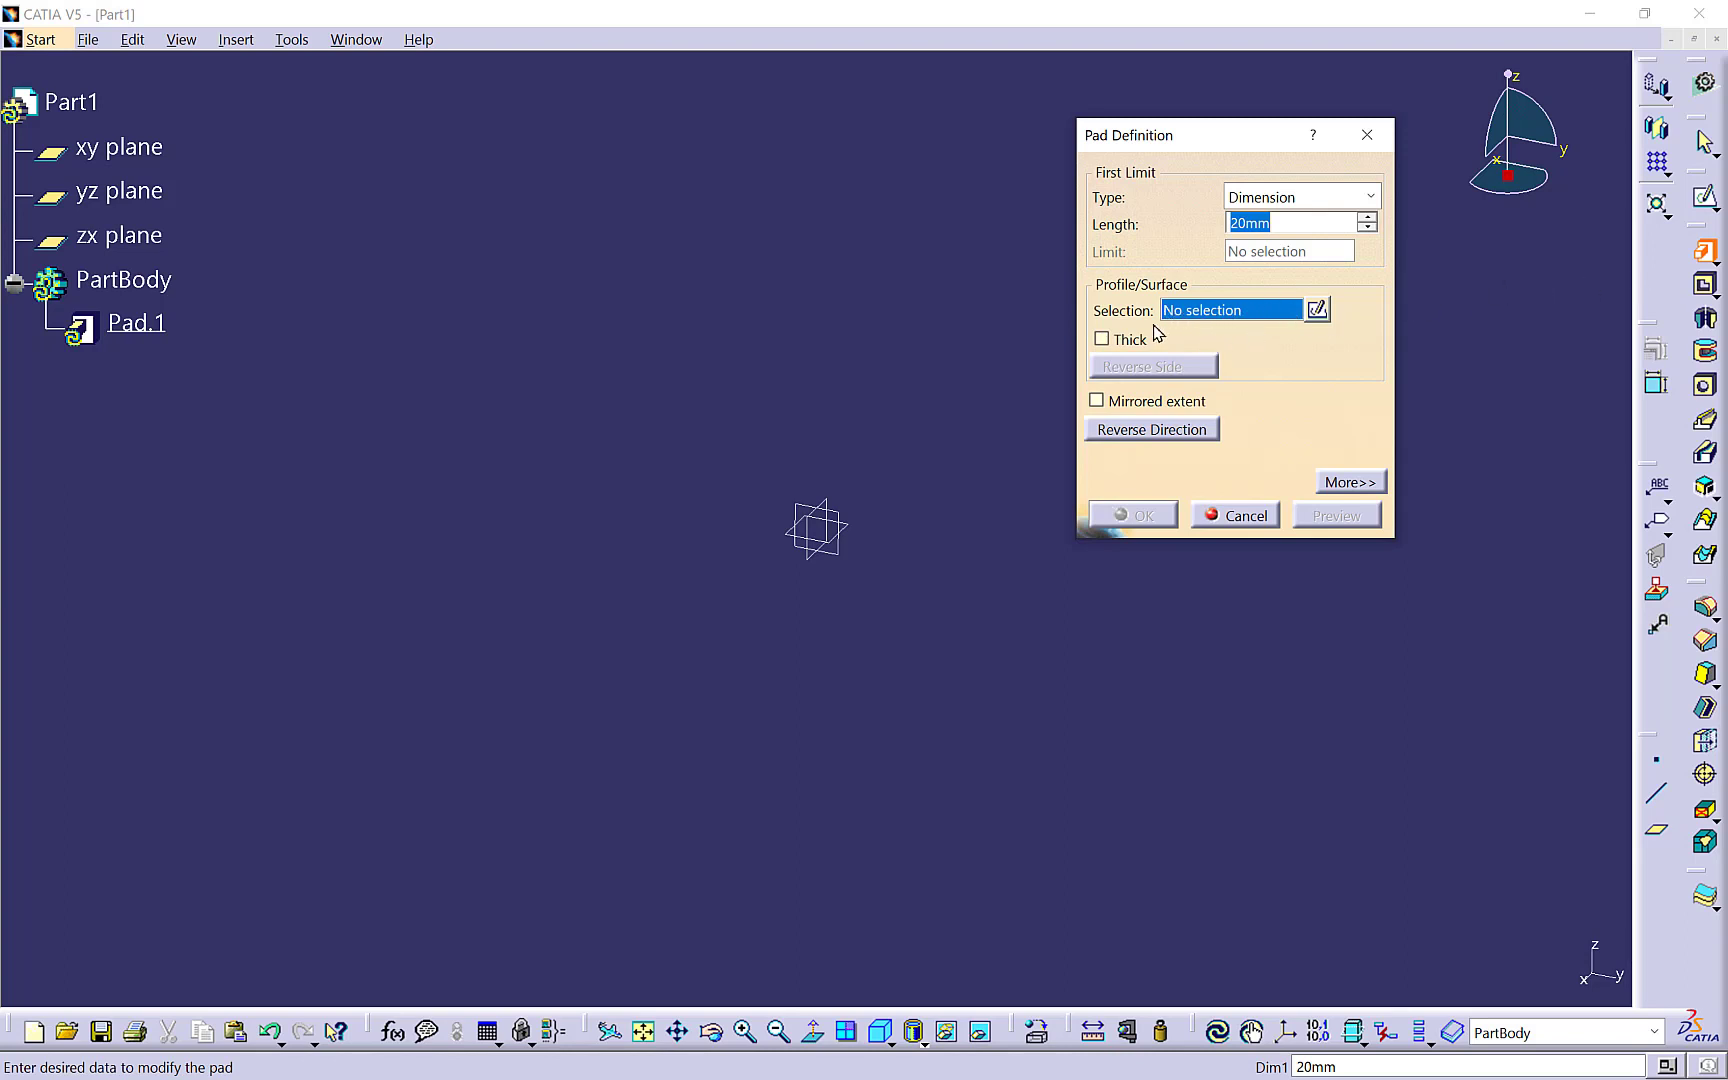
mouse_move(1231, 350)
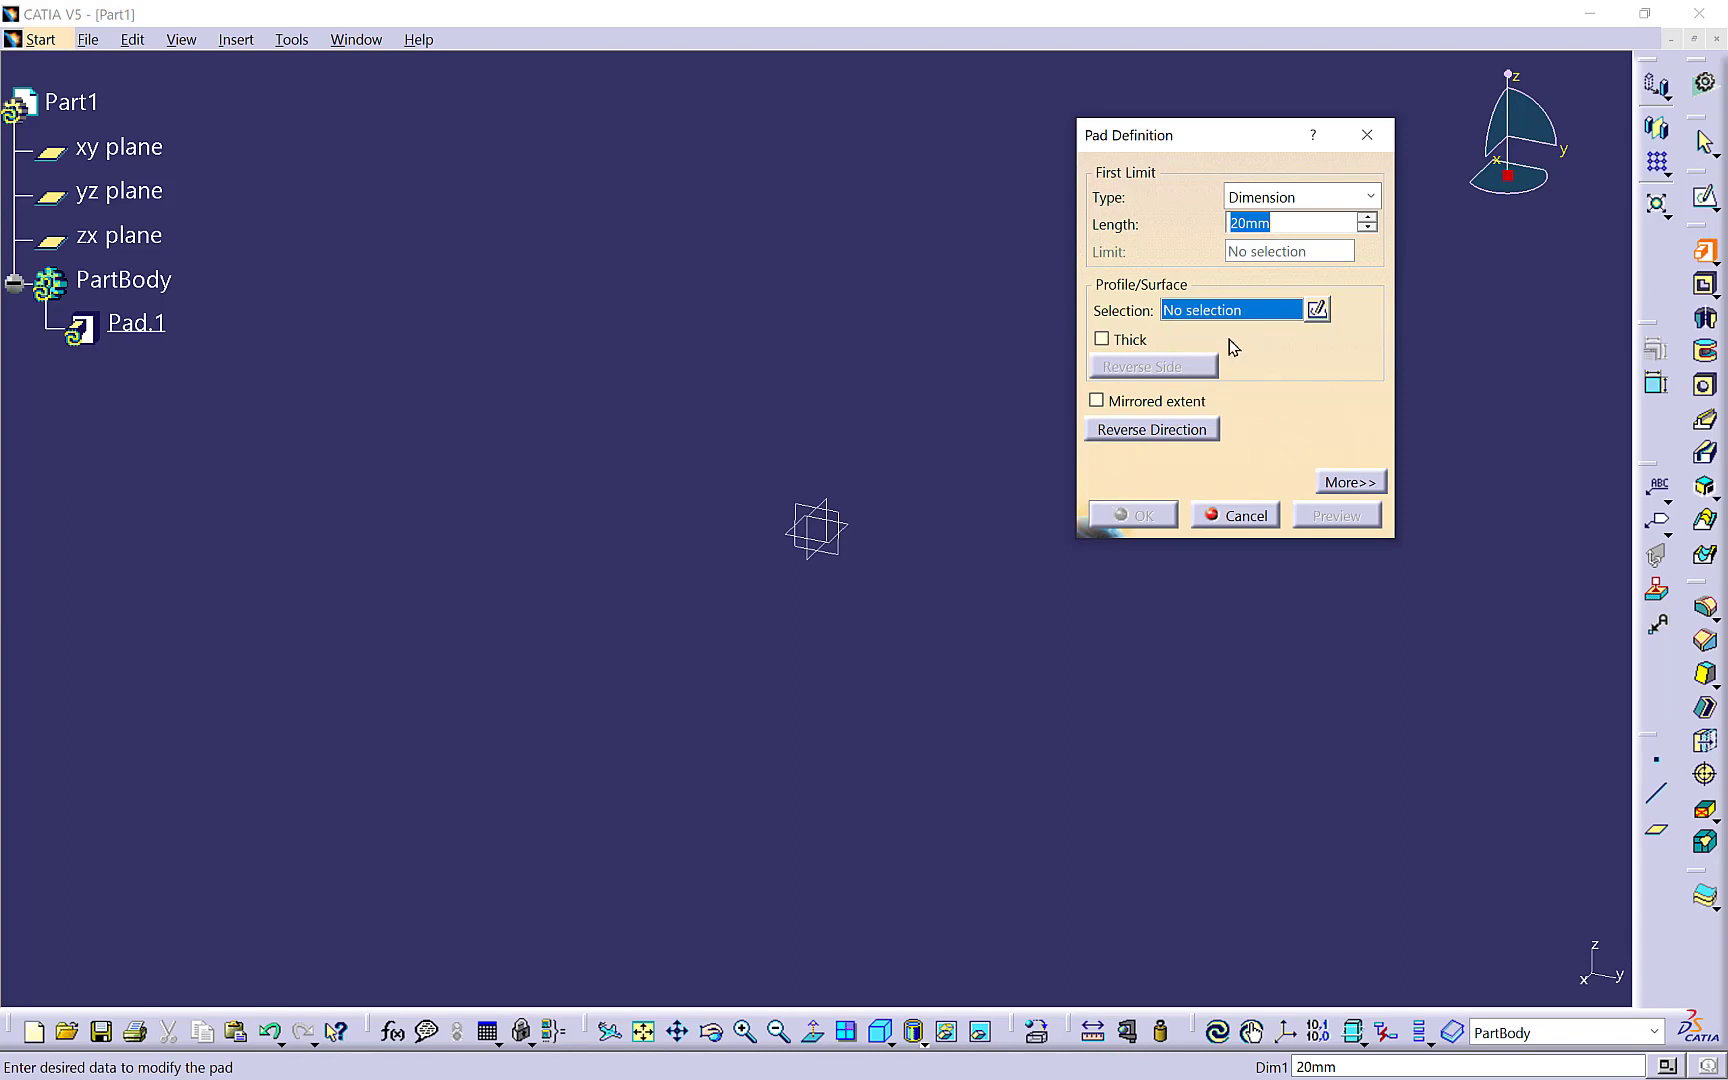
mouse_move(1254, 241)
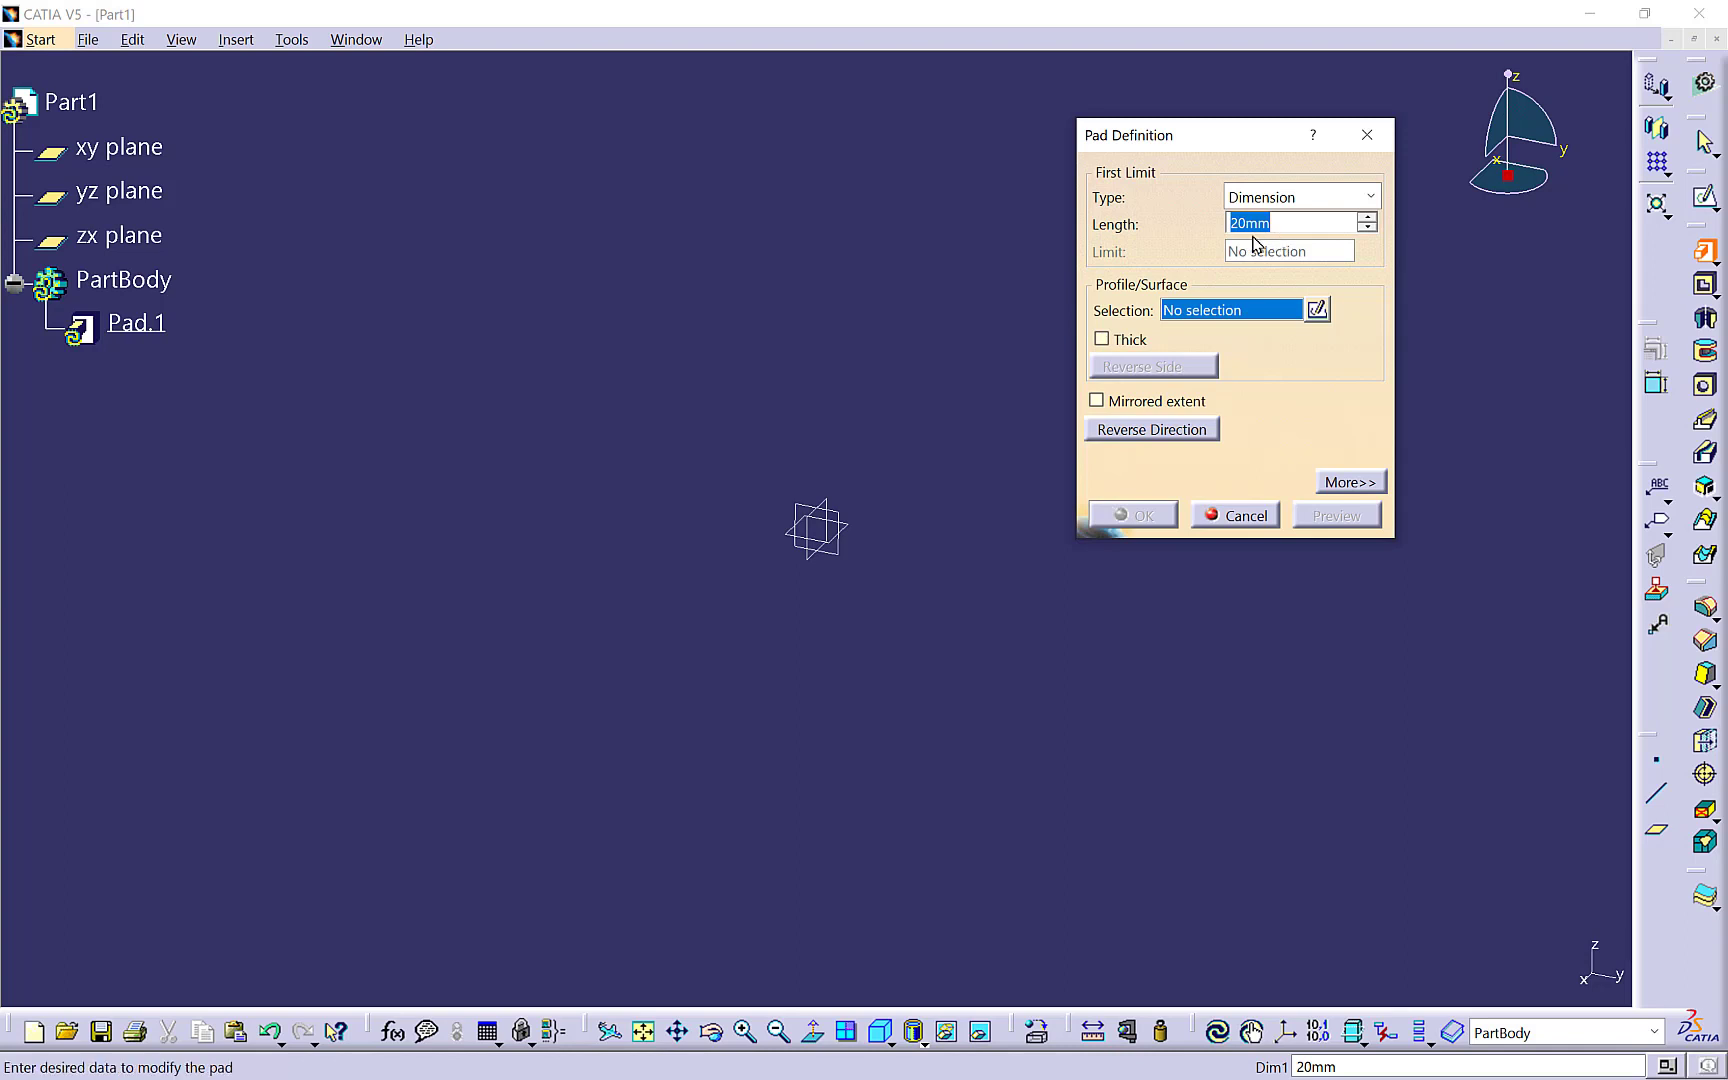
mouse_move(1242, 248)
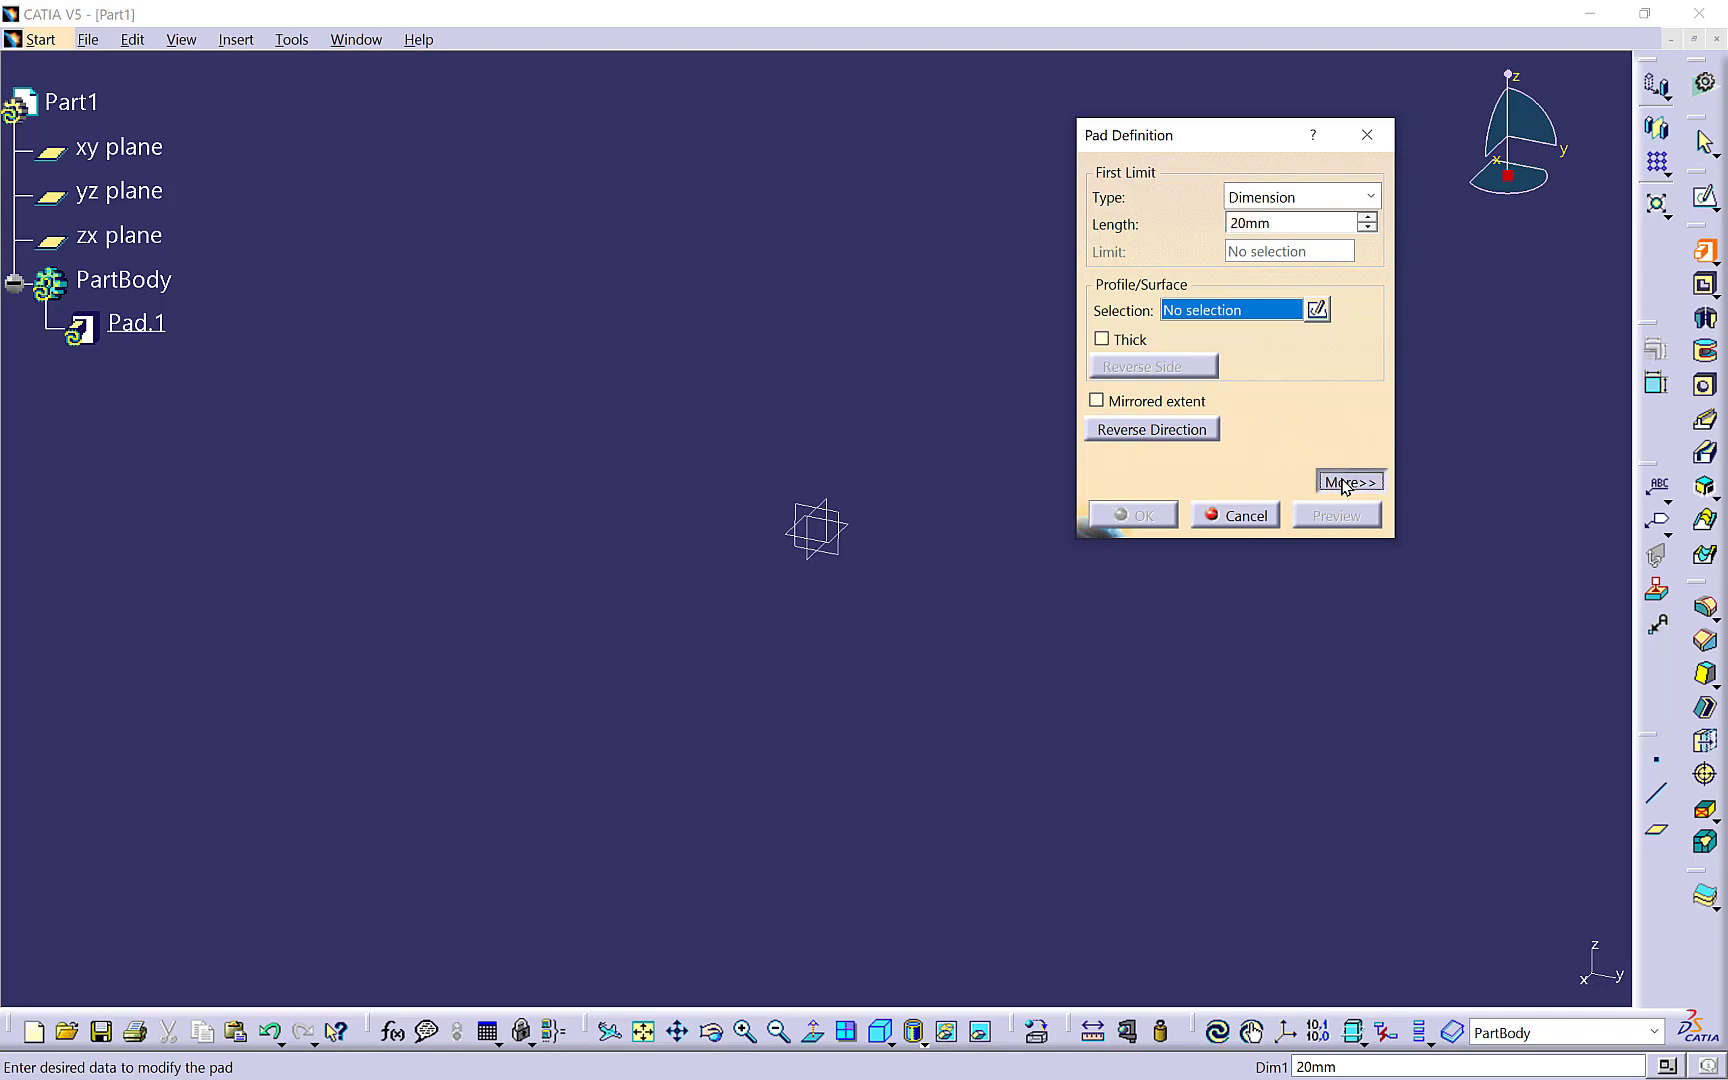
- Expand the pad options and set the second limit length to 50 mm
left_click(1349, 482)
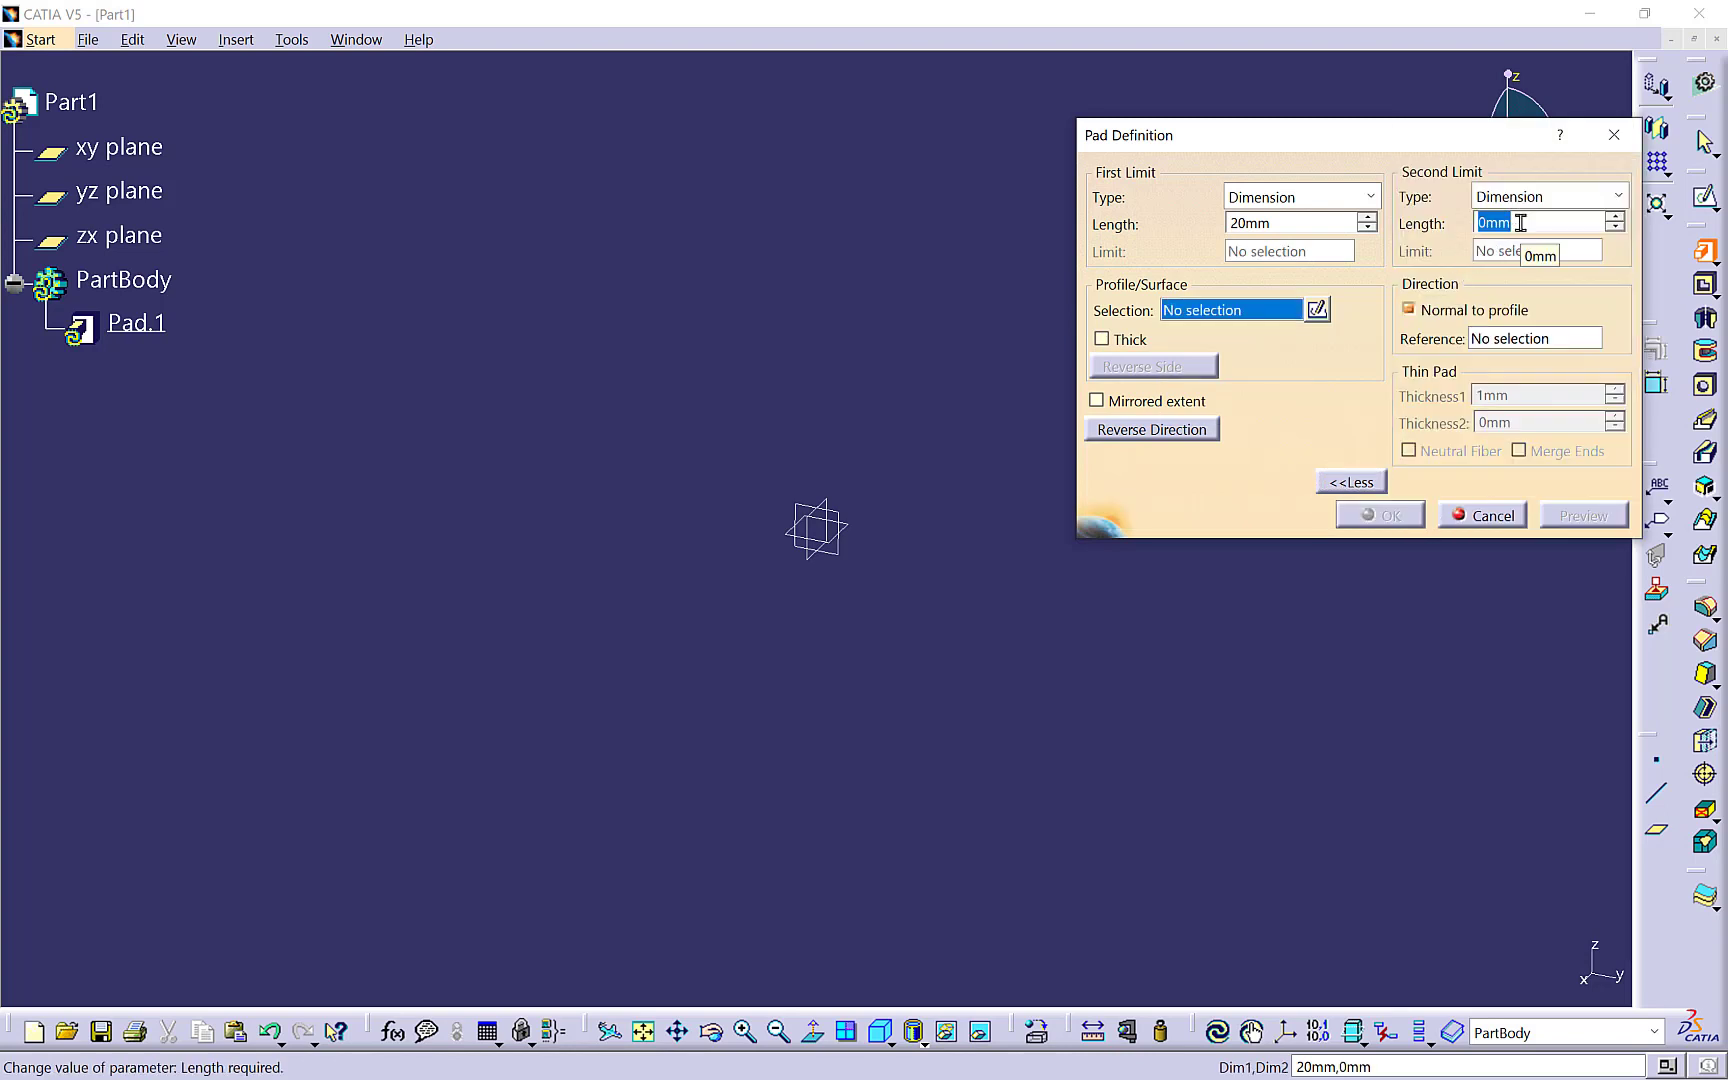
type("50")
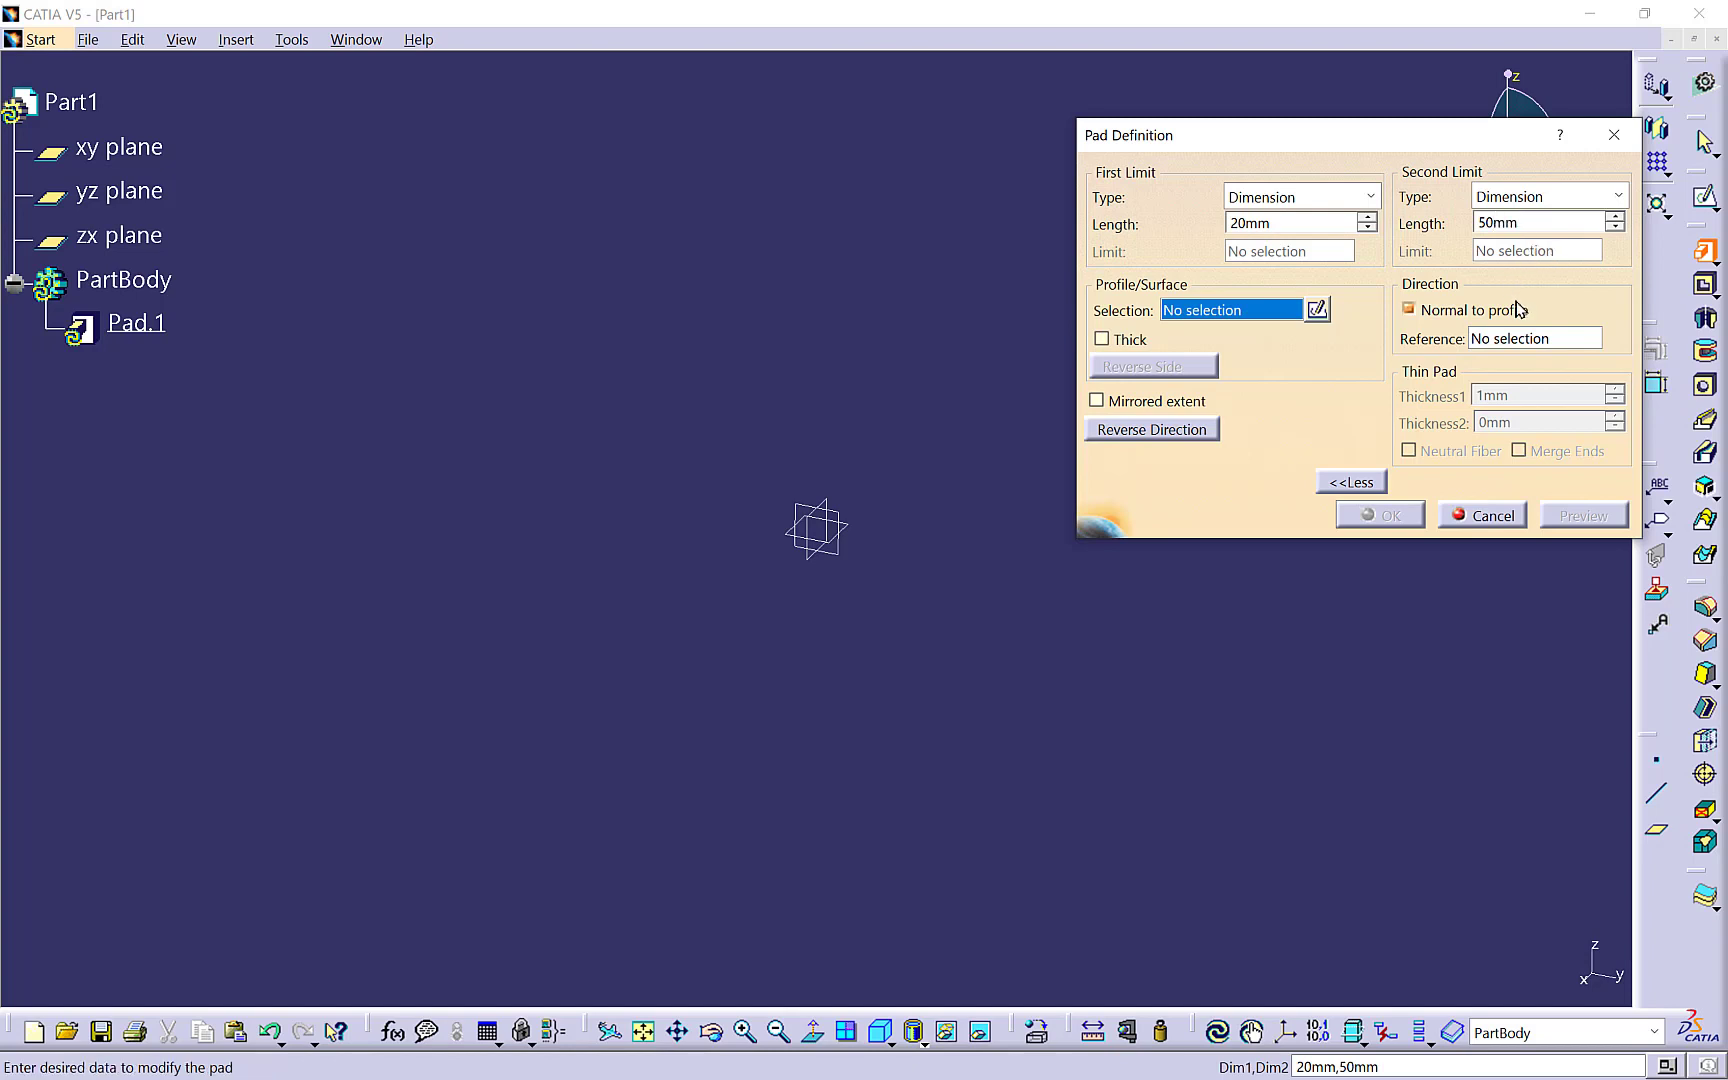
mouse_move(1163, 330)
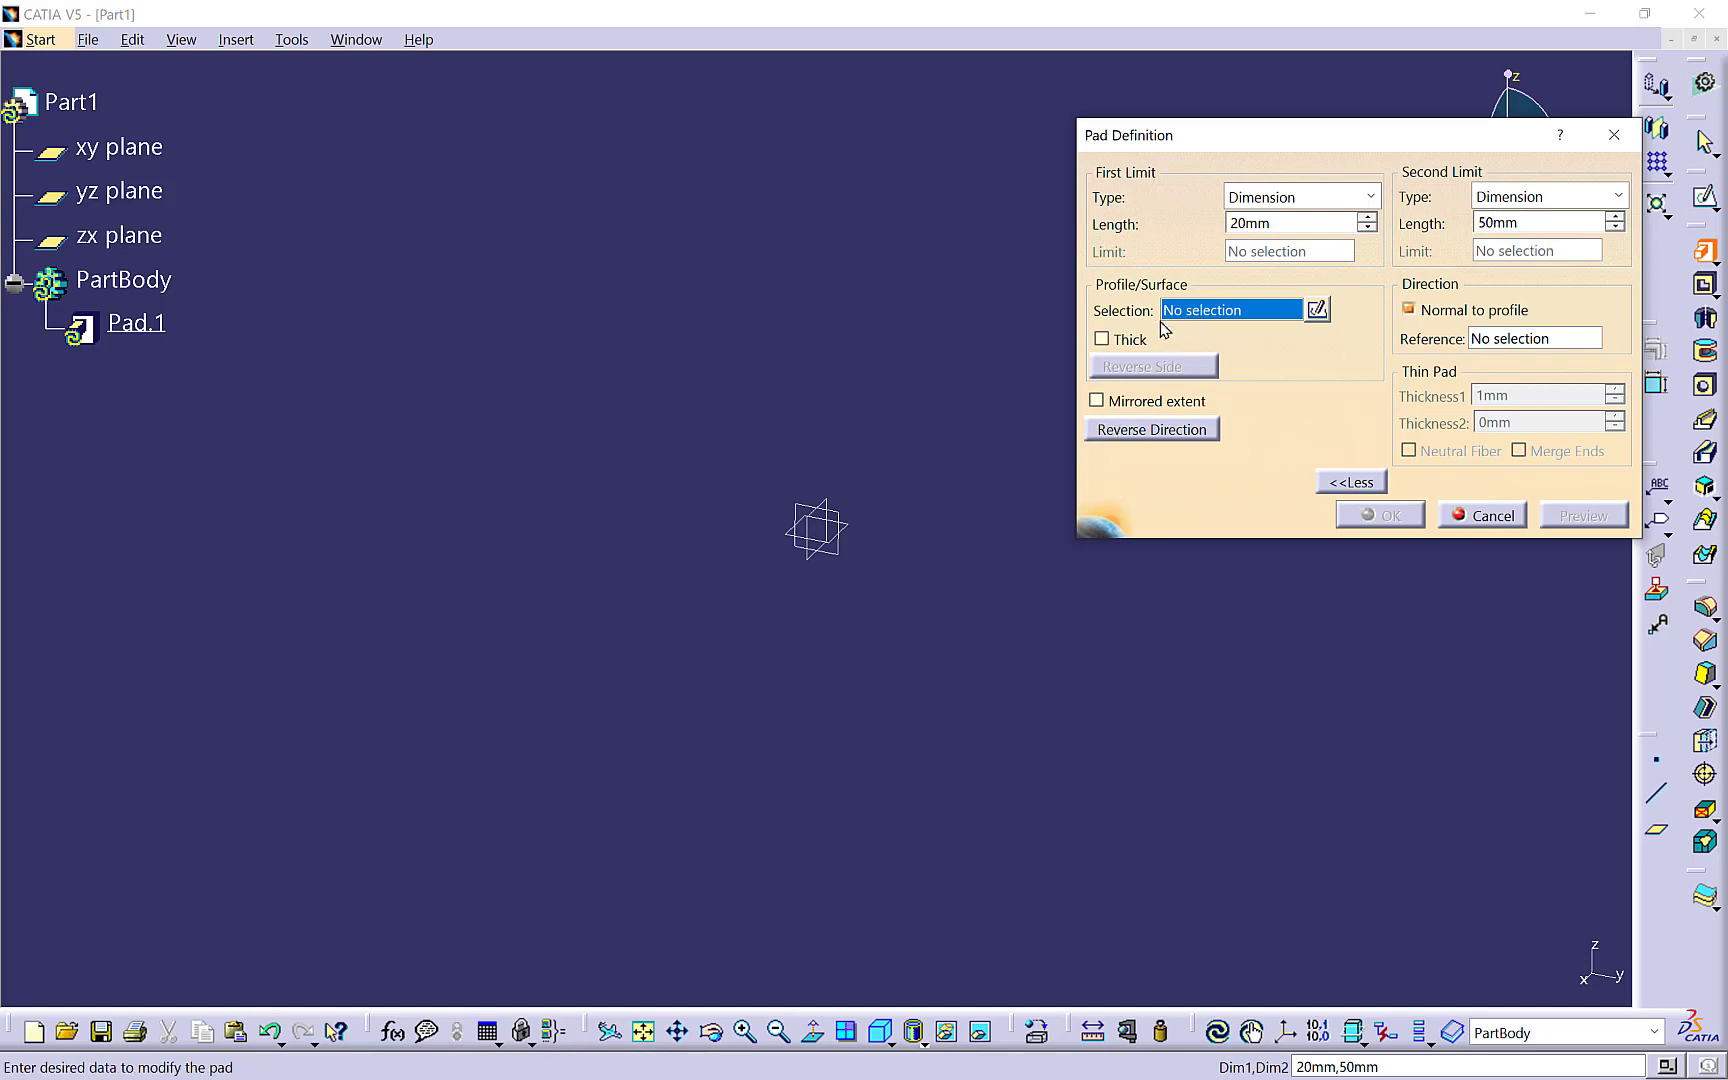
mouse_move(1185, 338)
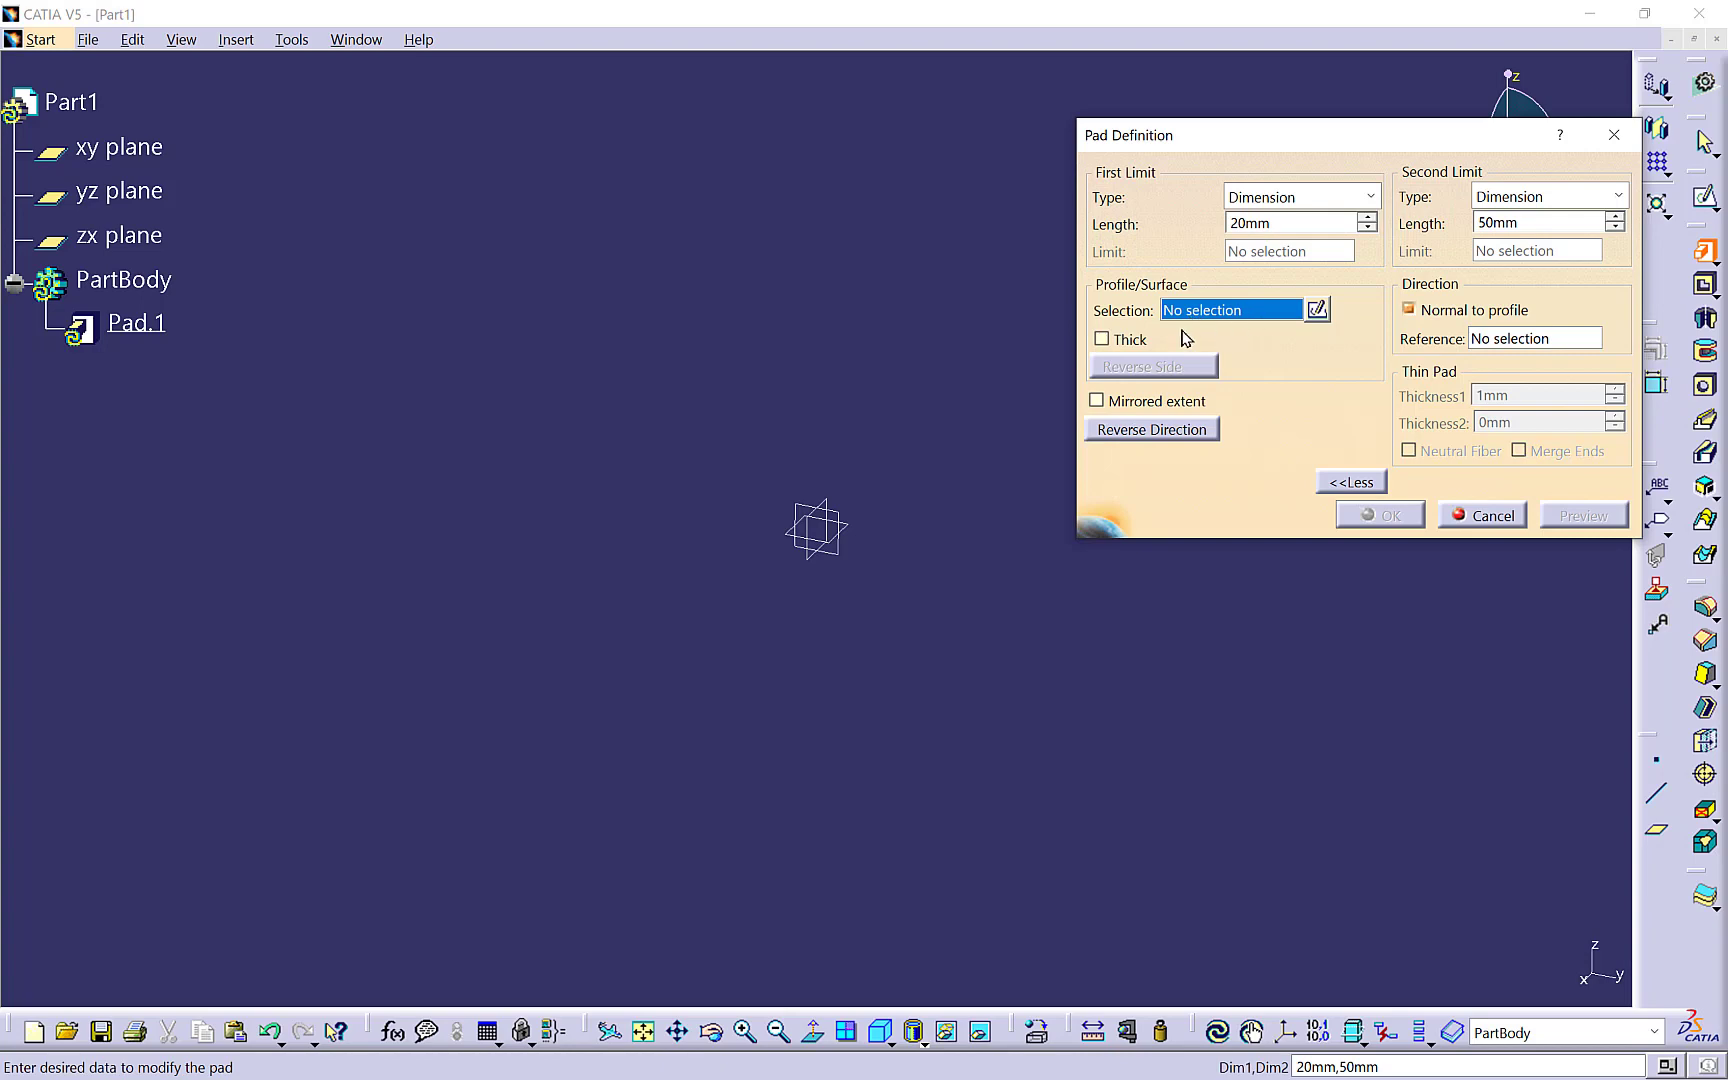
mouse_move(1328, 306)
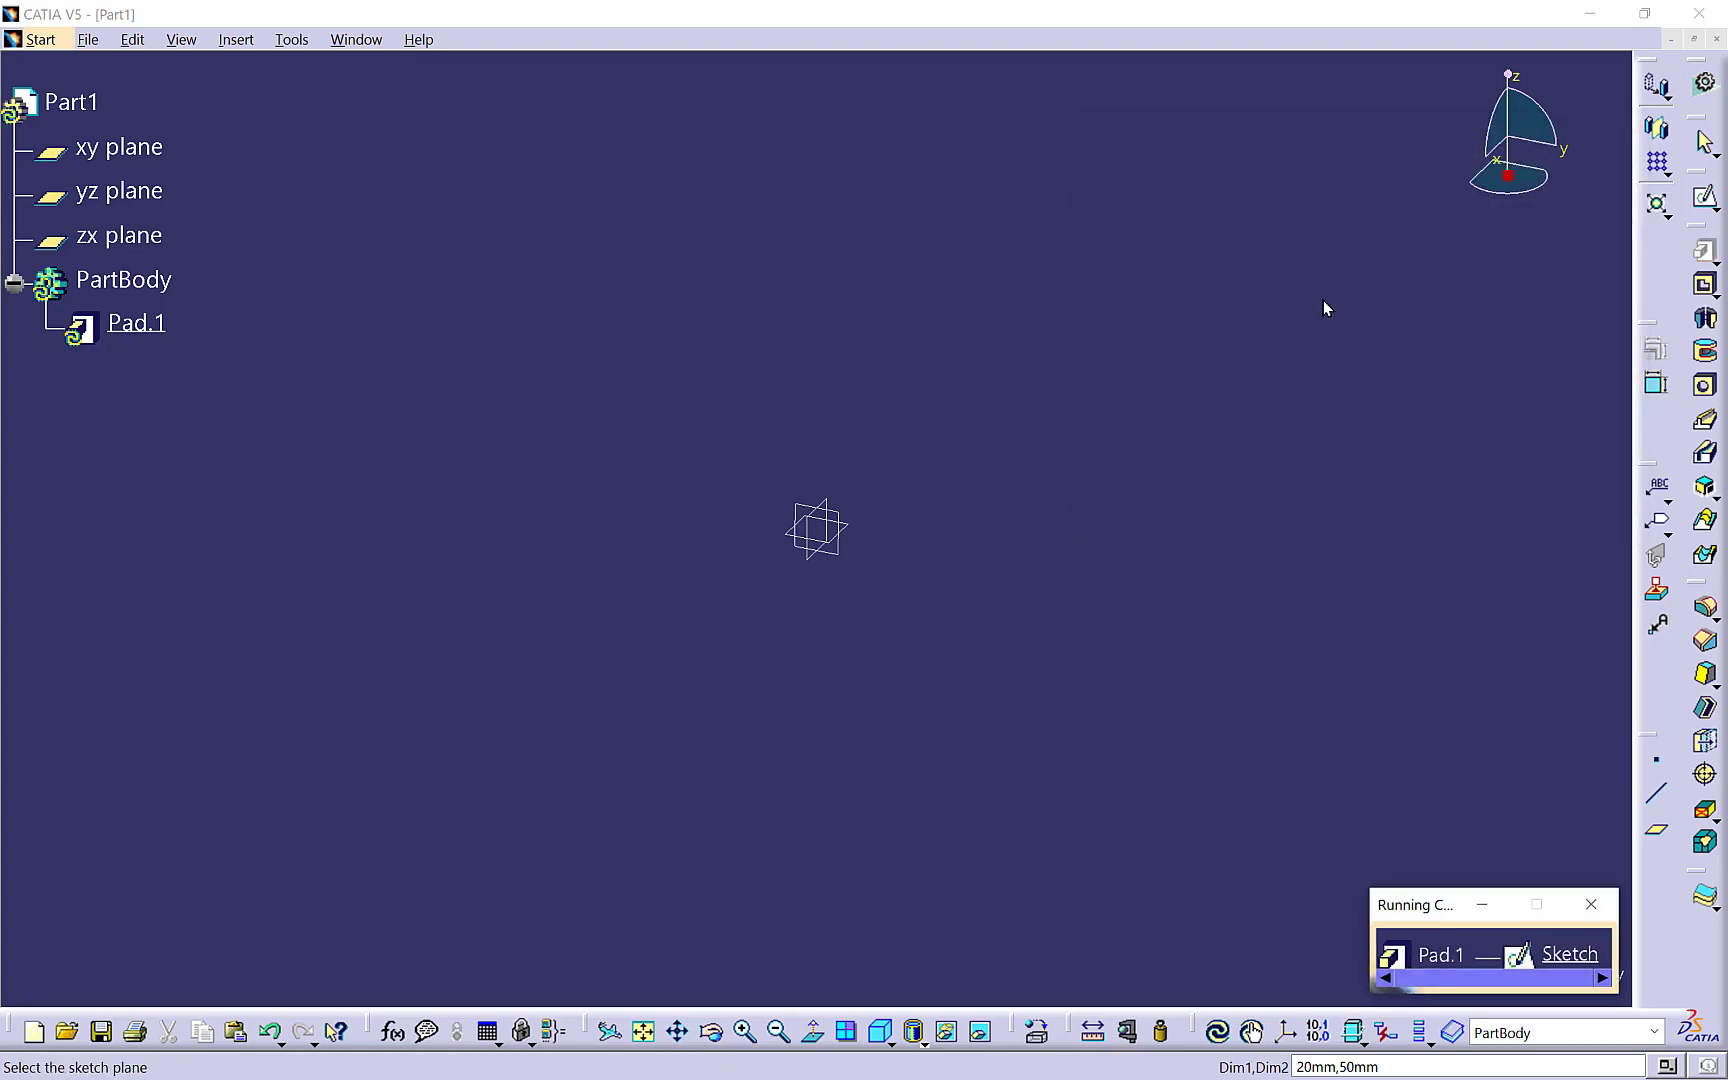
mouse_move(1375, 591)
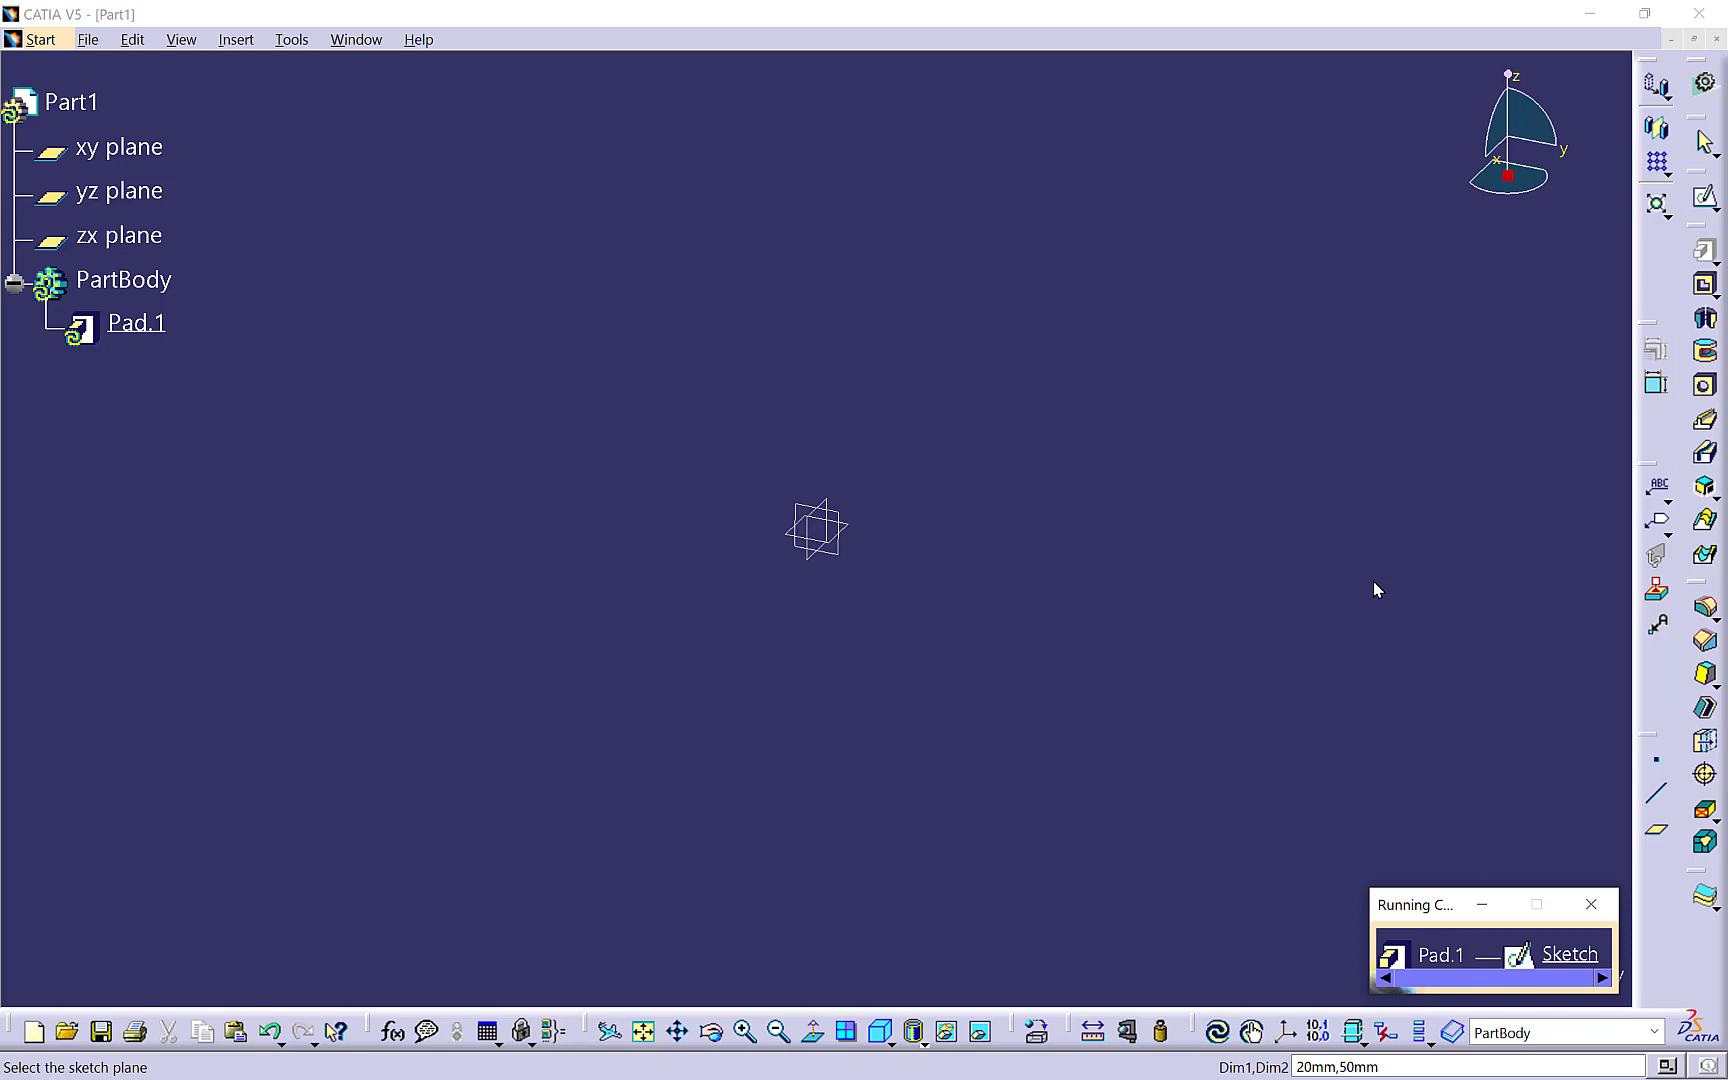
mouse_move(1433, 717)
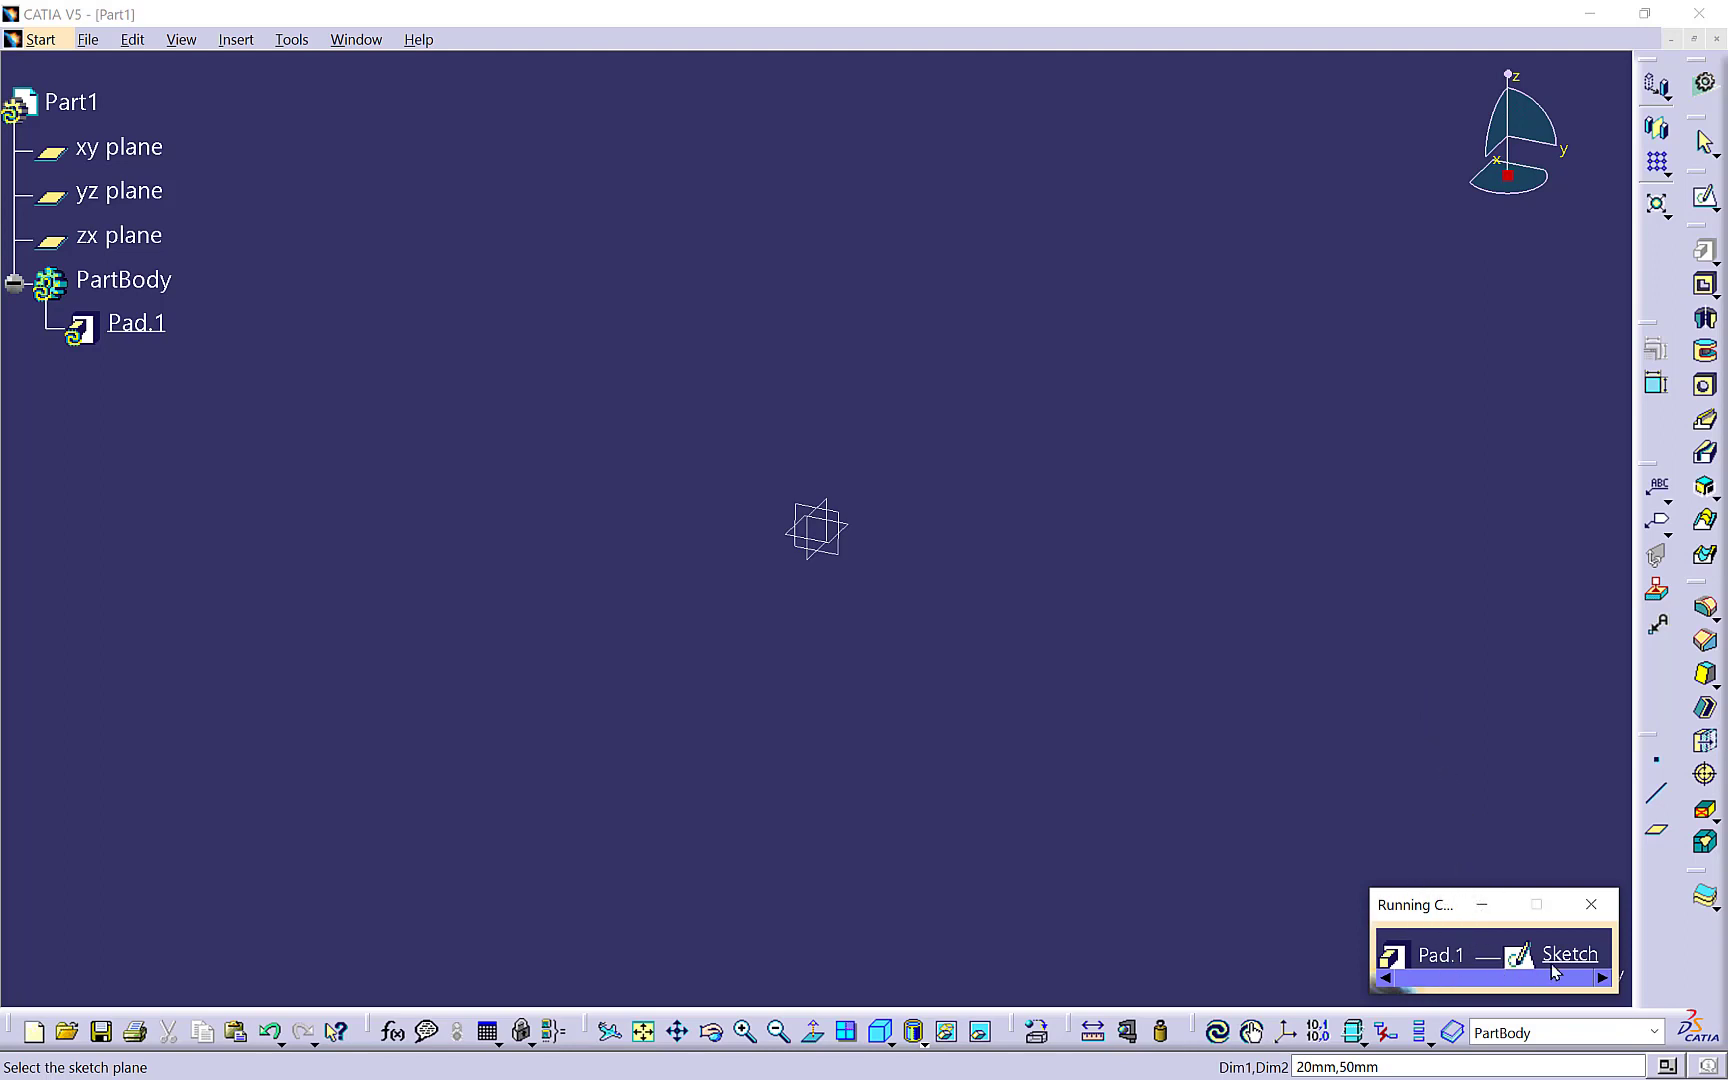
mouse_move(1464, 968)
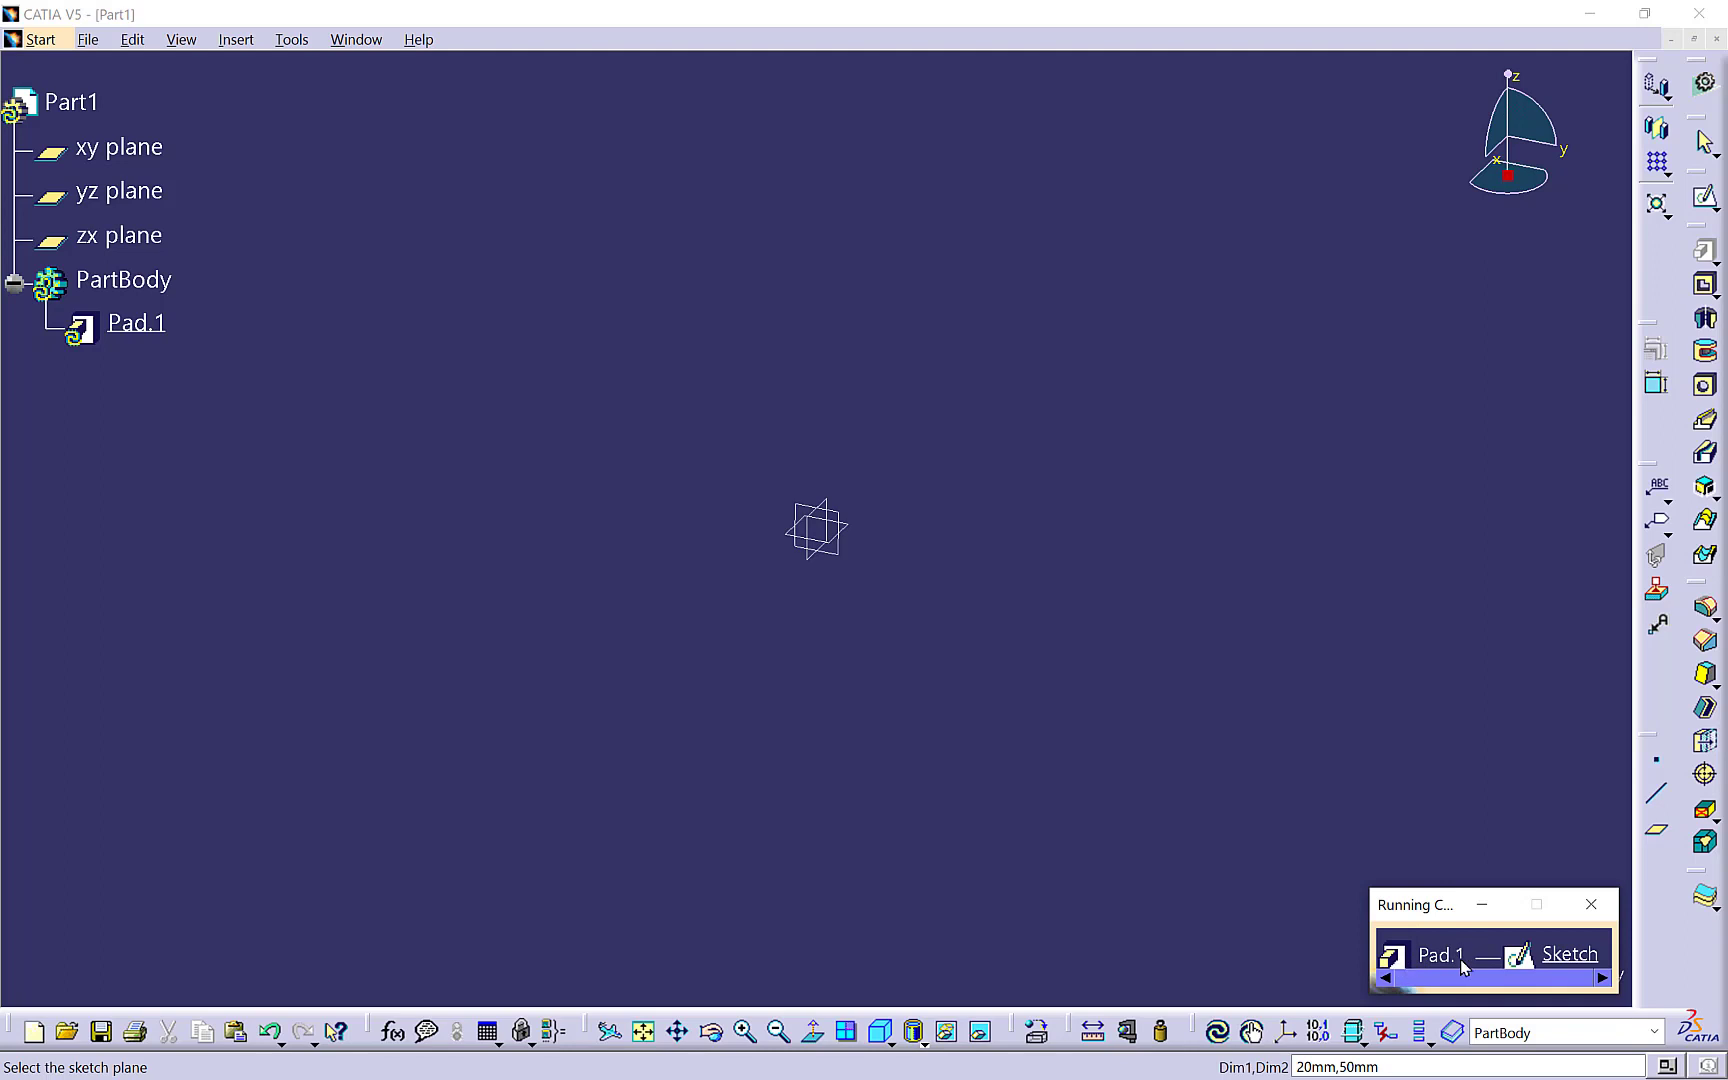
mouse_move(1446, 968)
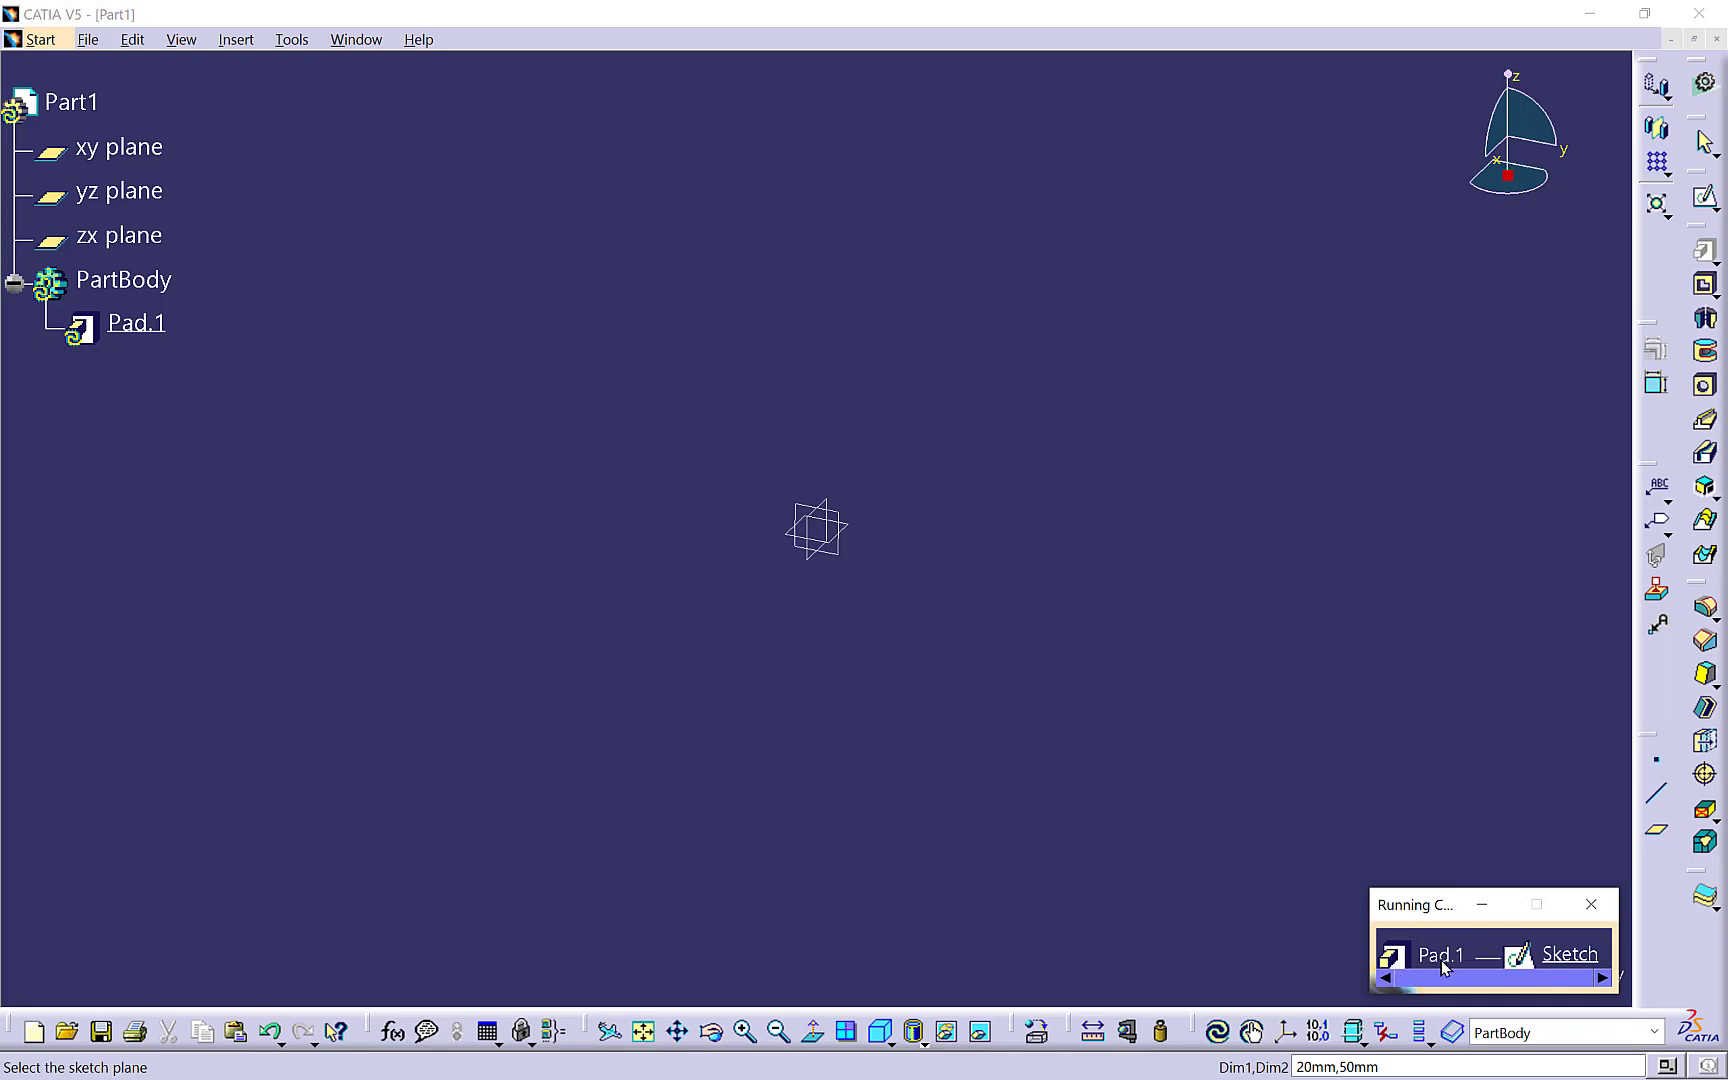
mouse_move(1470, 962)
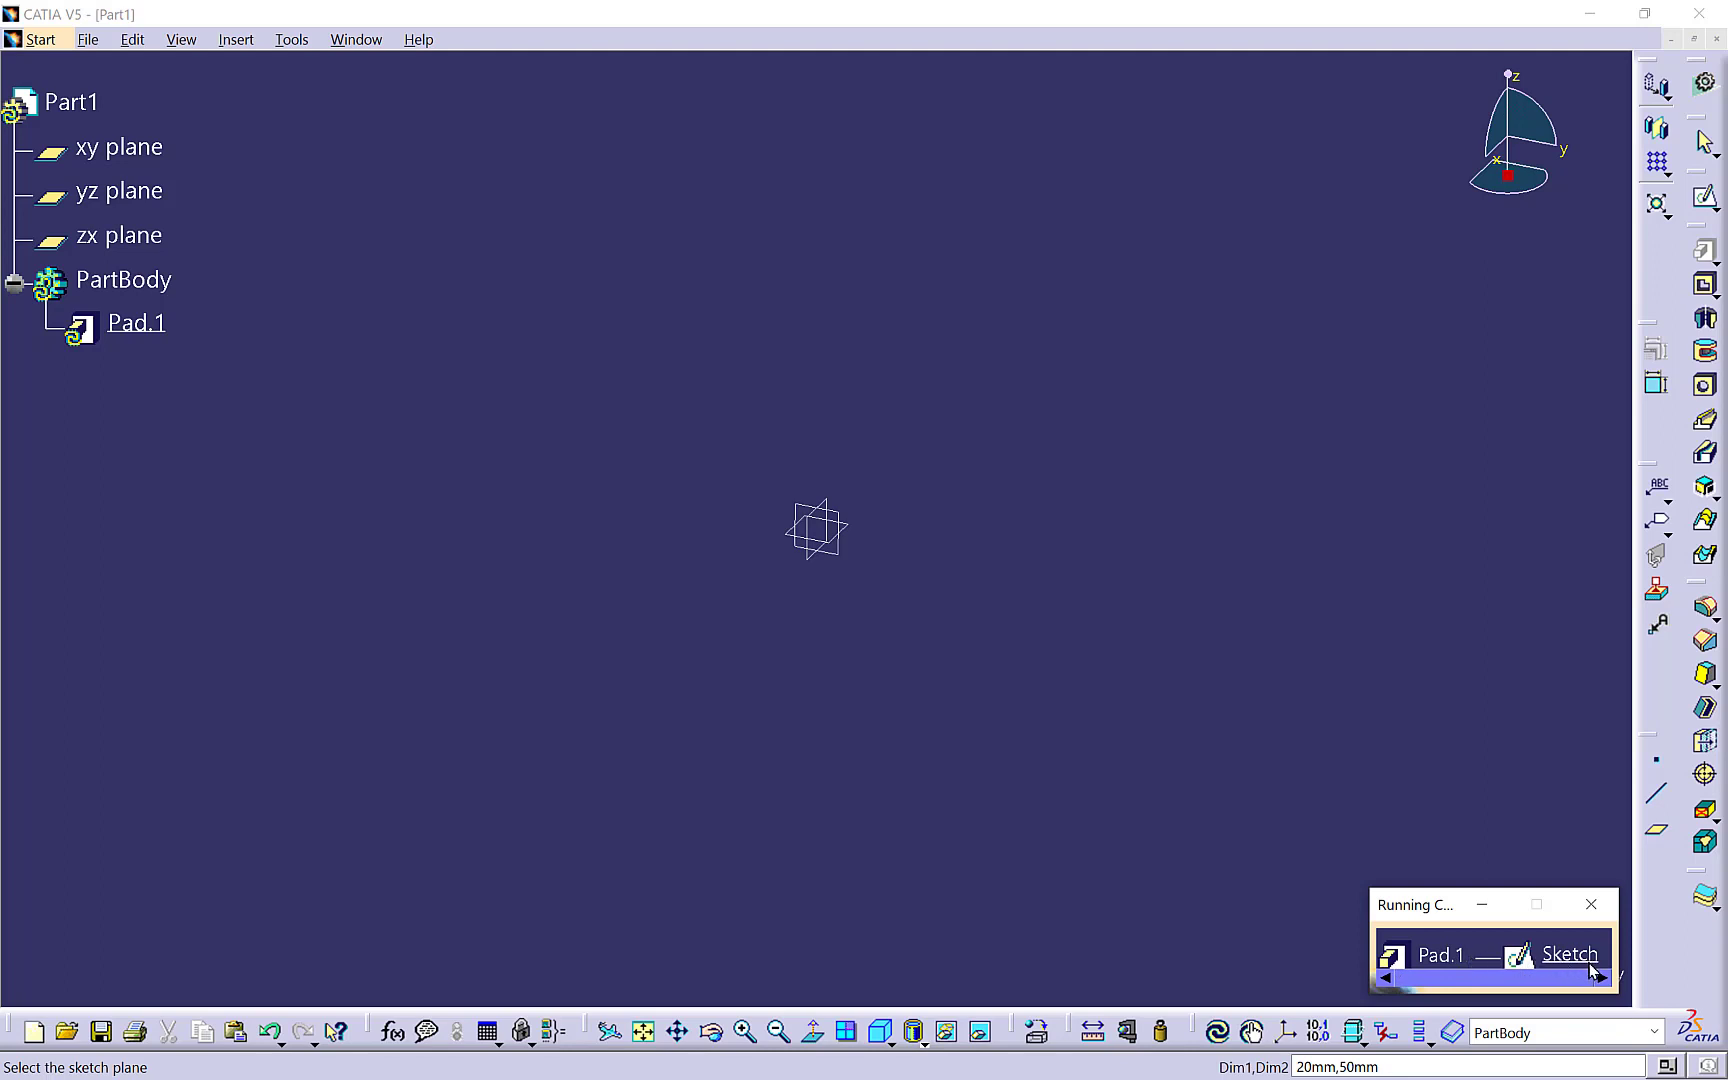
mouse_move(1416, 593)
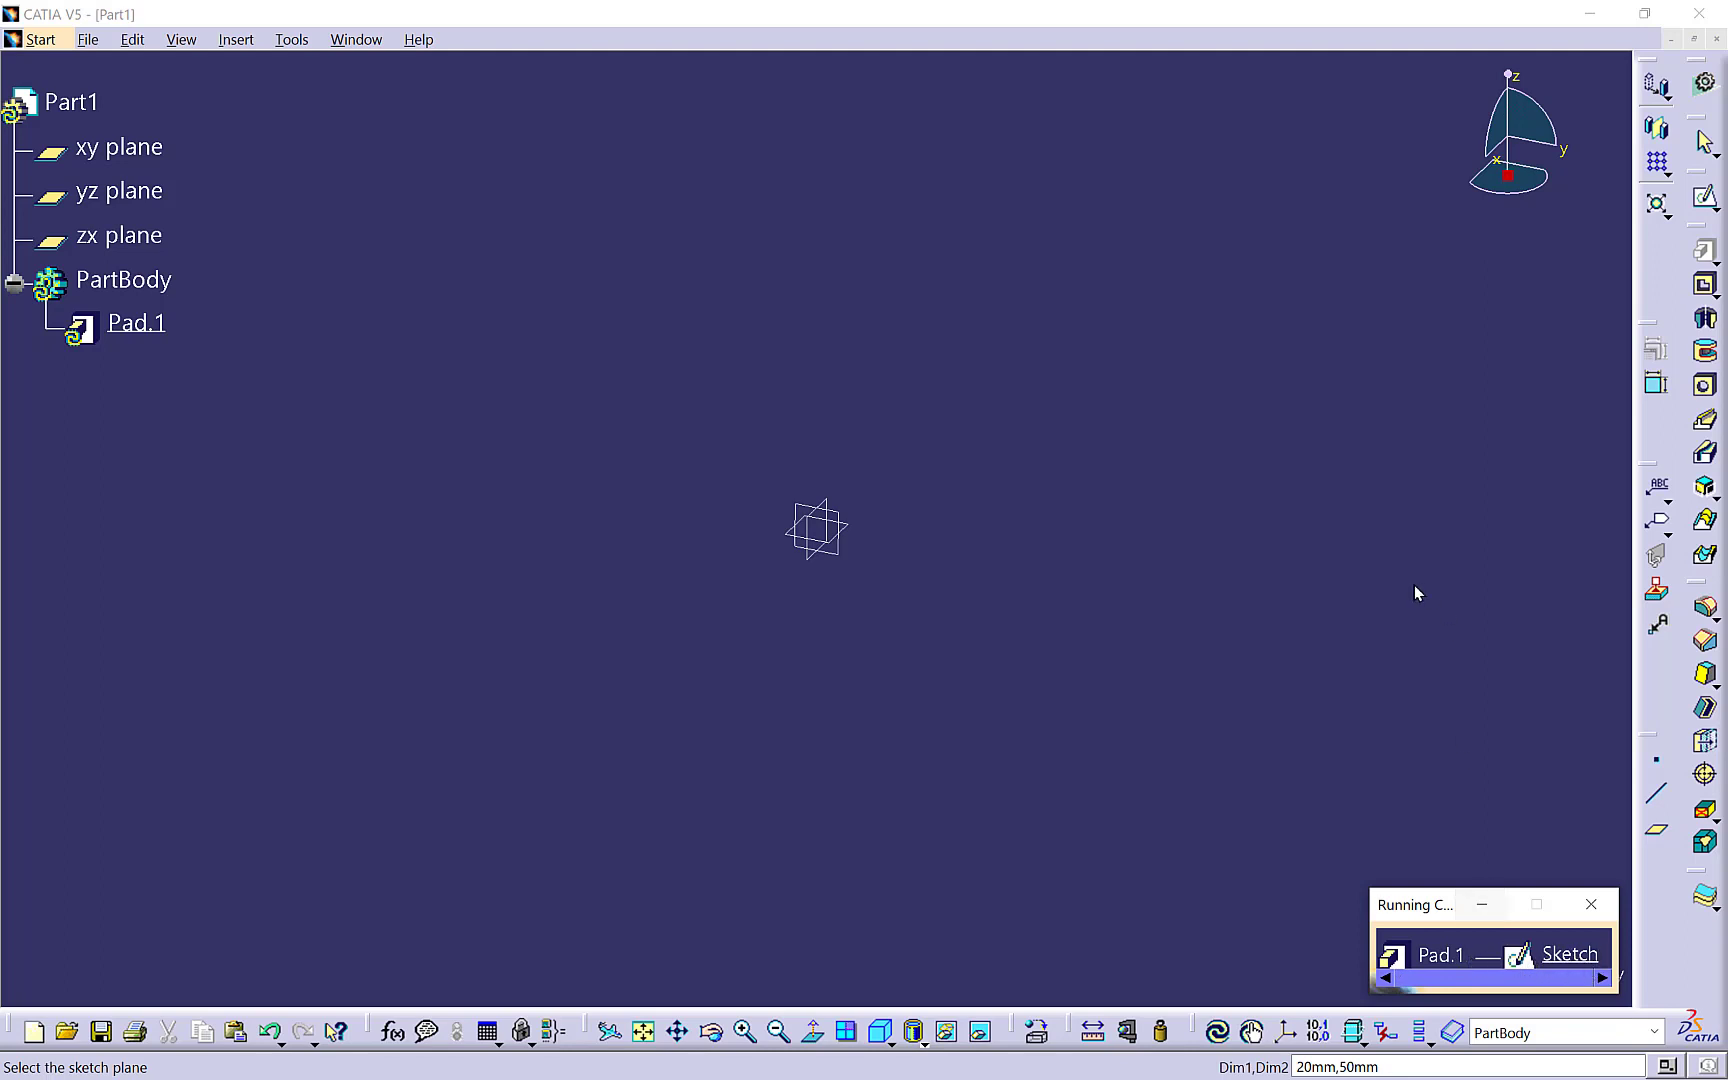
mouse_move(871, 551)
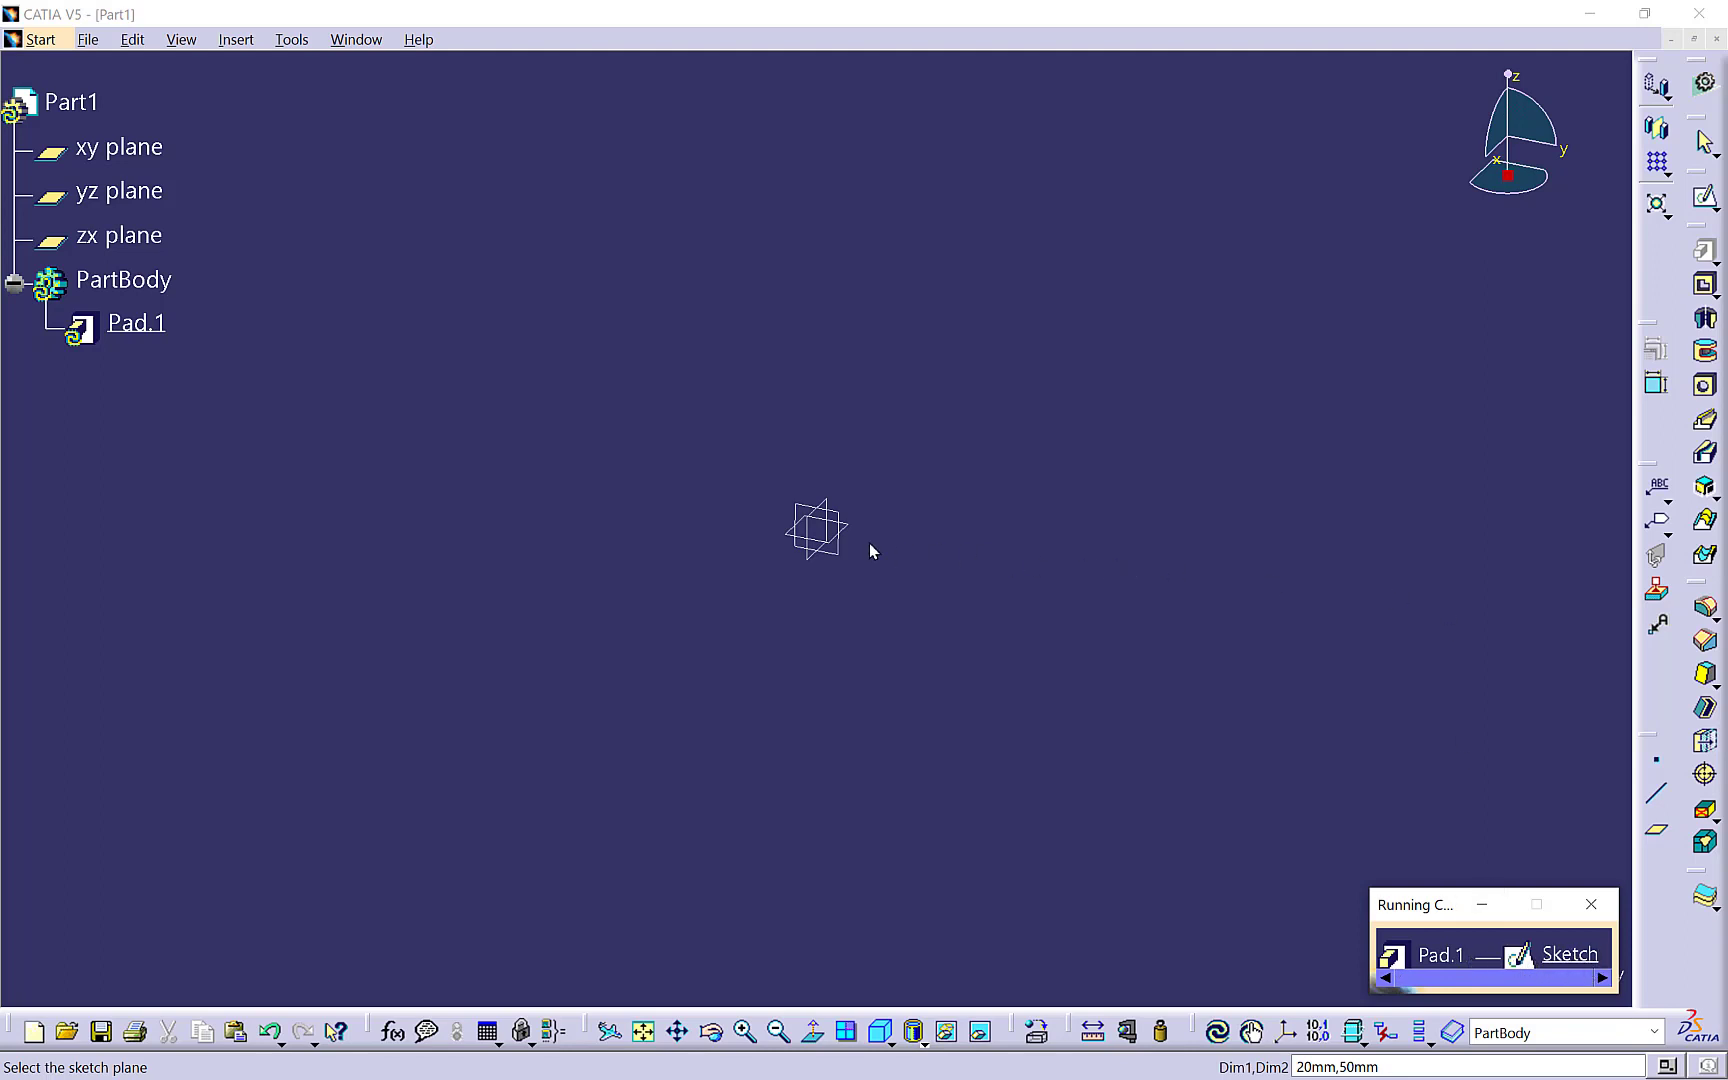
mouse_move(843, 553)
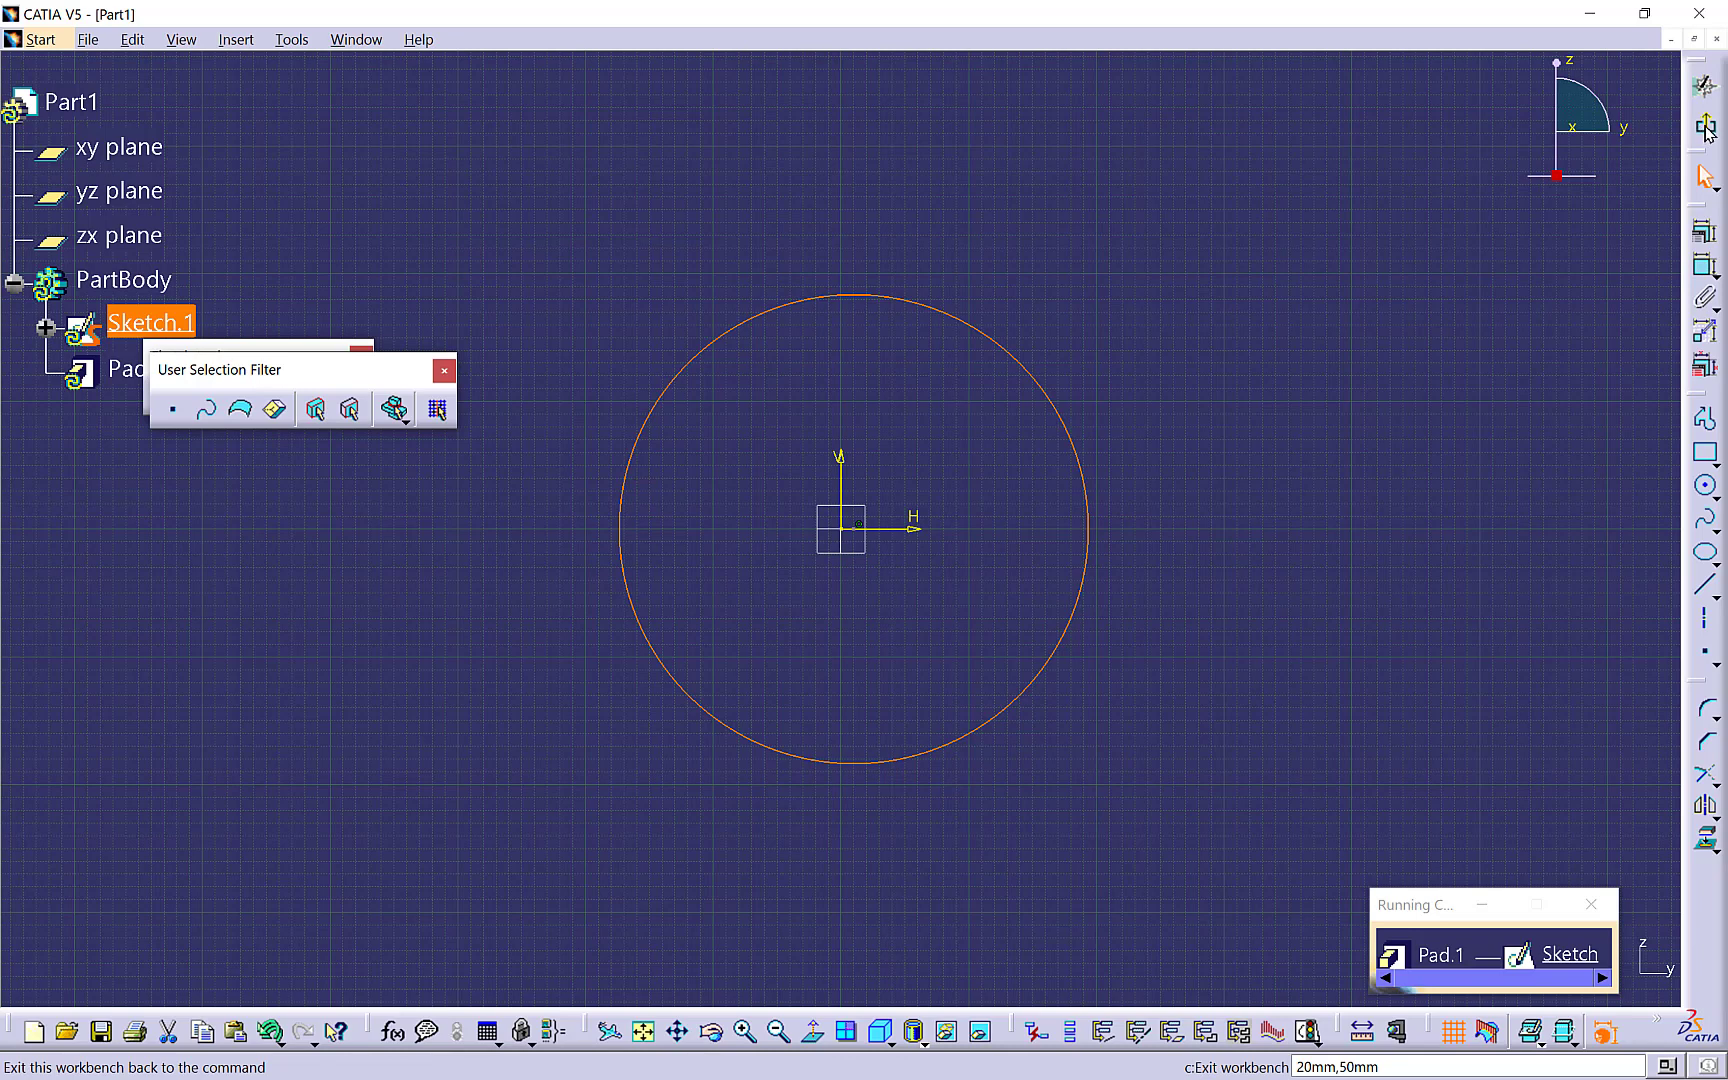
- Leave the circle sketch and return to Pad.1, previewing the 20/50 mm solid
double_click(137, 369)
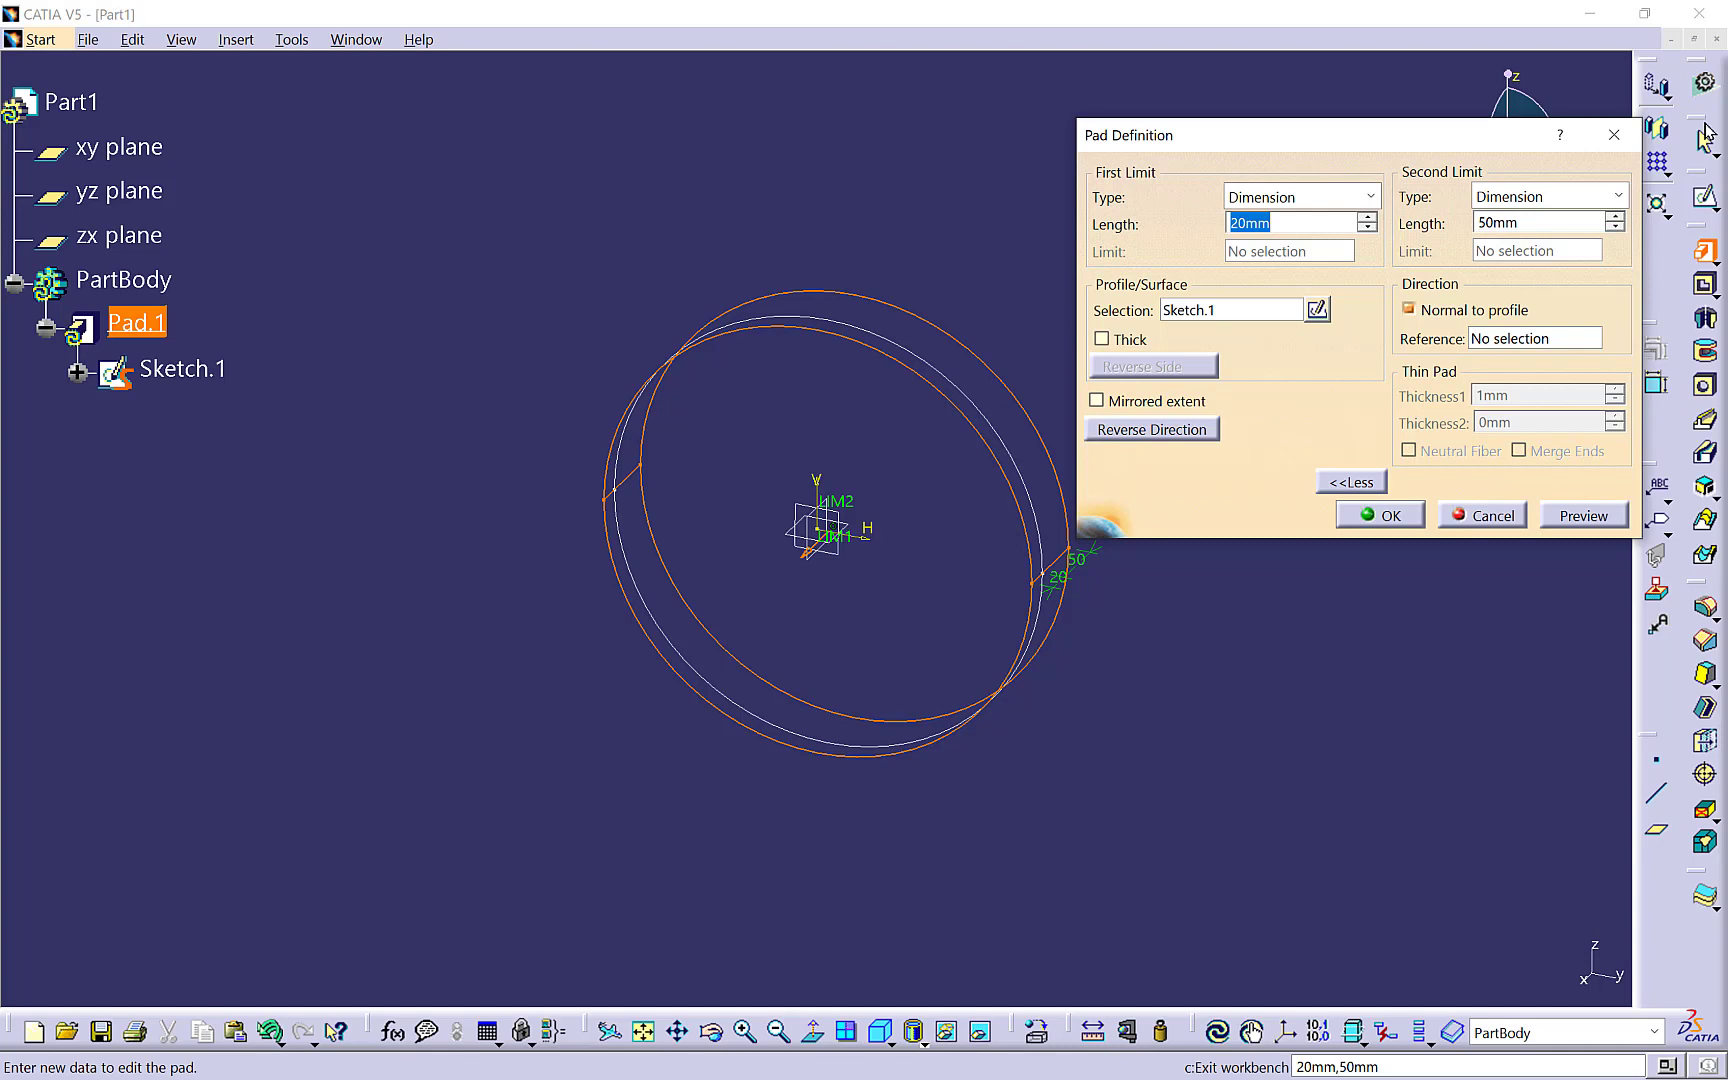
mouse_move(1500, 585)
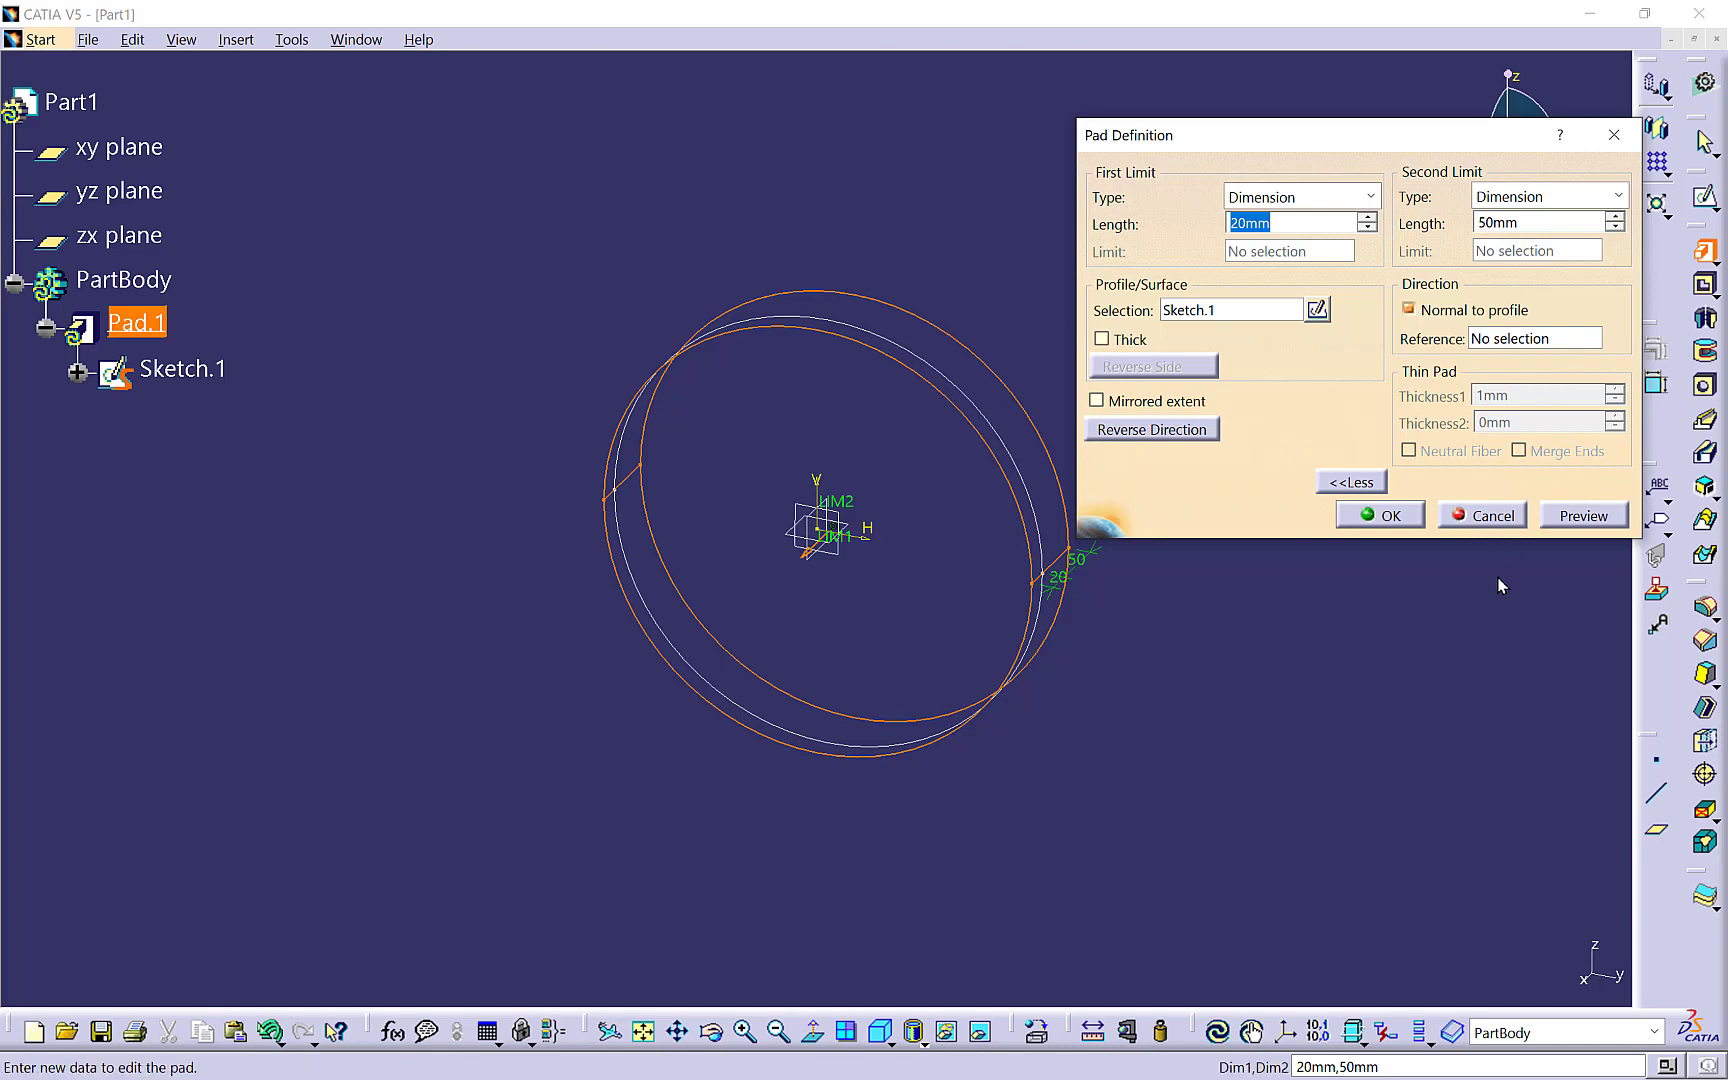
mouse_move(1447, 850)
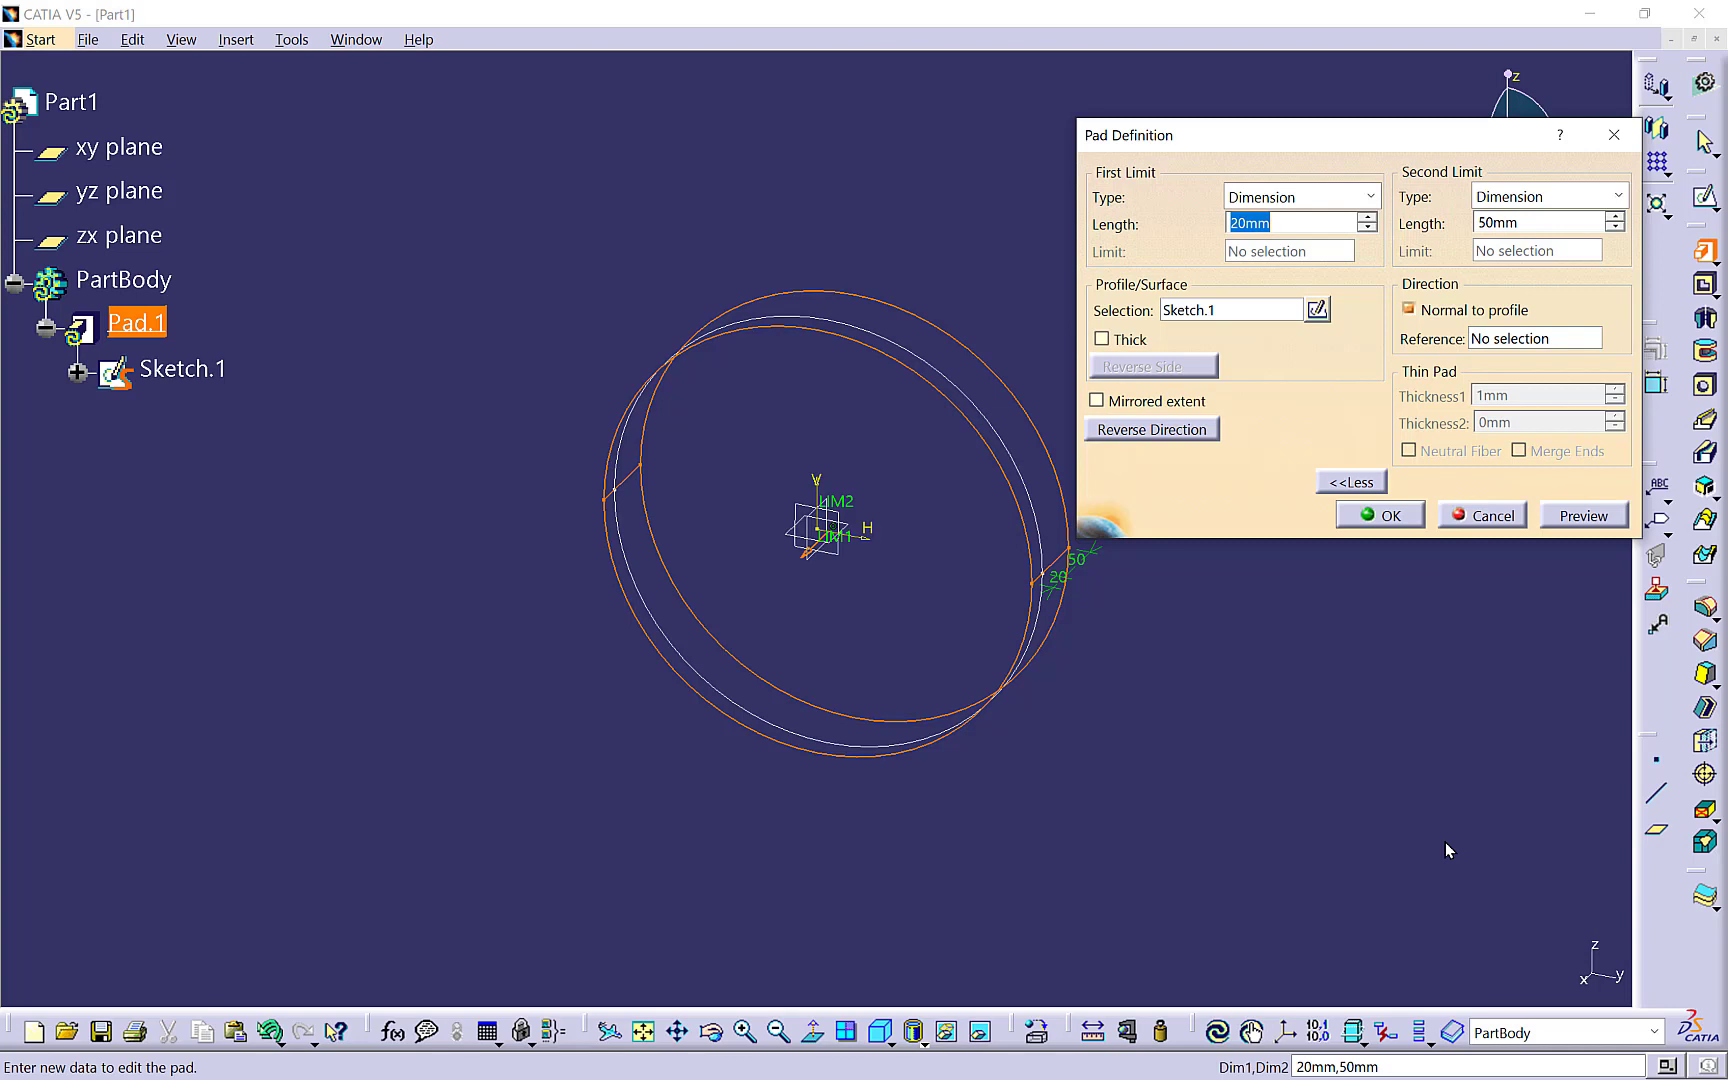
mouse_move(1505, 528)
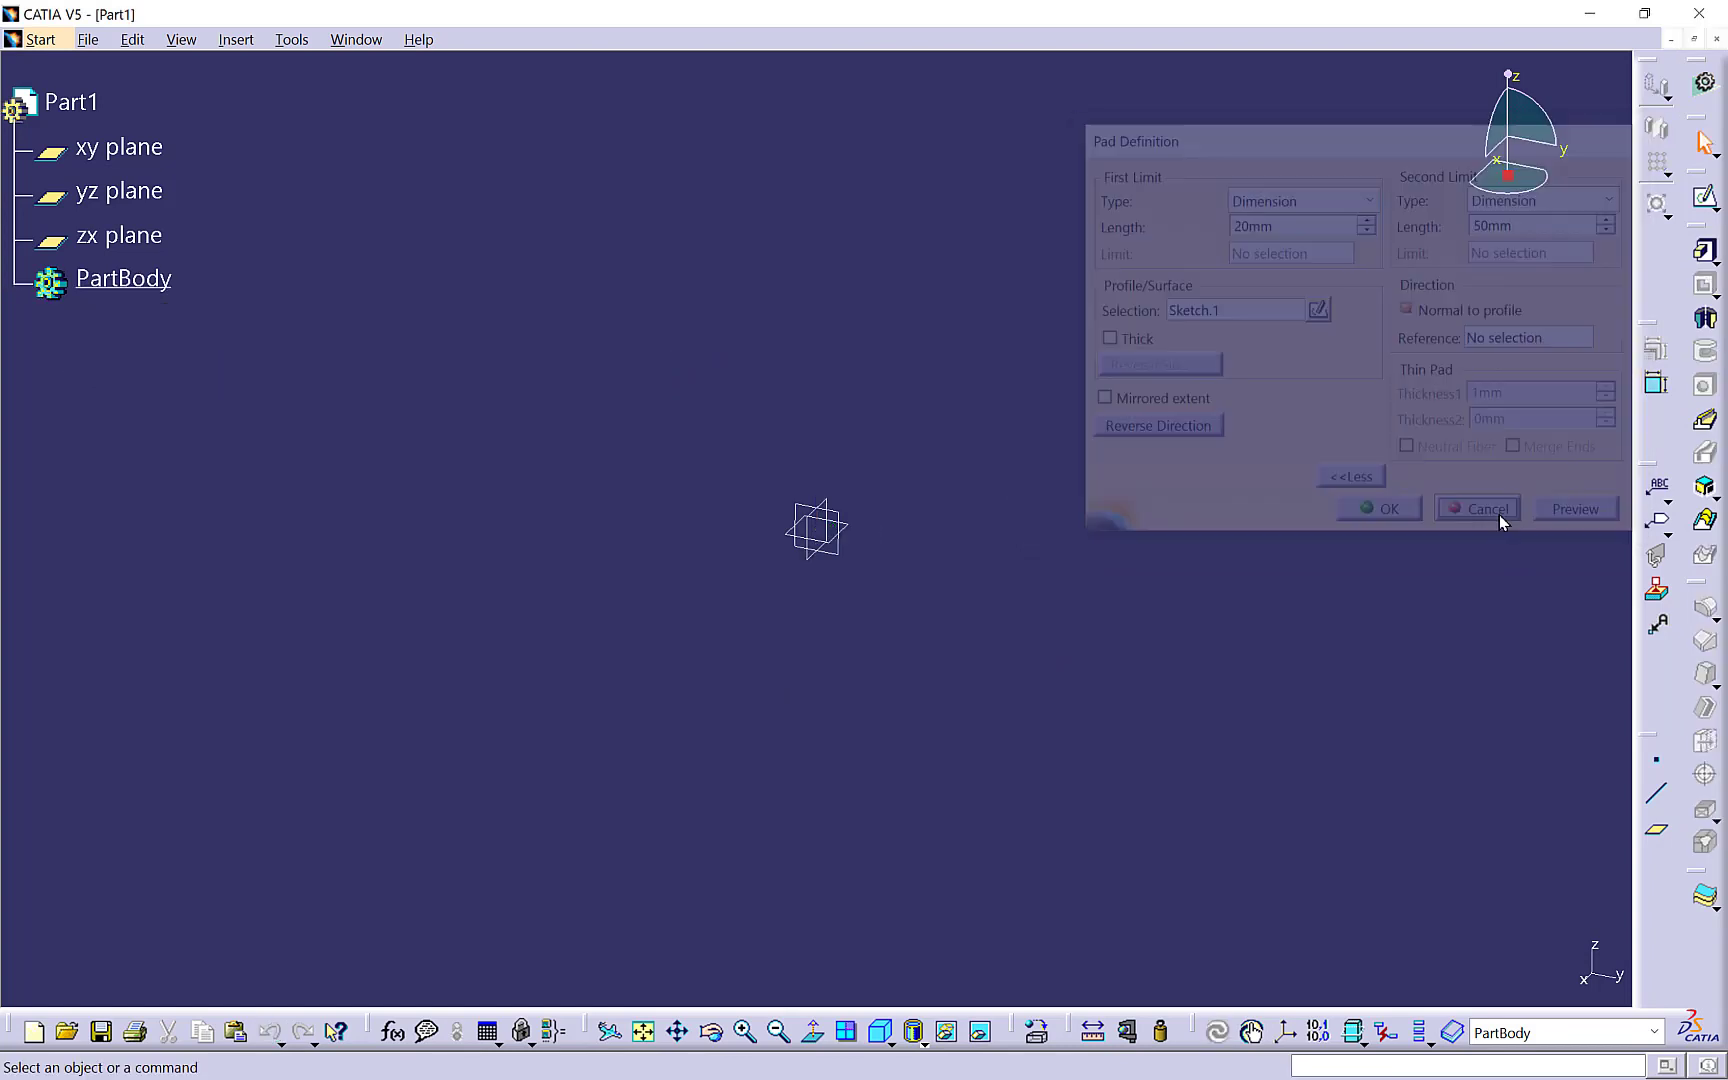
- Discard the pad and create Rib.1 with no profile or center curve chosen
left_click(1483, 508)
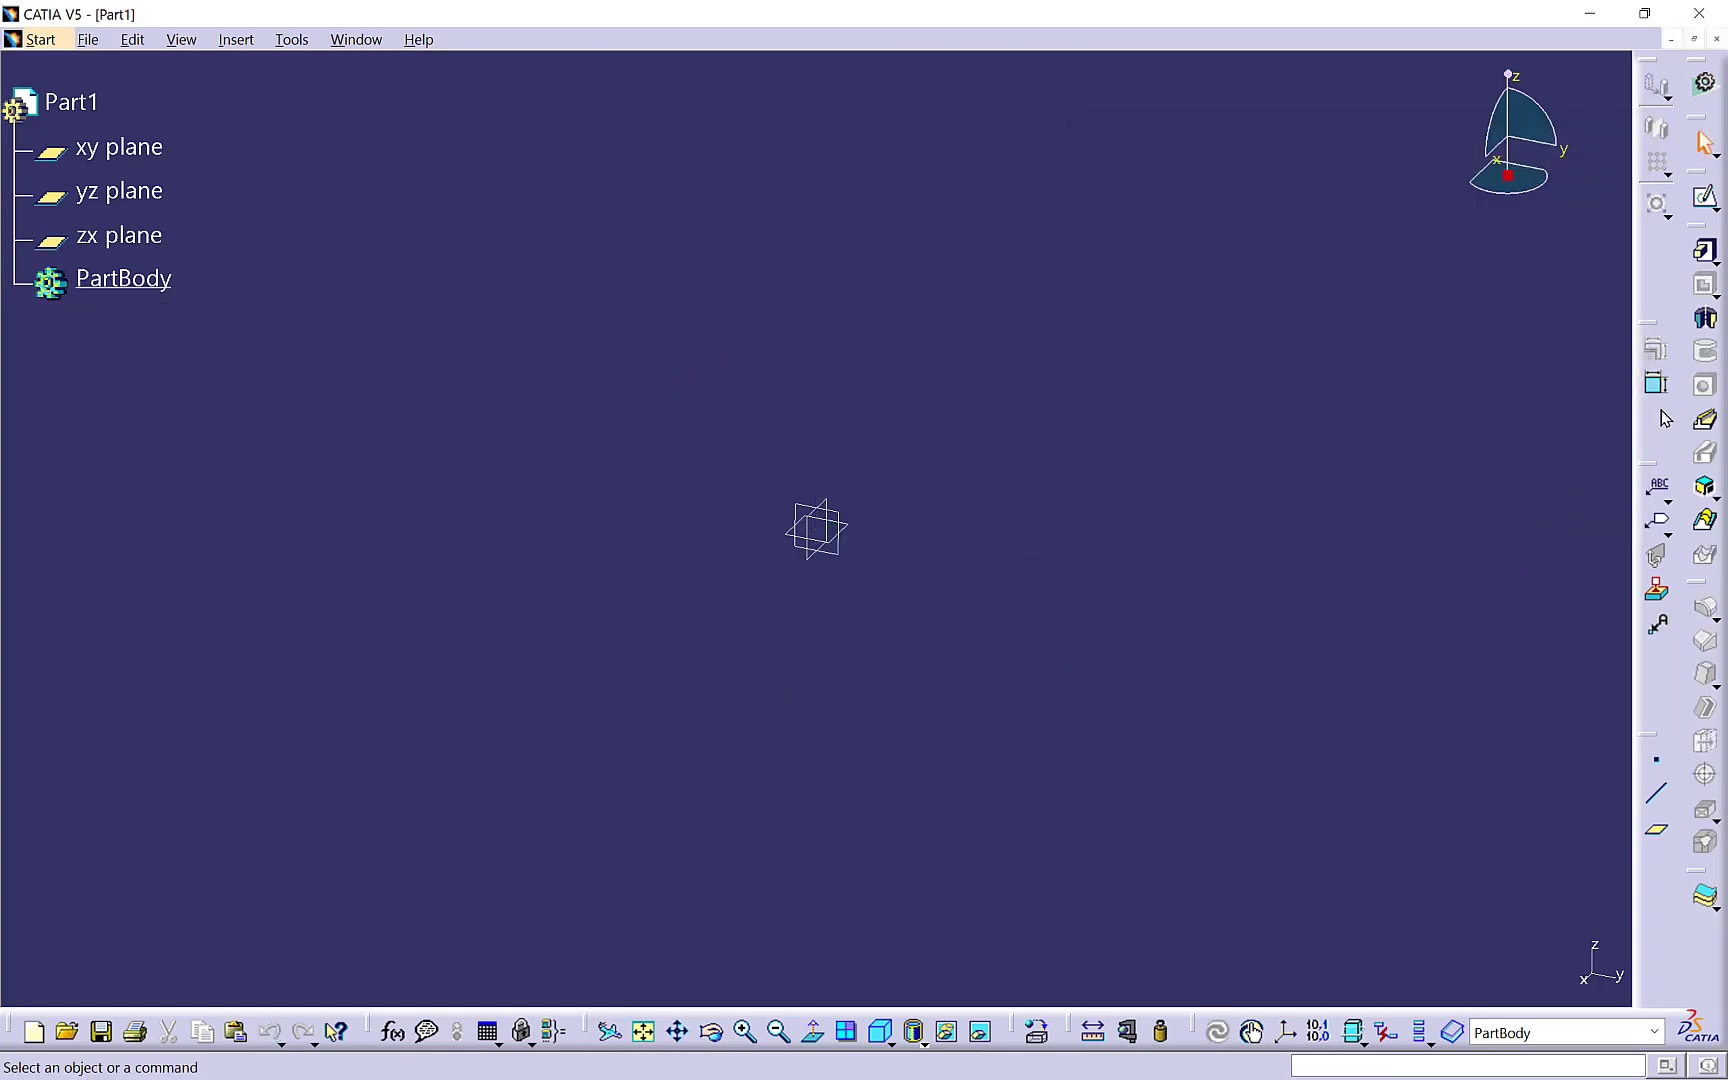
mouse_move(1704, 419)
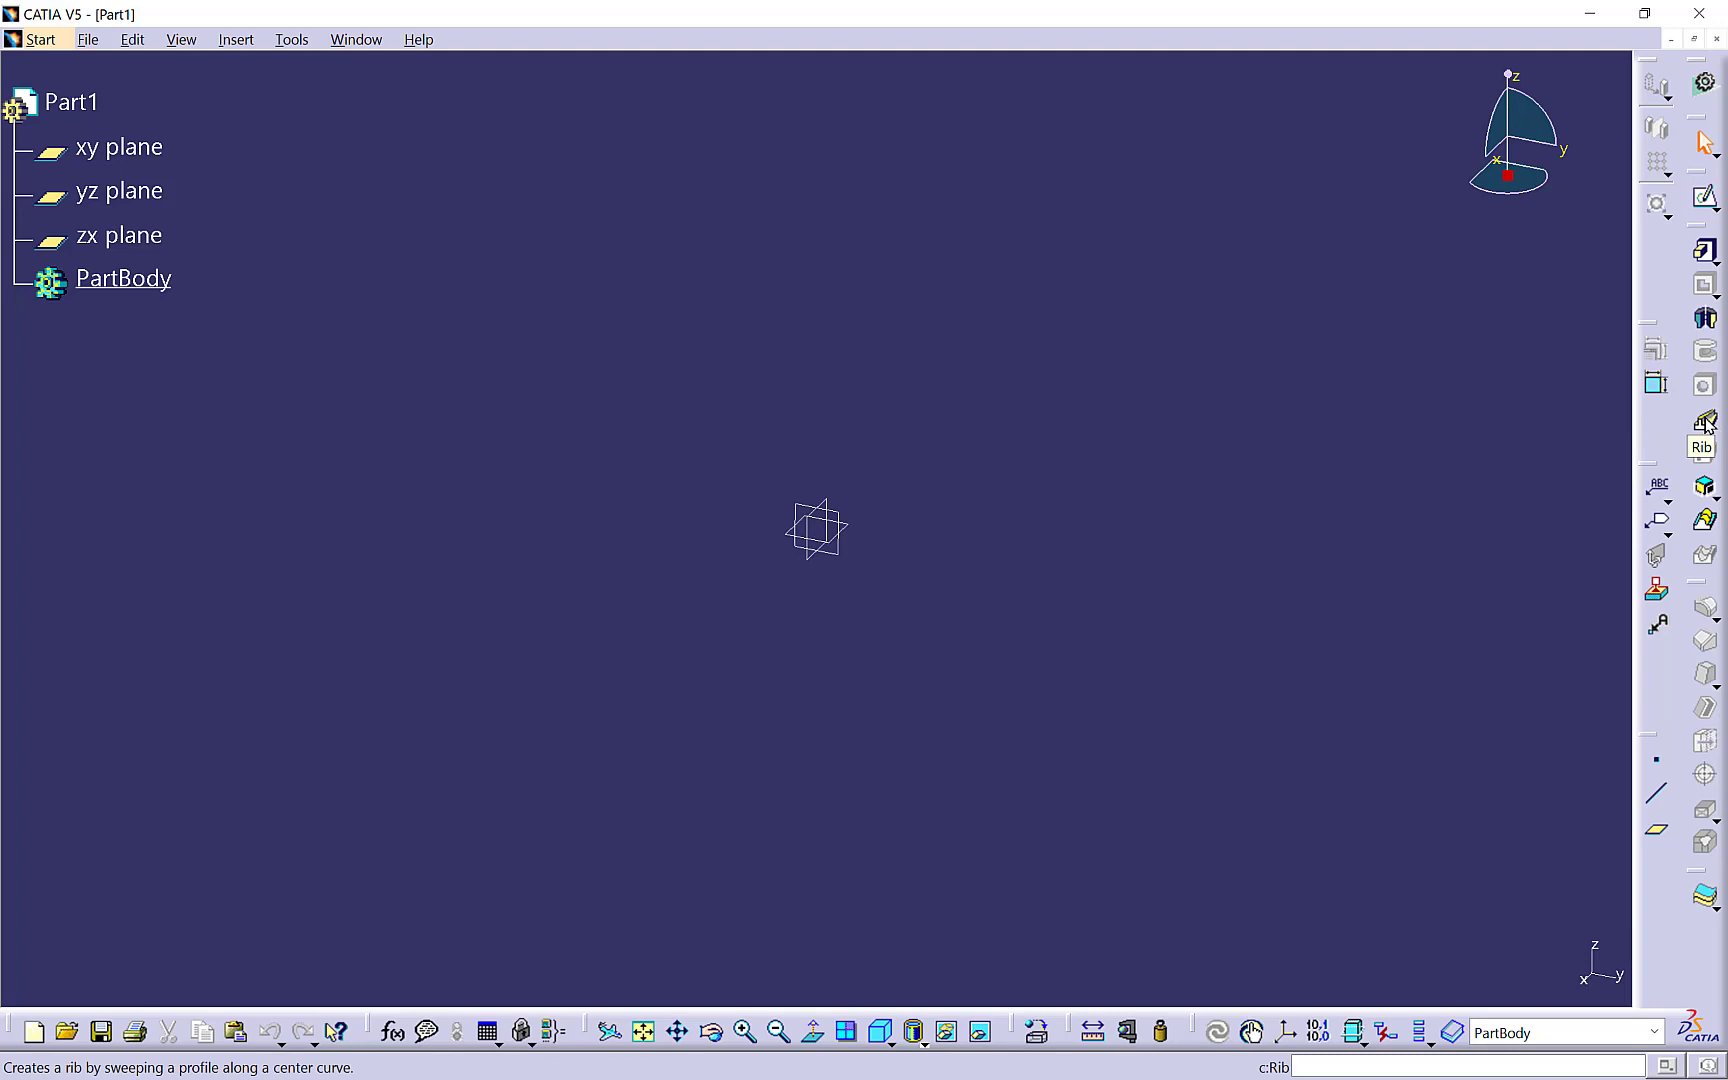
left_click(1702, 420)
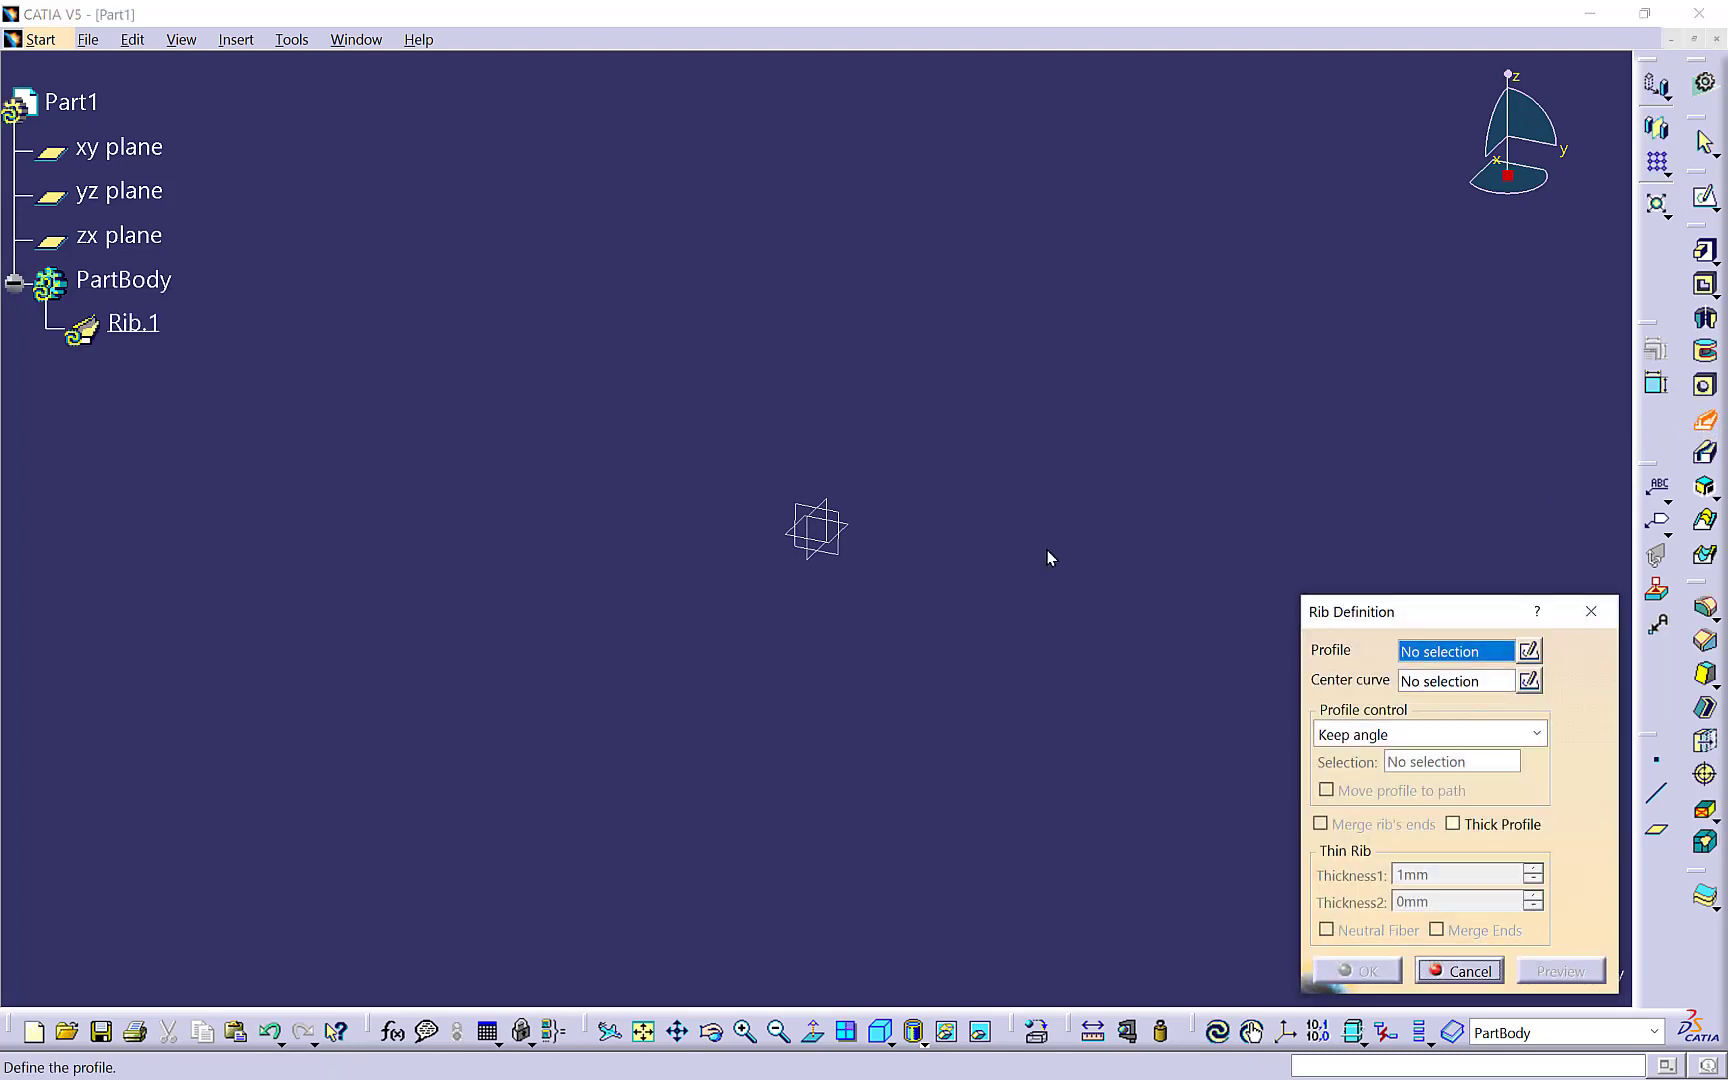
mouse_move(1296, 648)
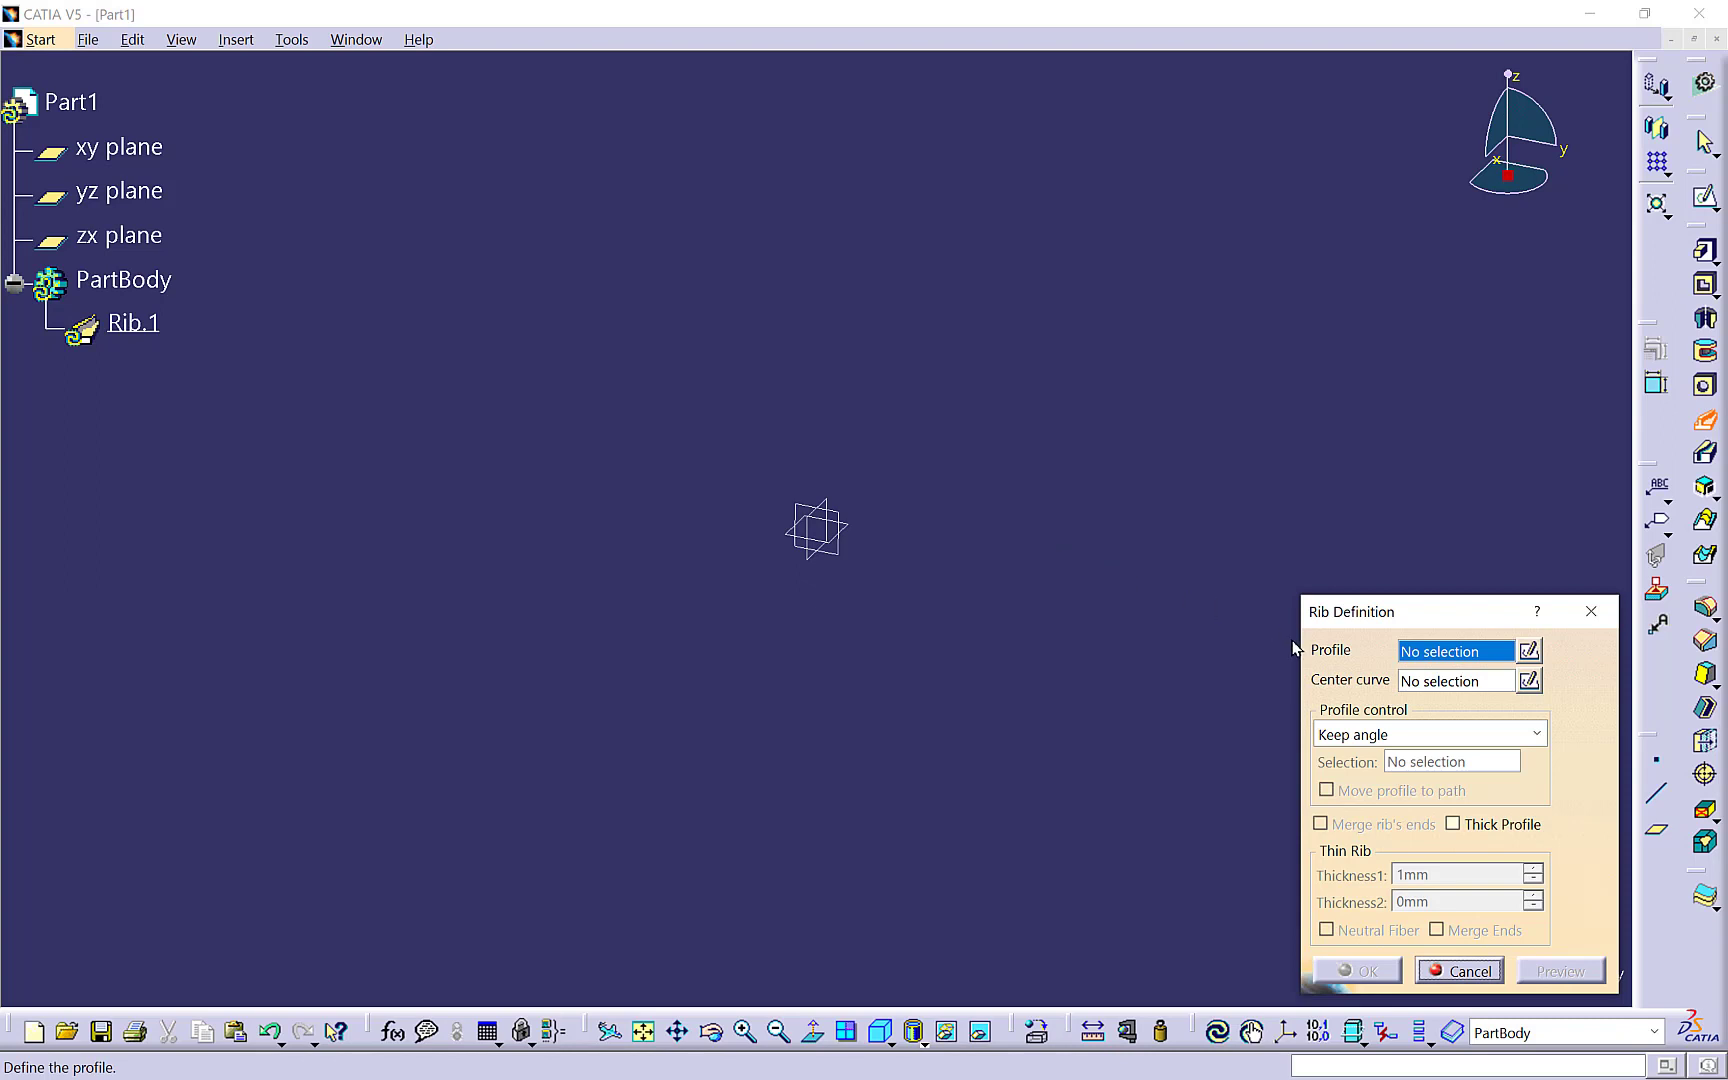
mouse_move(1359, 659)
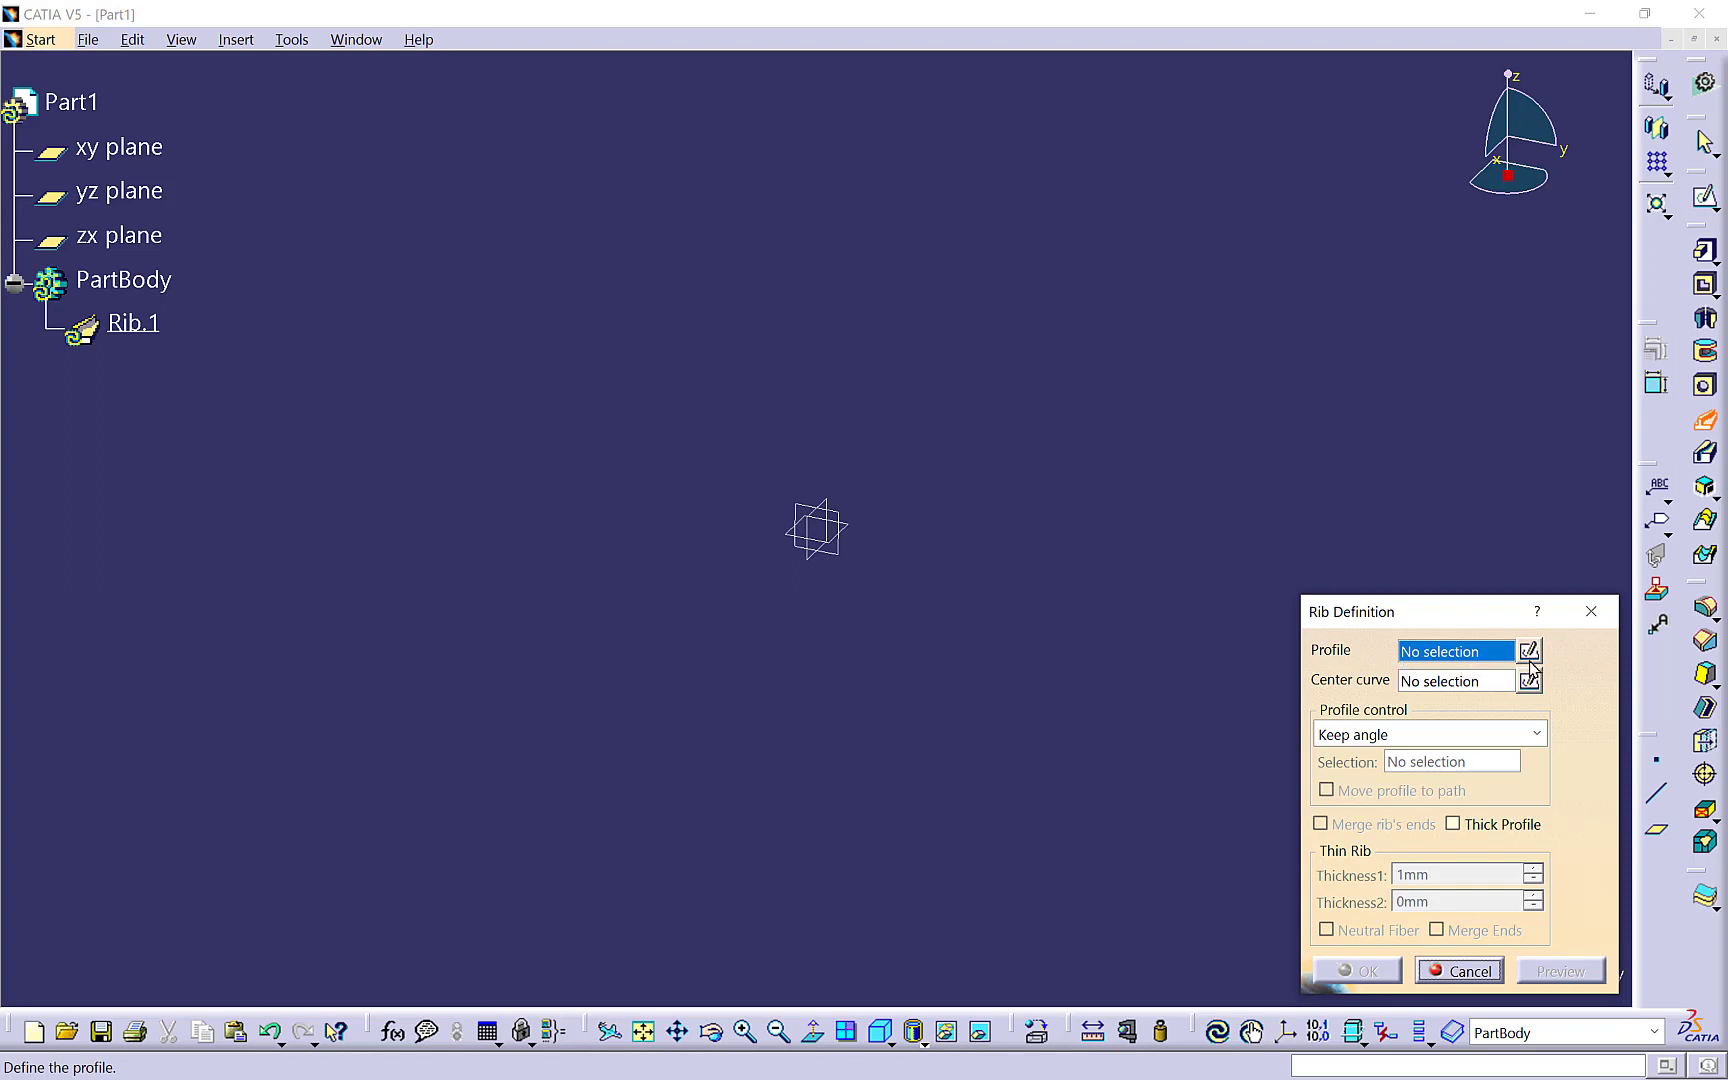
mouse_move(1446, 661)
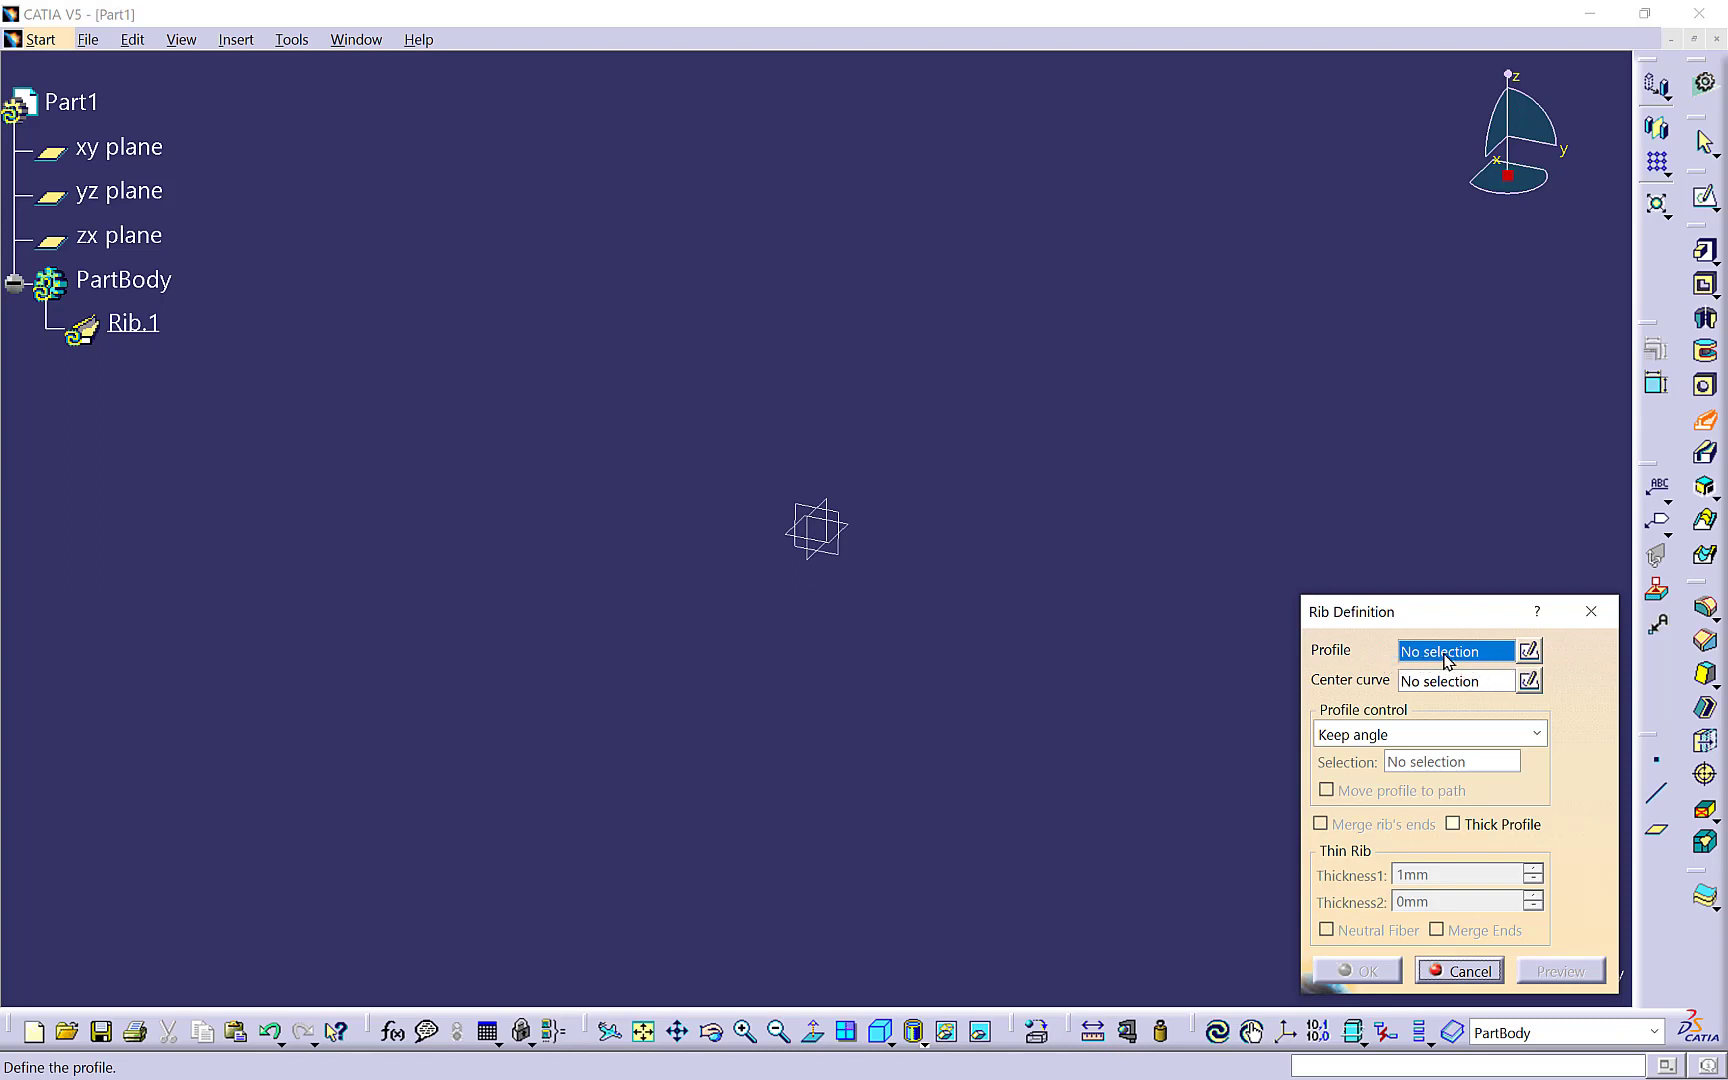
mouse_move(1422, 703)
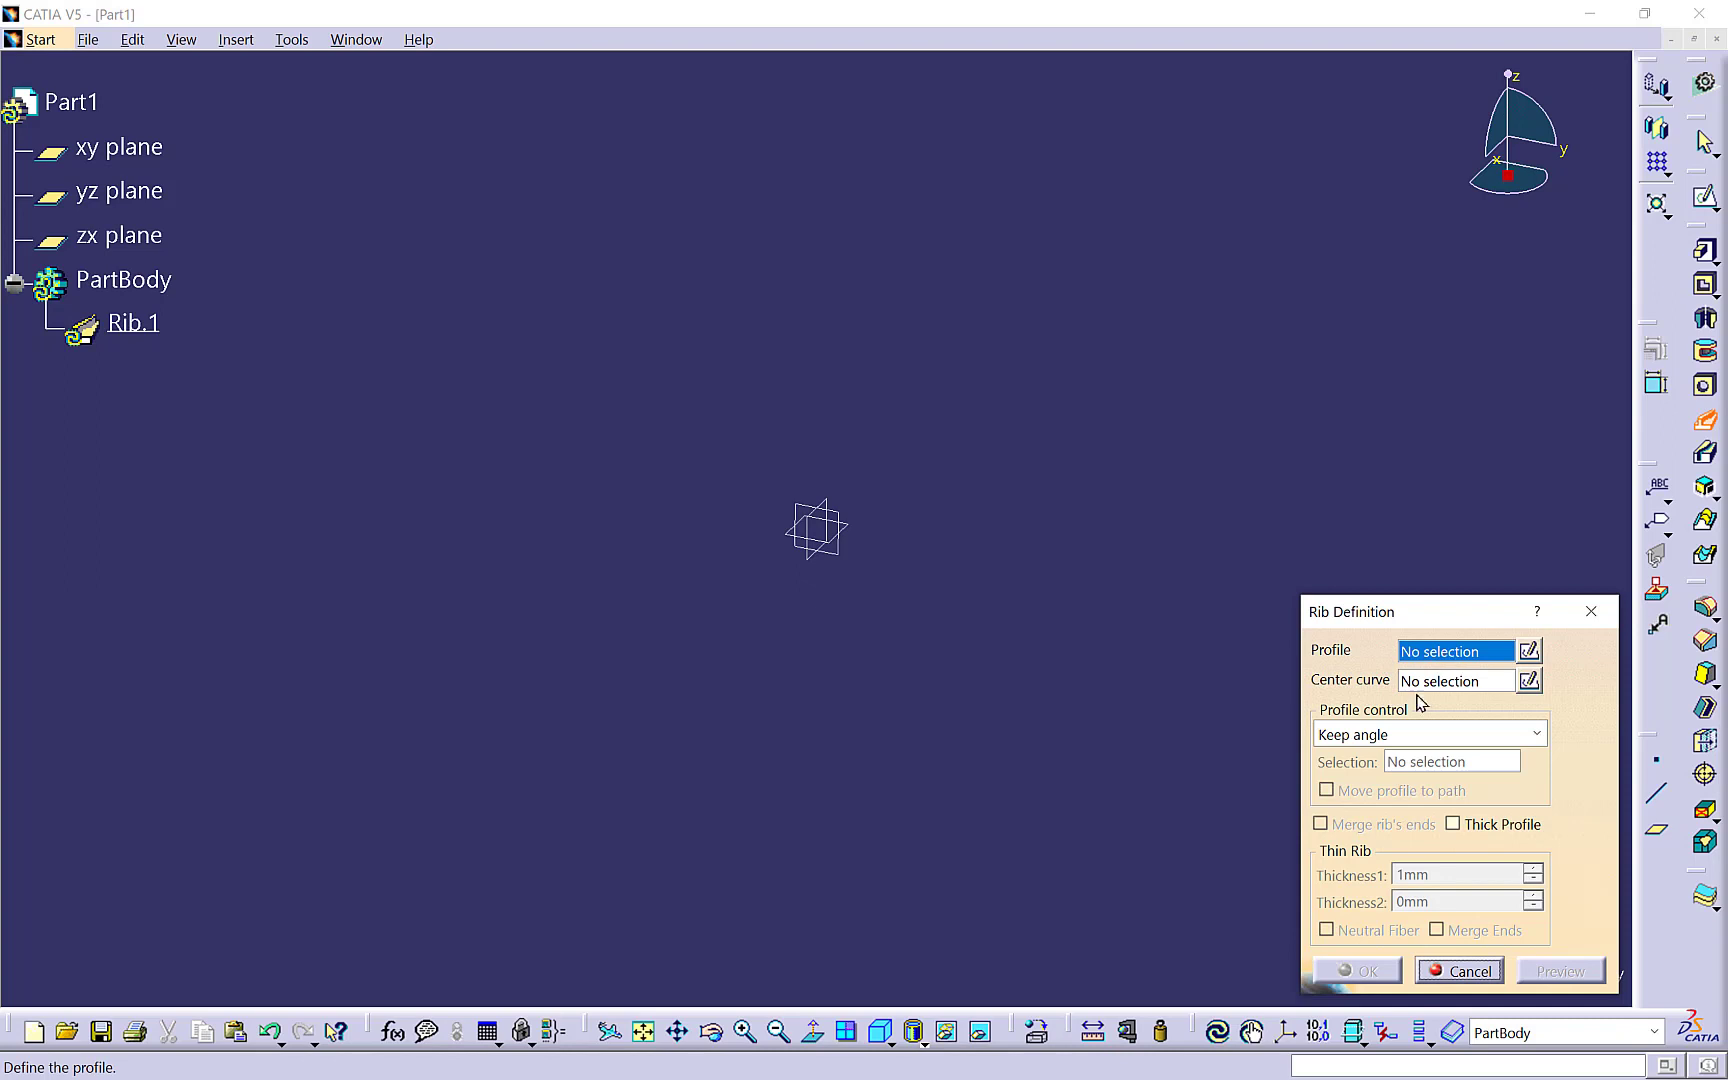
mouse_move(1318, 692)
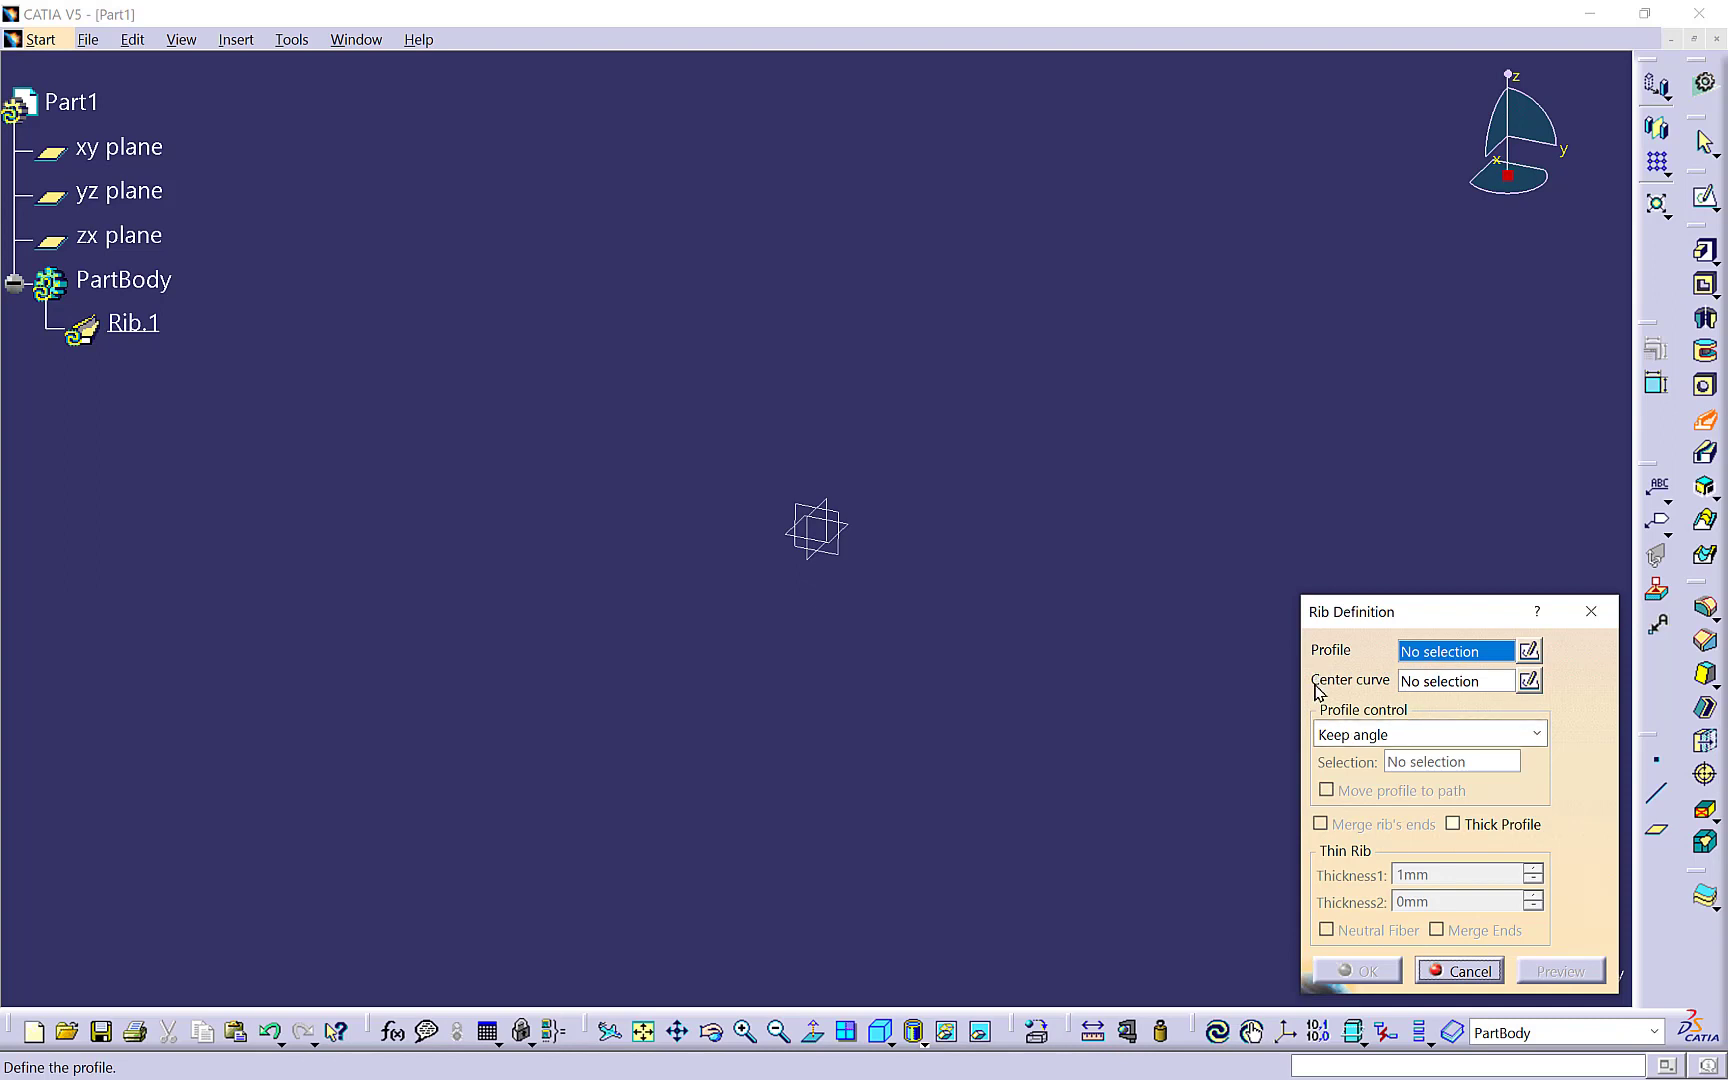
mouse_move(1386, 695)
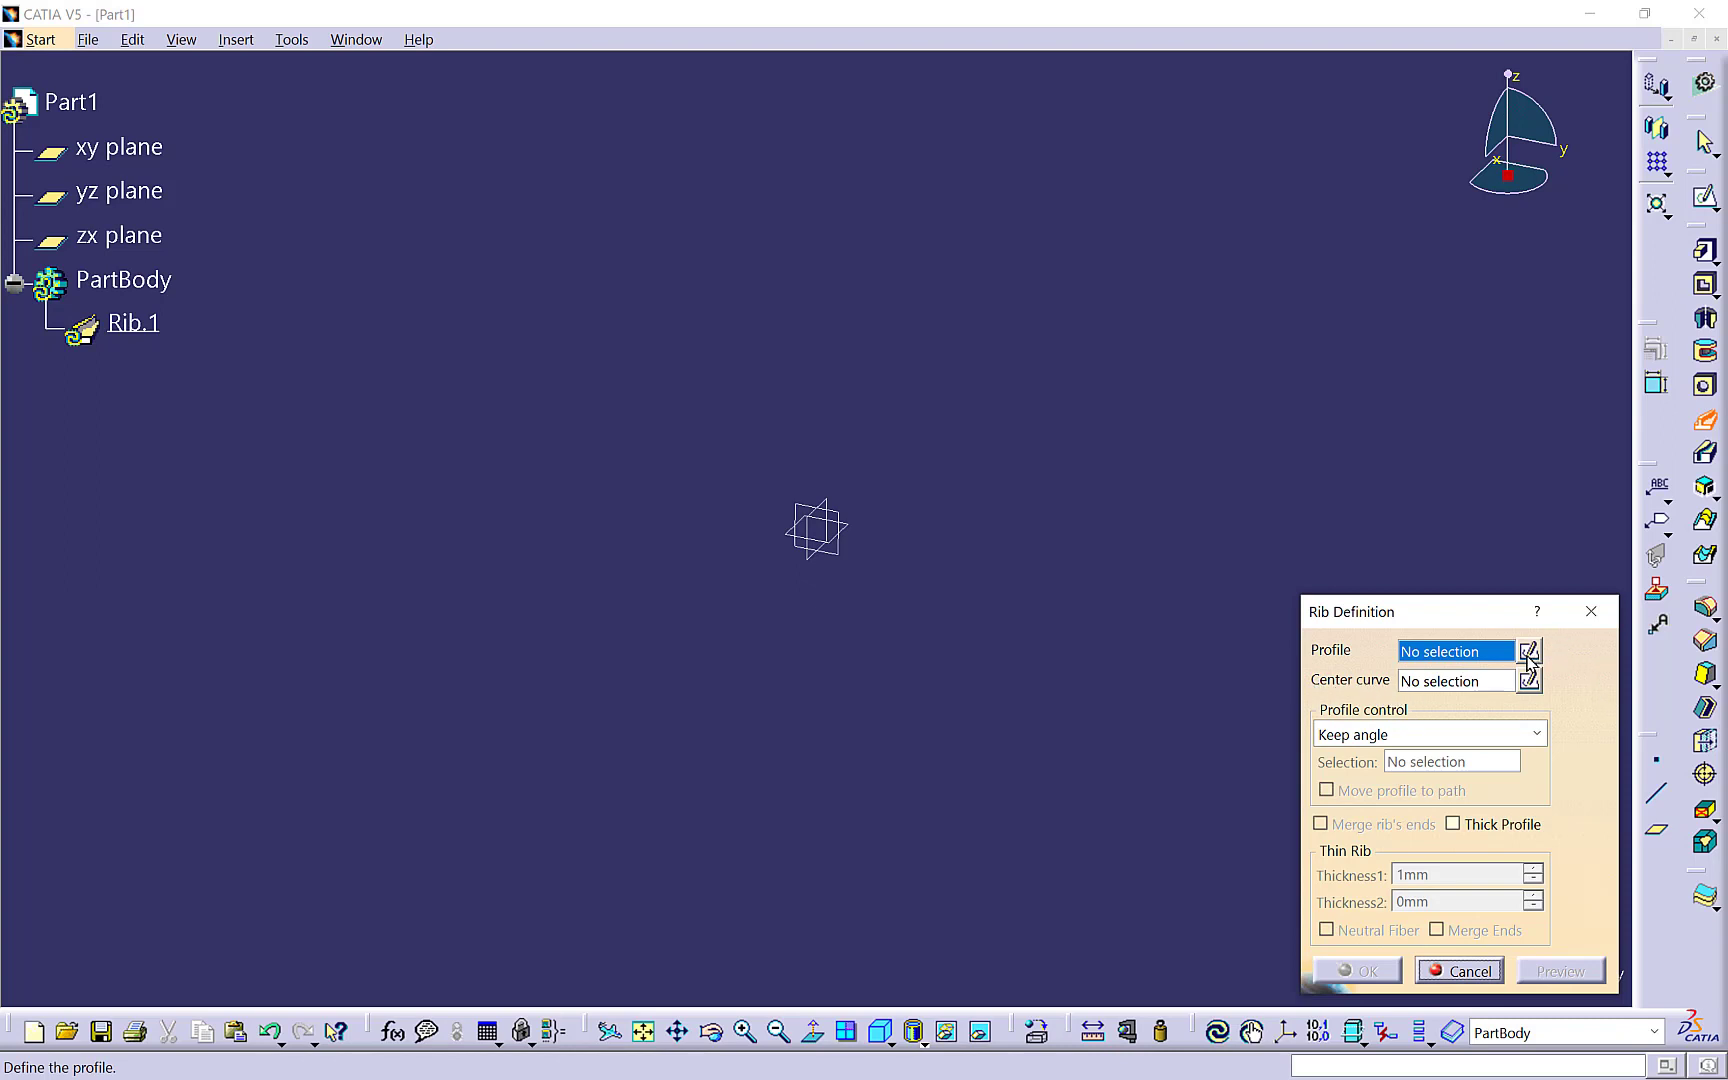
mouse_move(1532, 680)
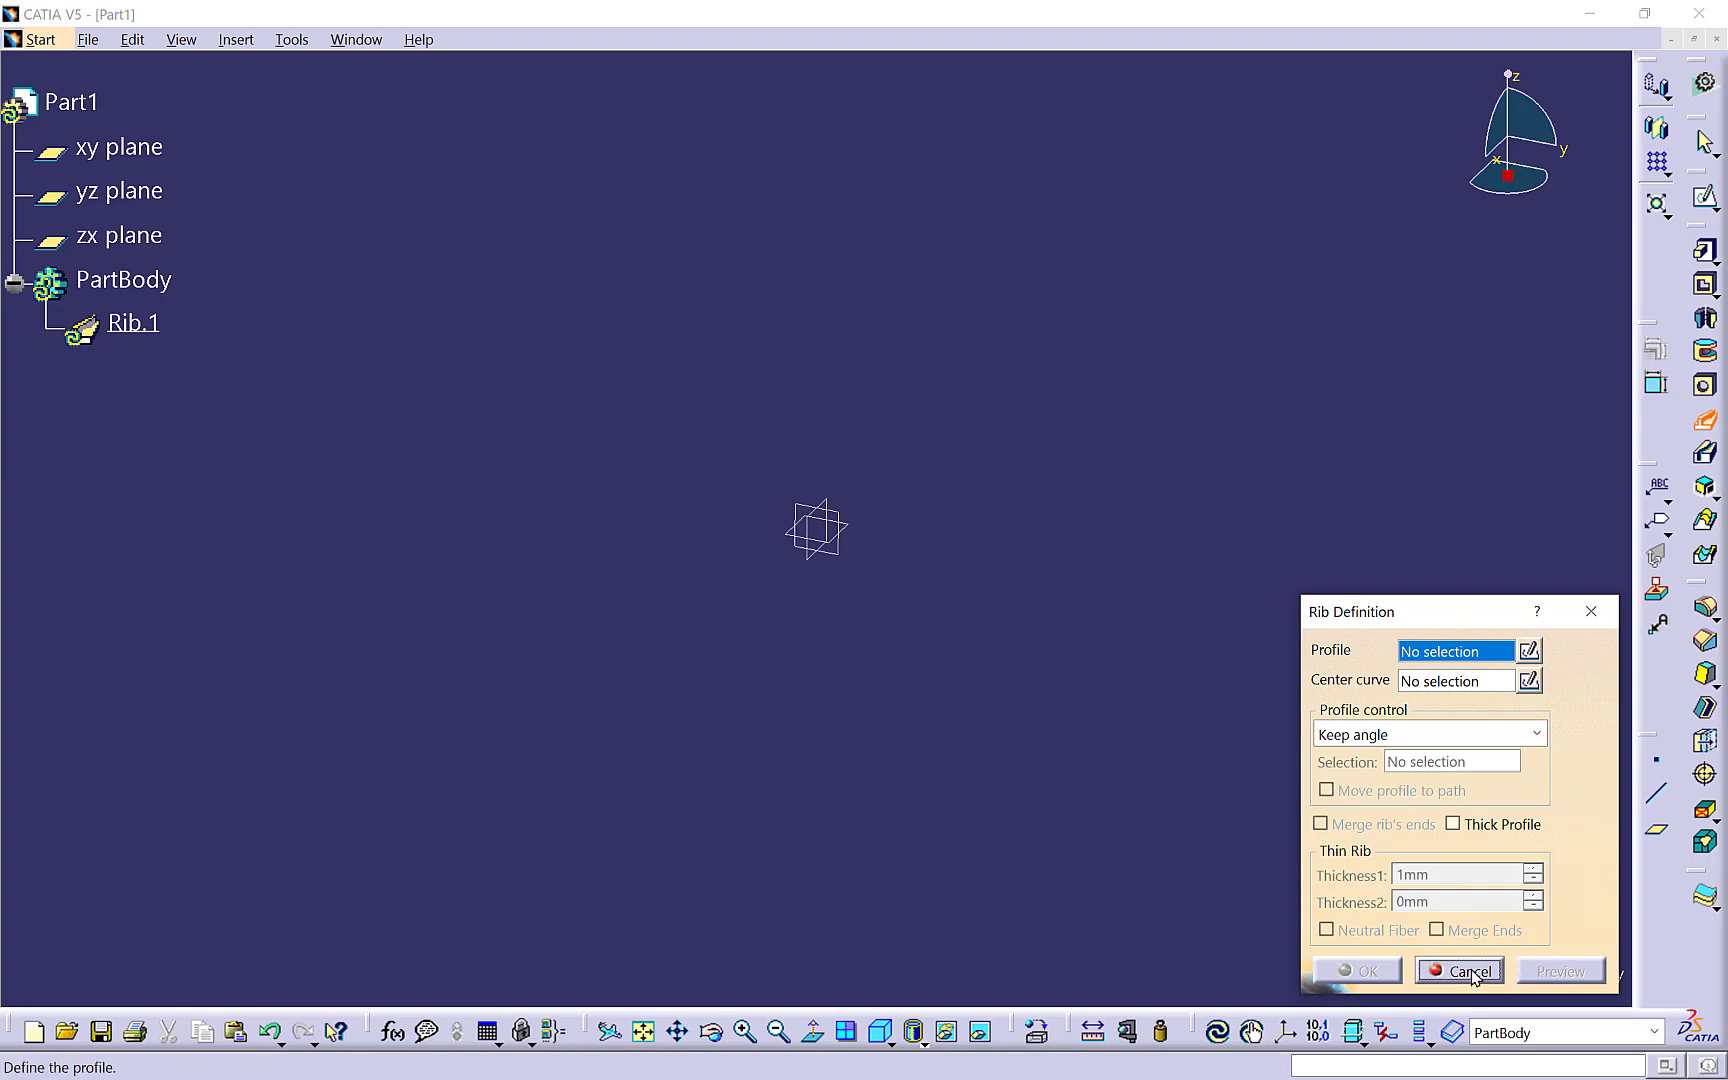
- Cancel the rib and create Multi-sections Solid.1 with no sections or guides
left_click(1458, 970)
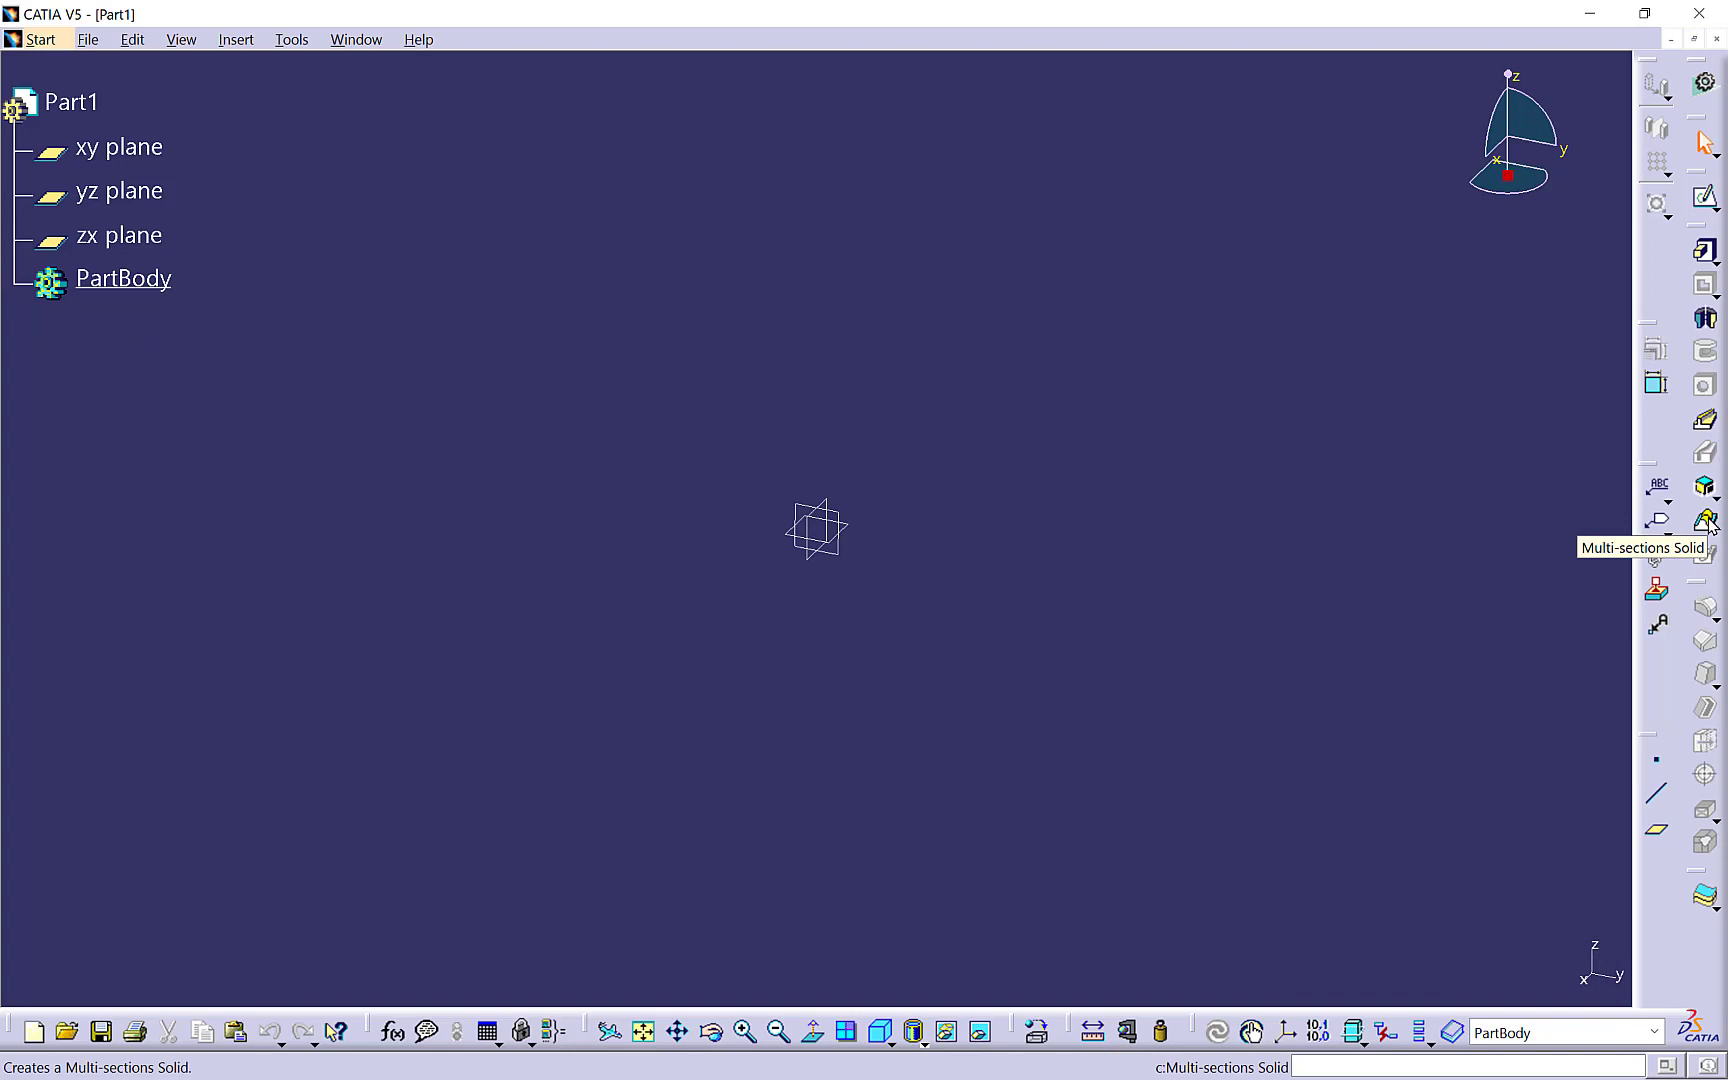
left_click(1704, 521)
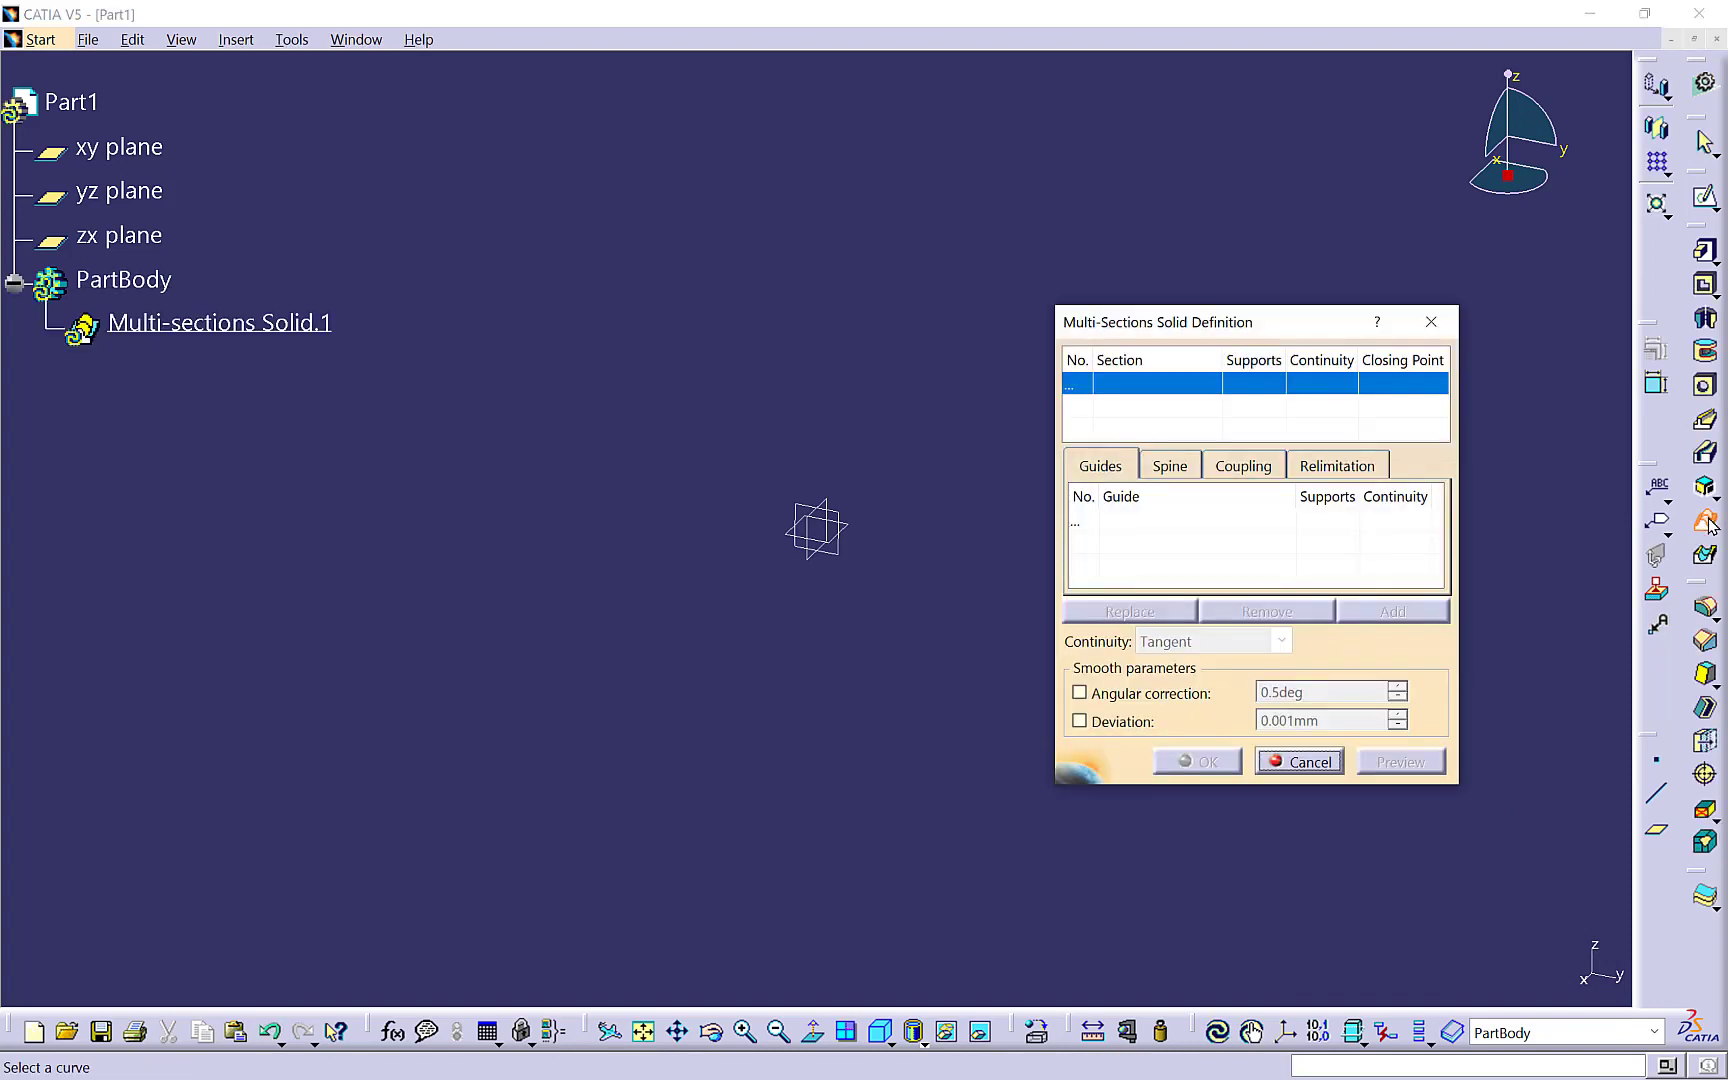
mouse_move(1407, 575)
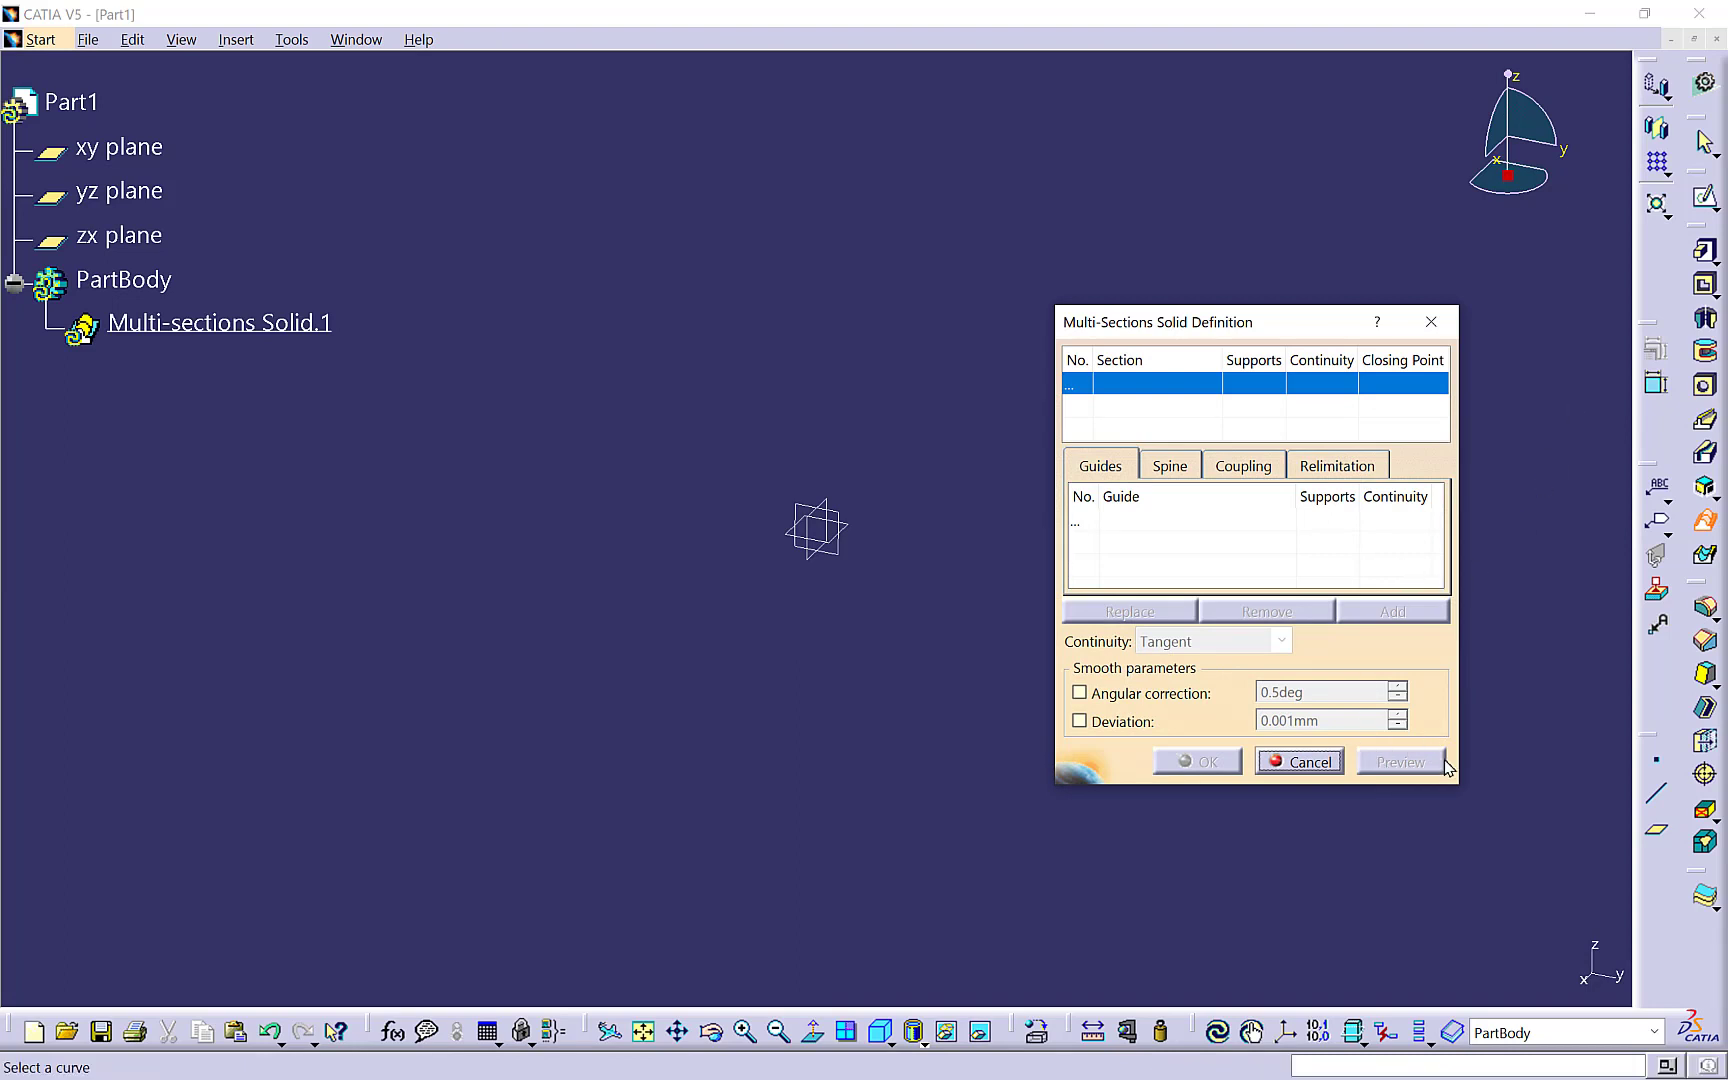
mouse_move(1295, 573)
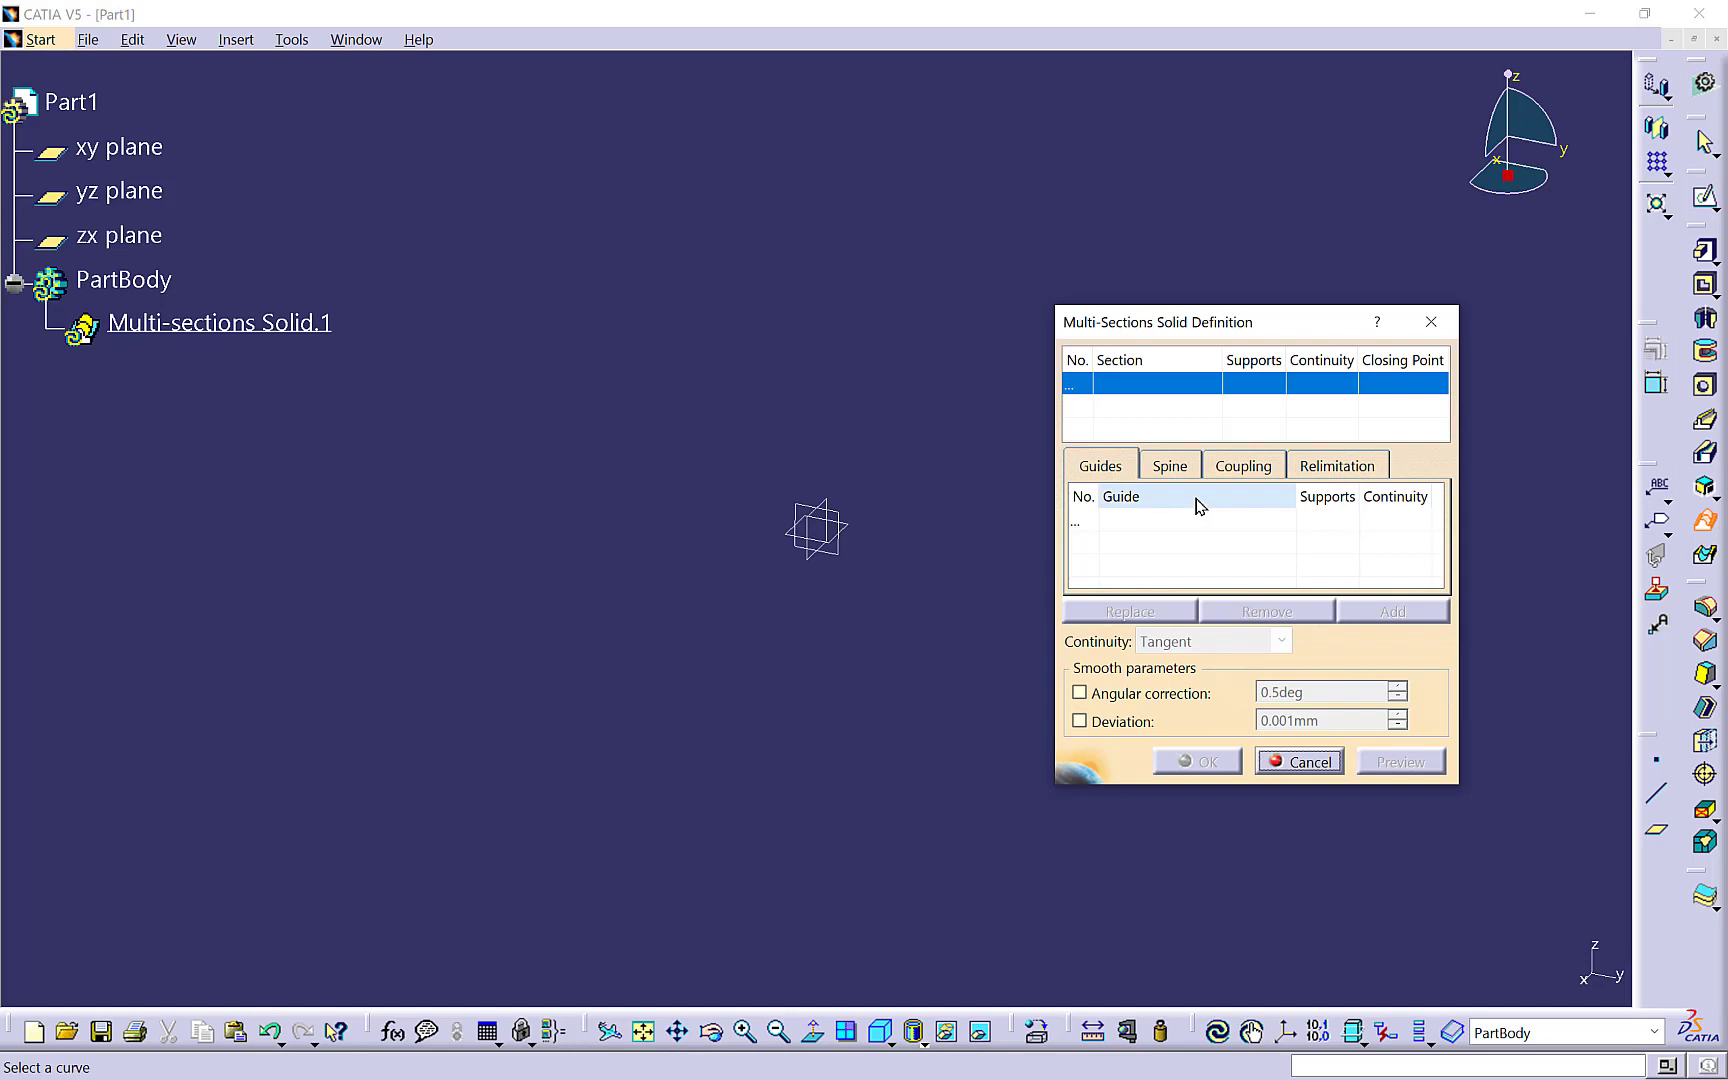
right_click(1179, 523)
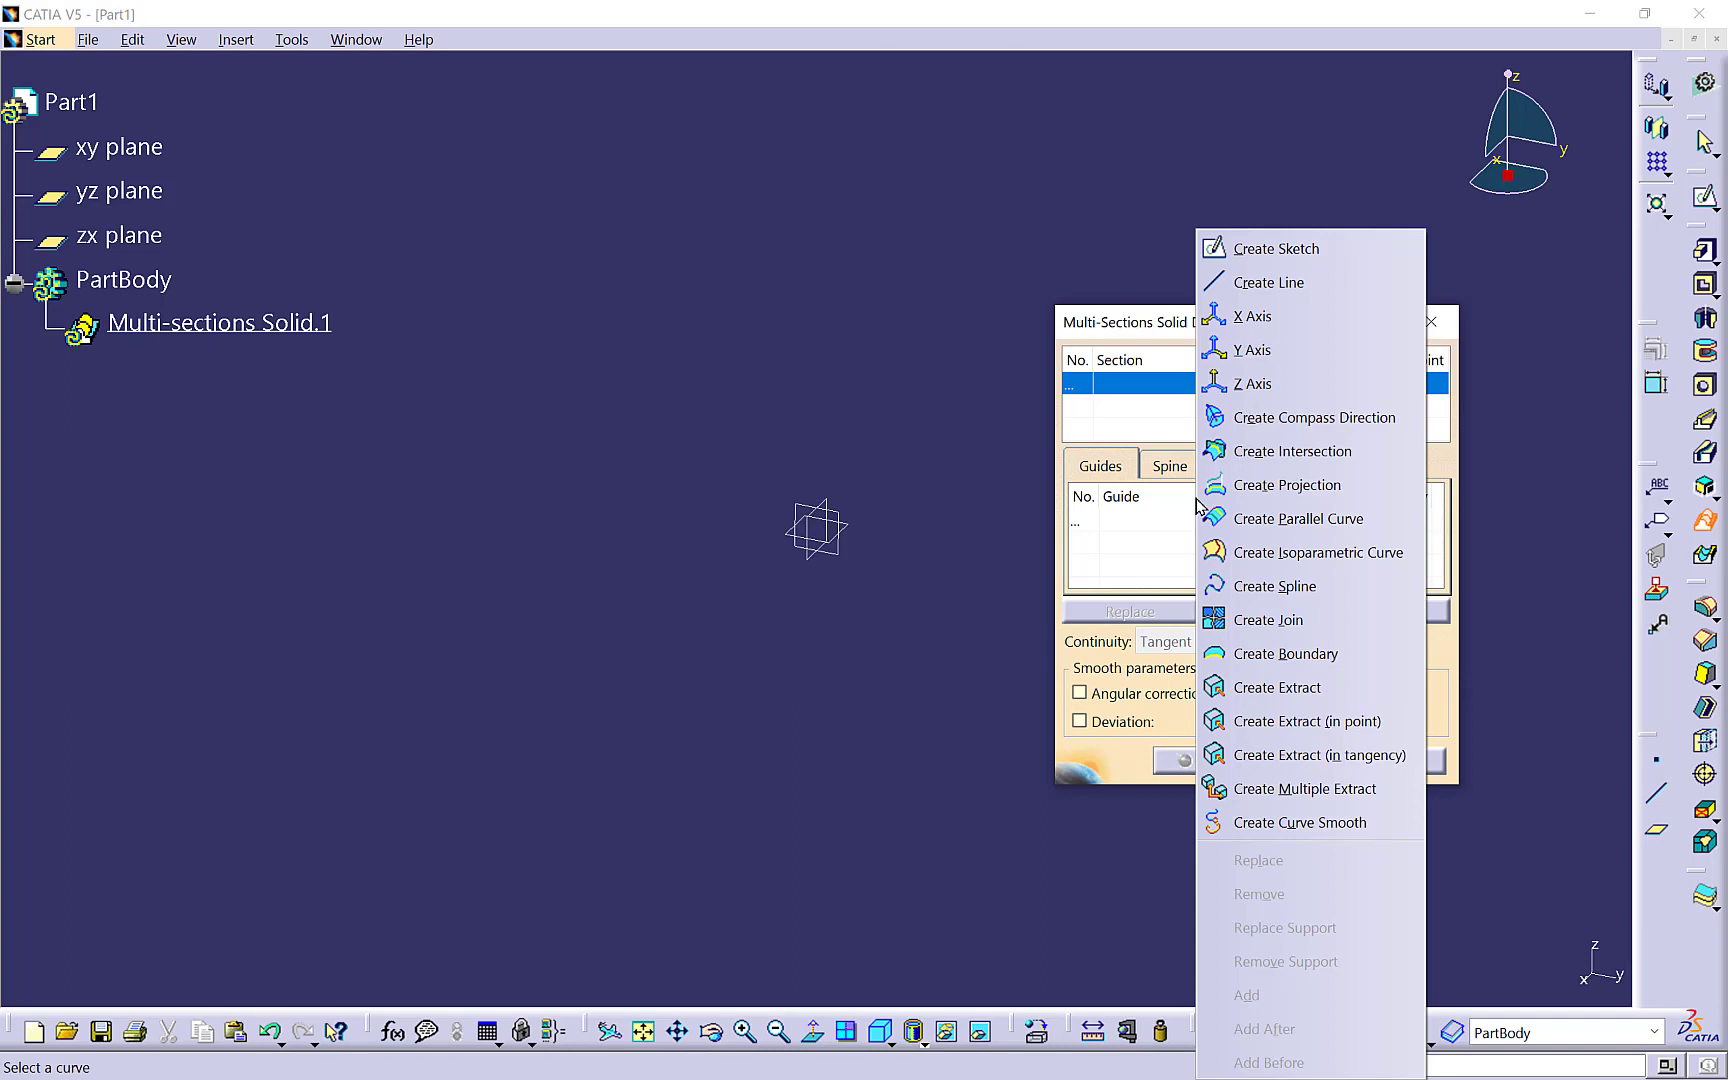
mouse_move(1273, 247)
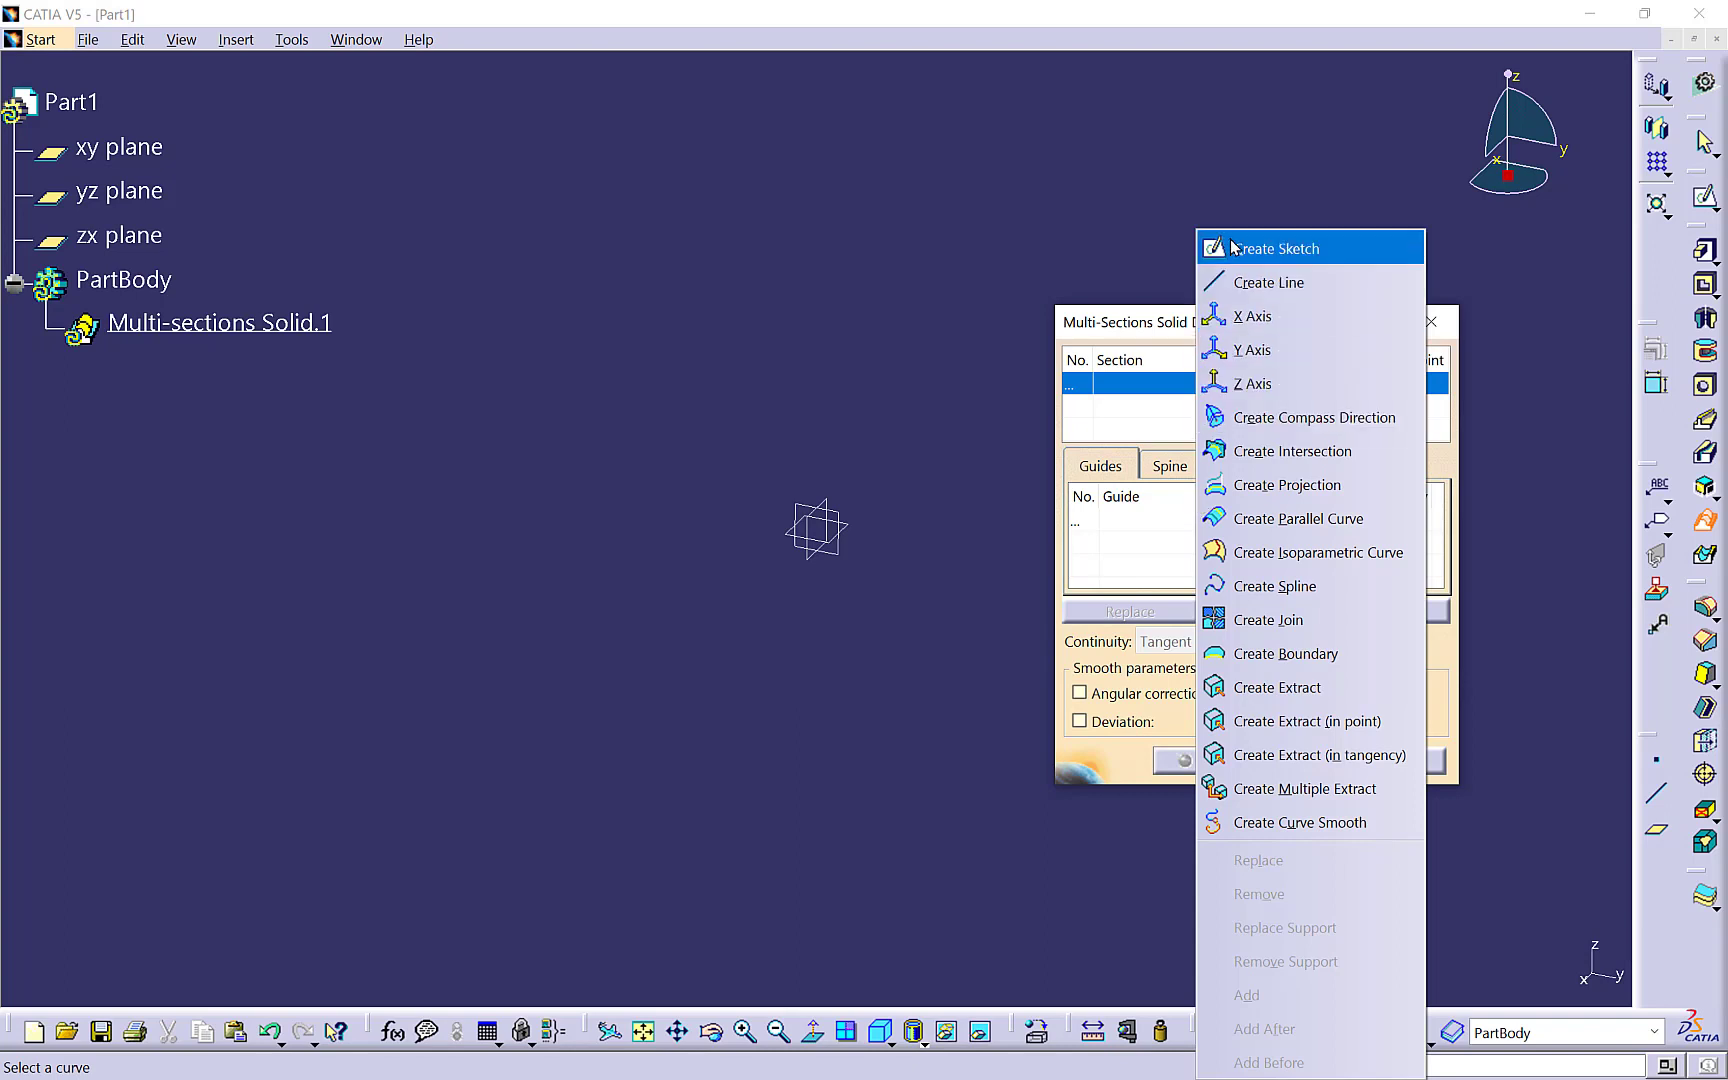
mouse_move(1236, 251)
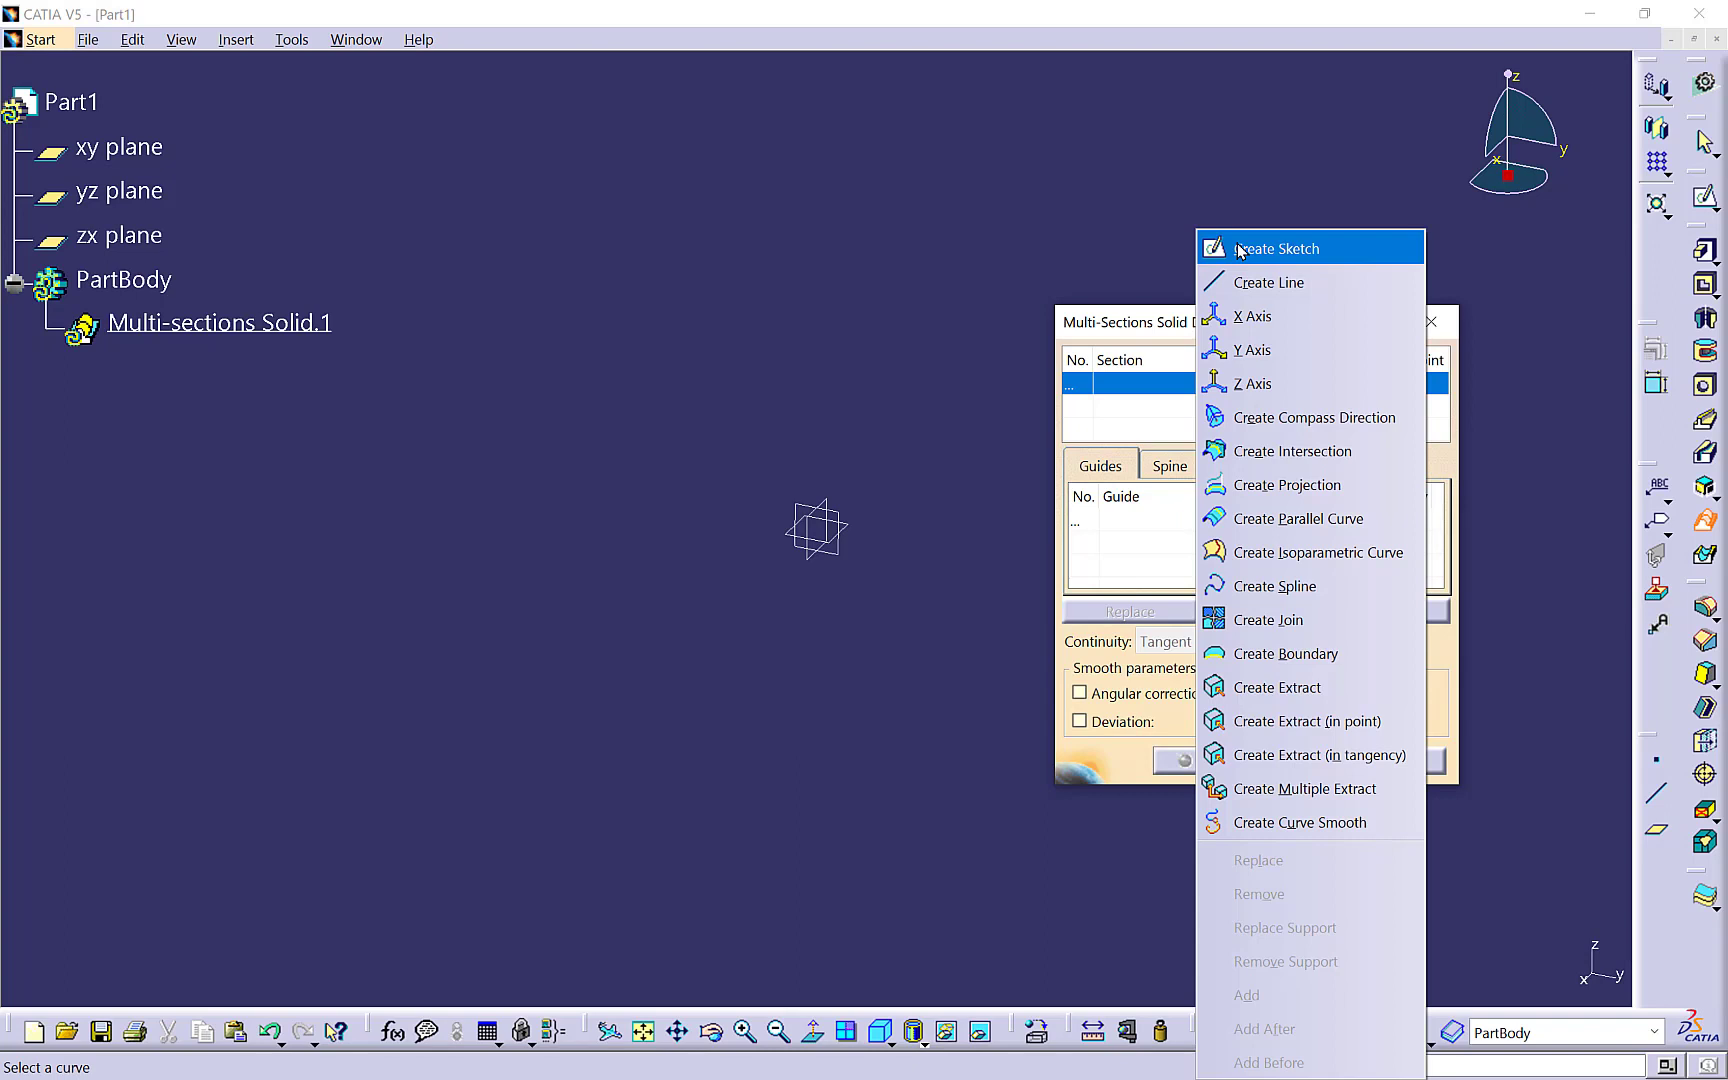
mouse_move(1306, 788)
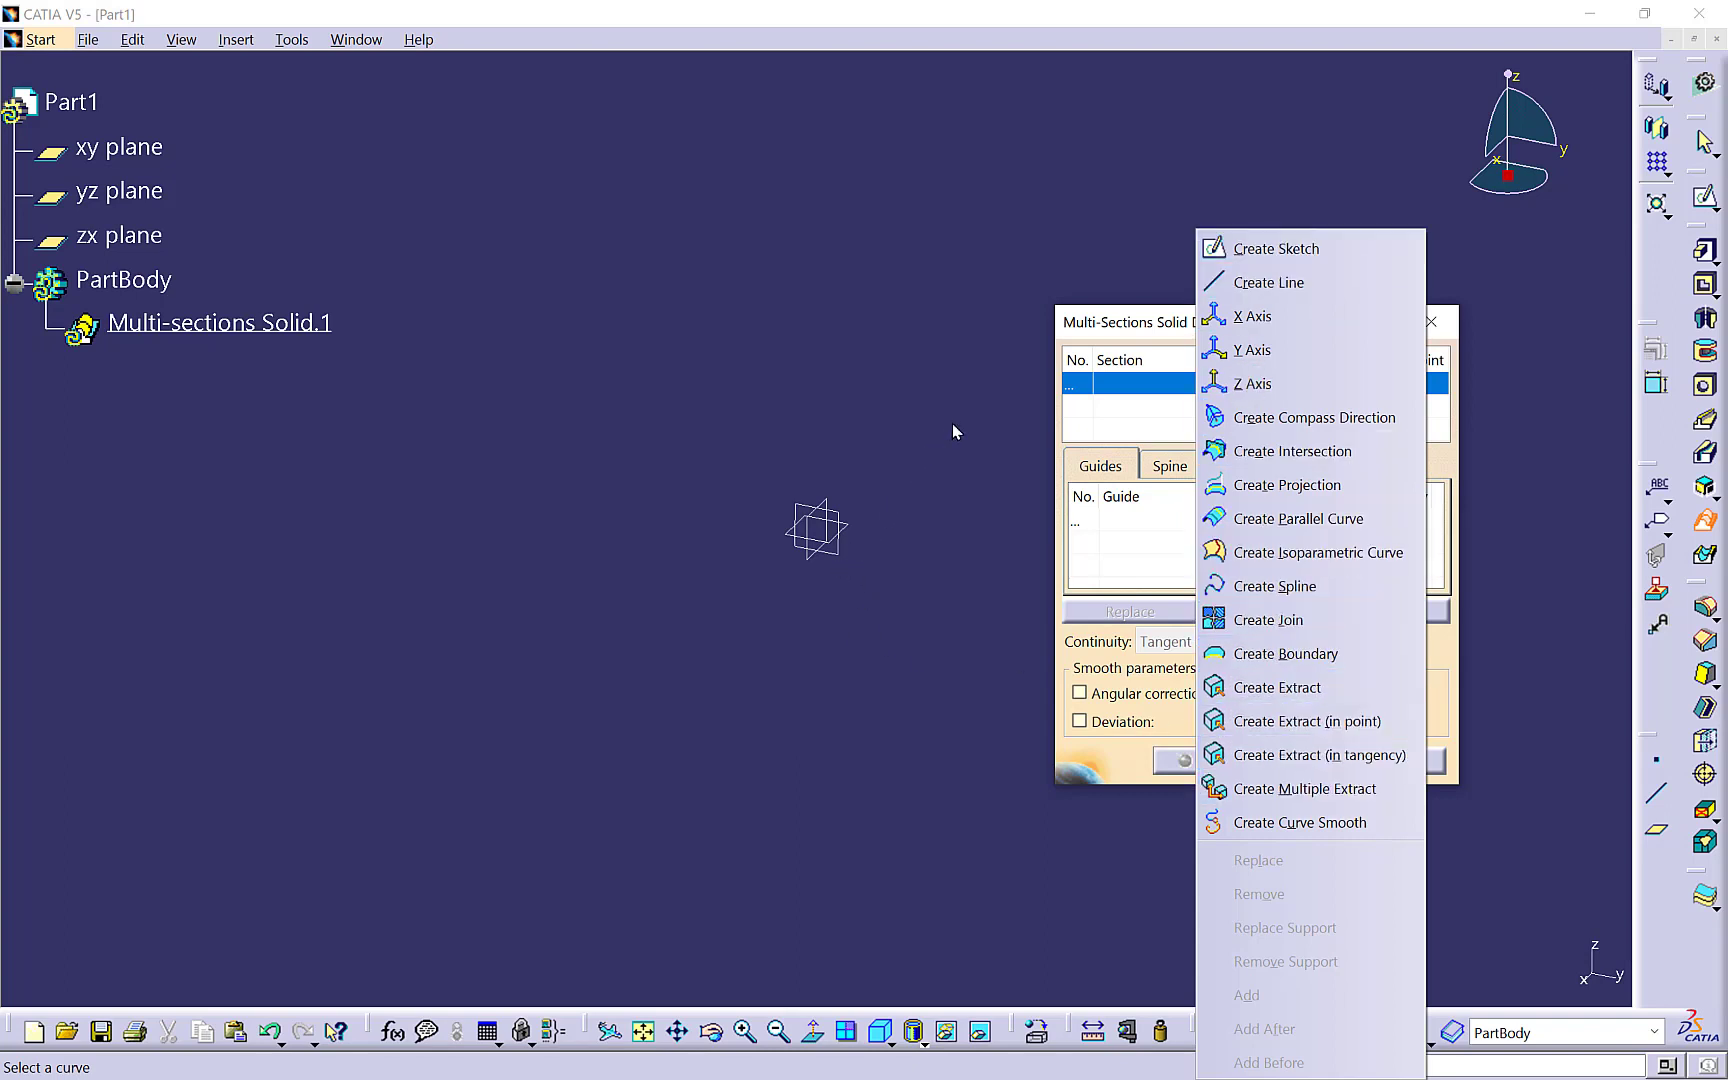
mouse_move(1135, 197)
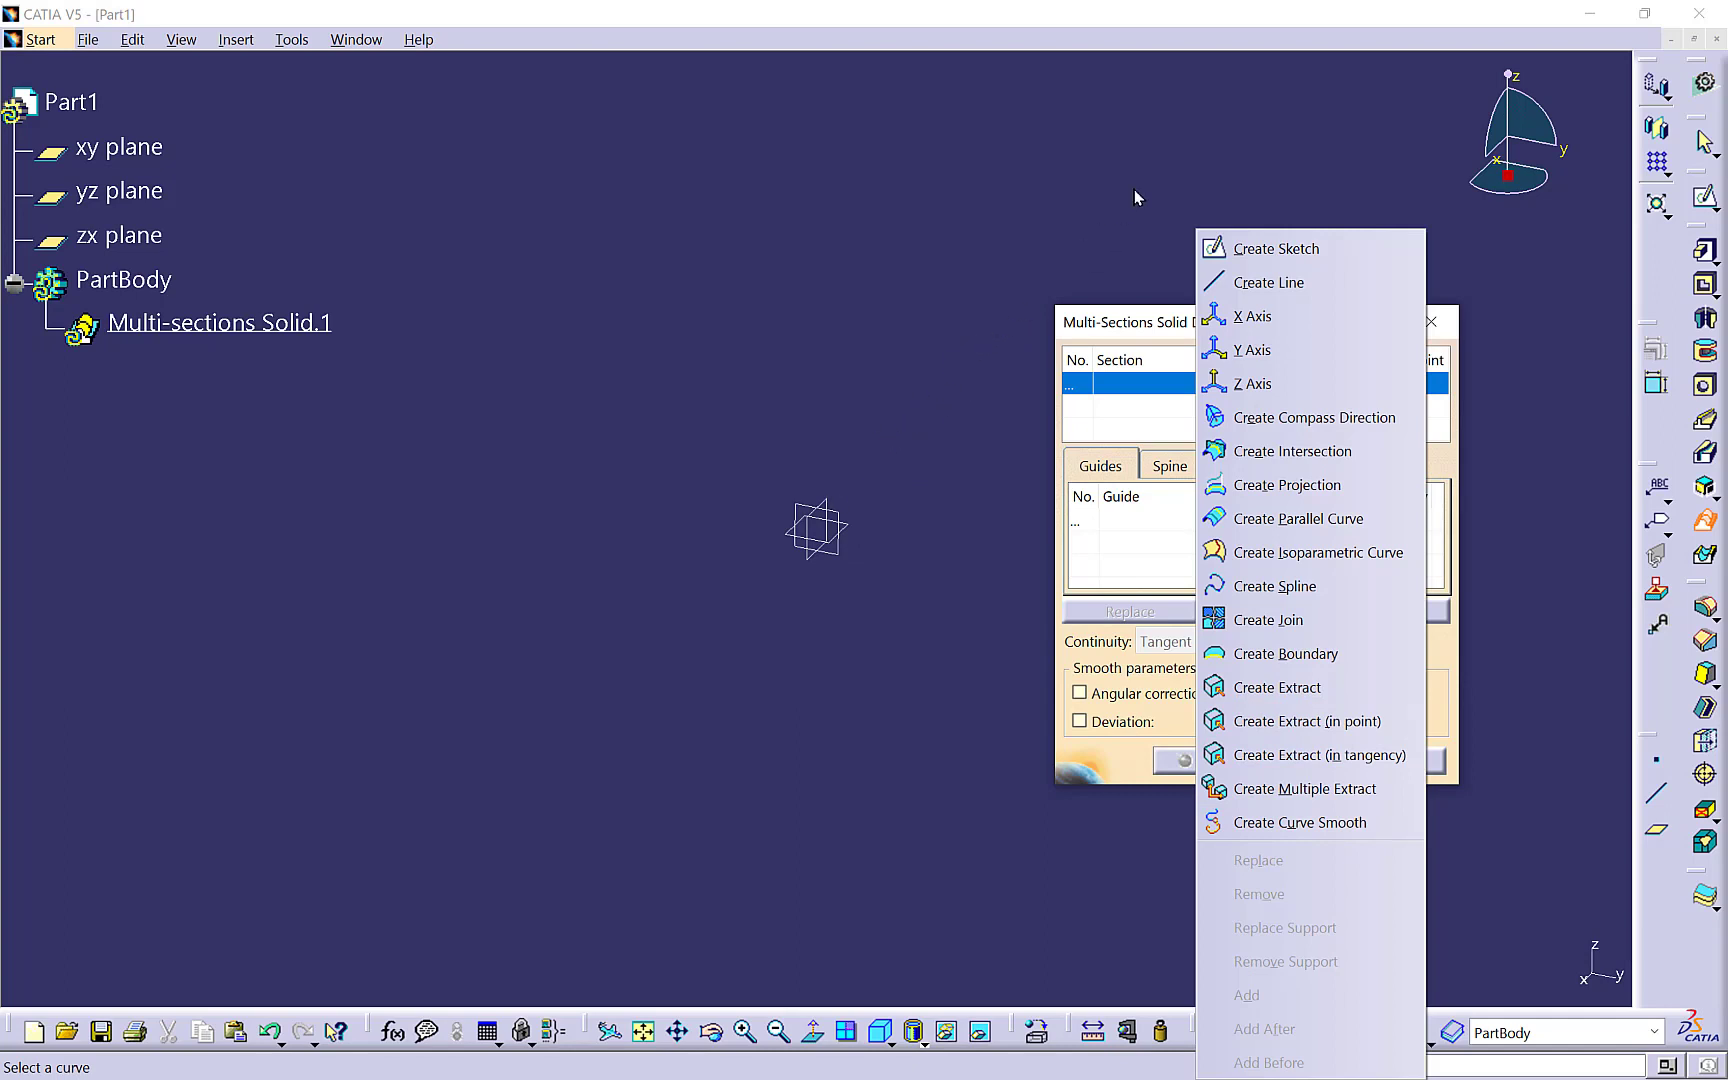
mouse_move(1151, 147)
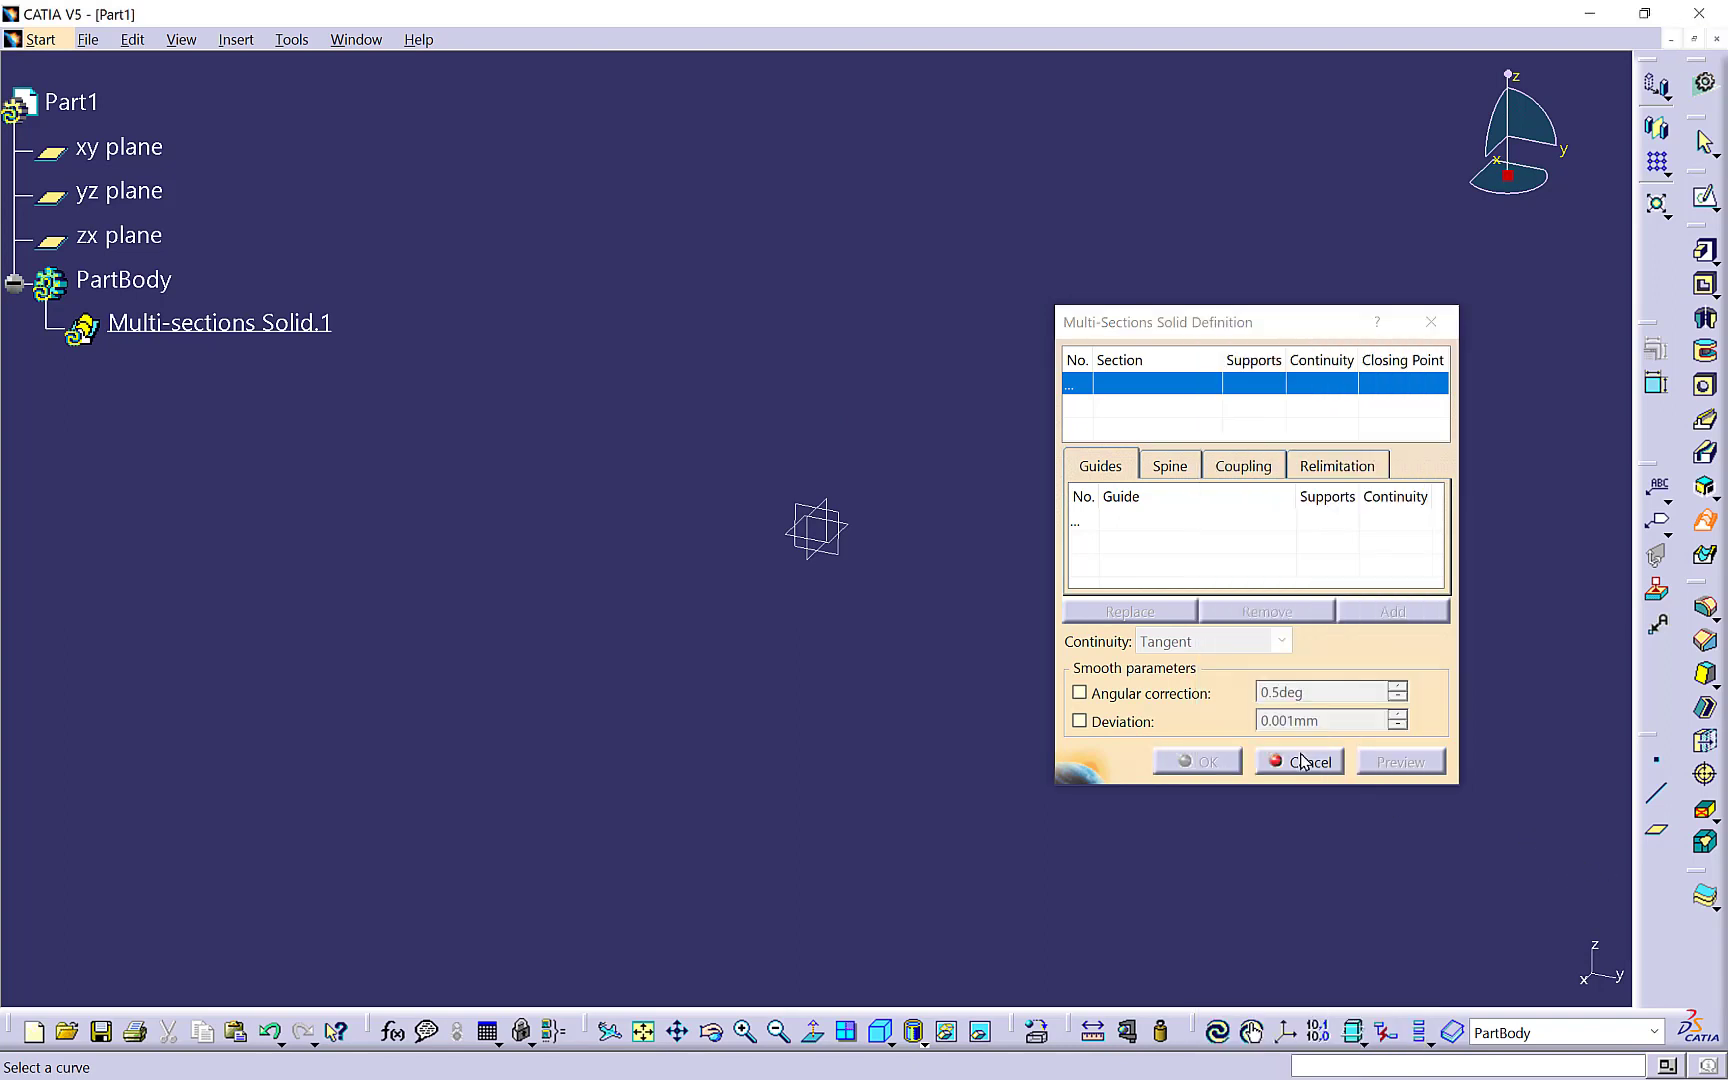
- Cancel Multi-sections Solid.1, leaving PartBody with only the three reference planes
left_click(1308, 762)
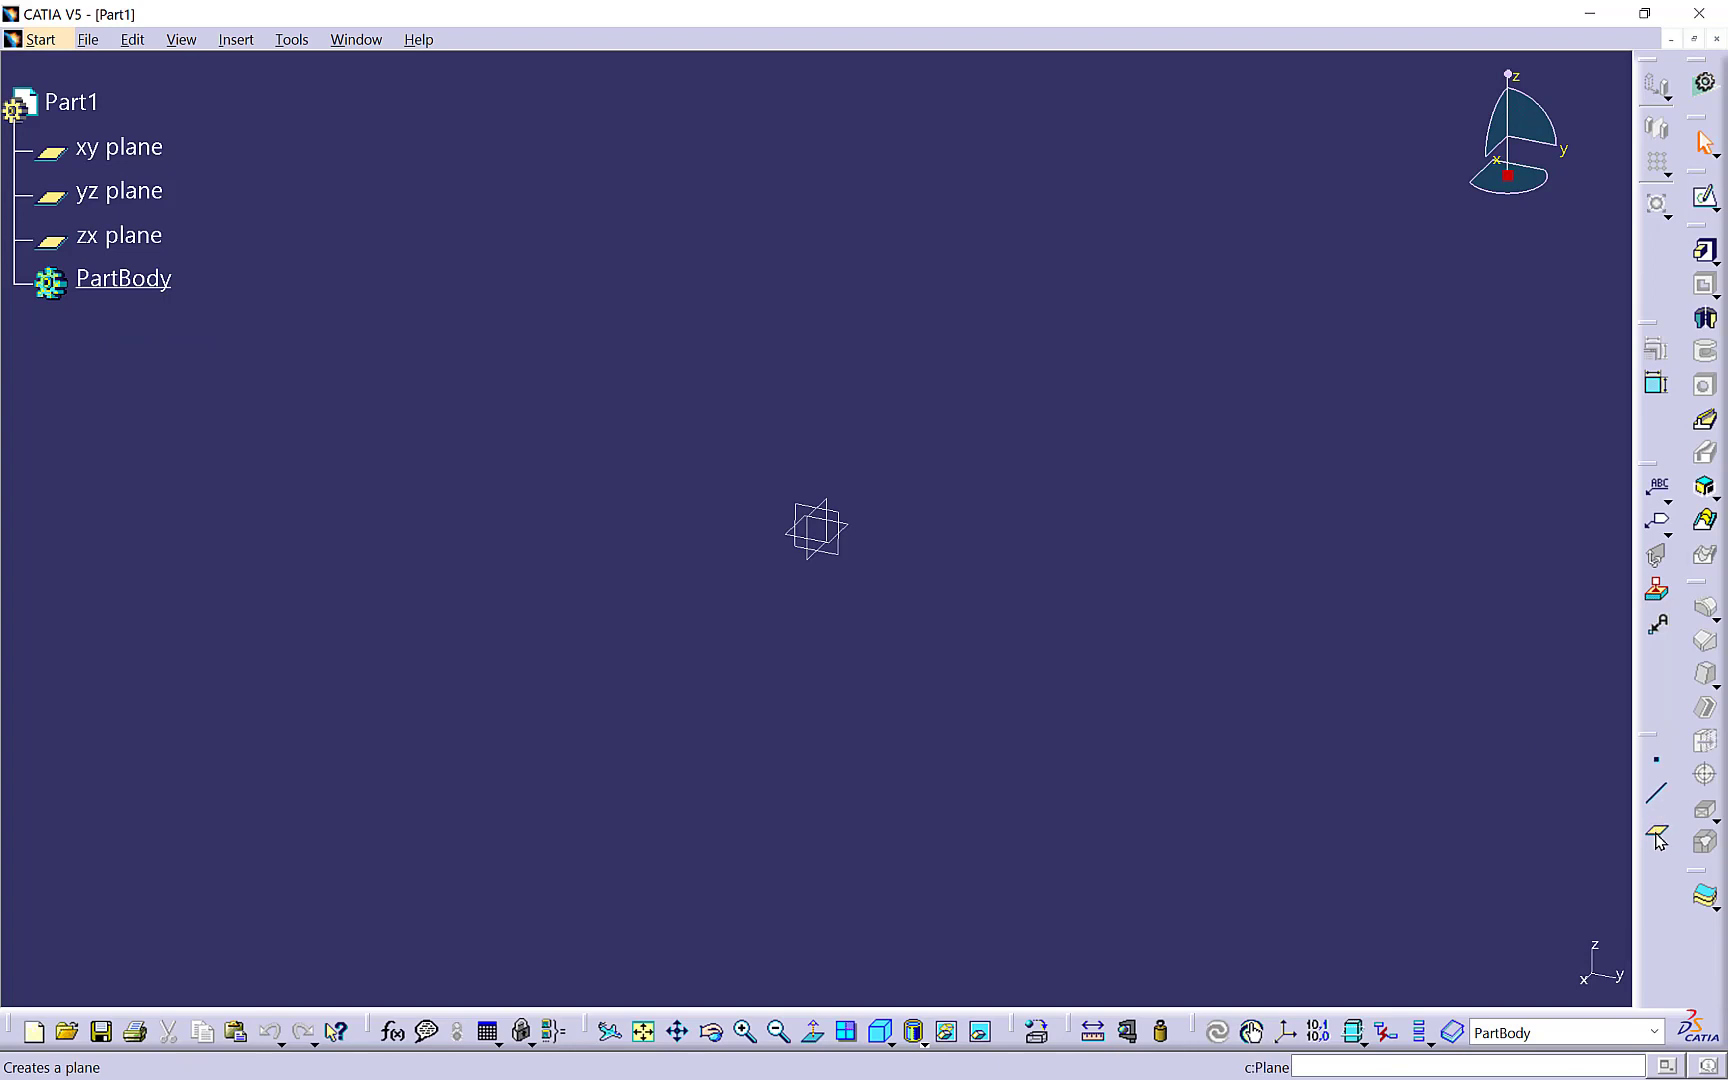
mouse_move(1656, 835)
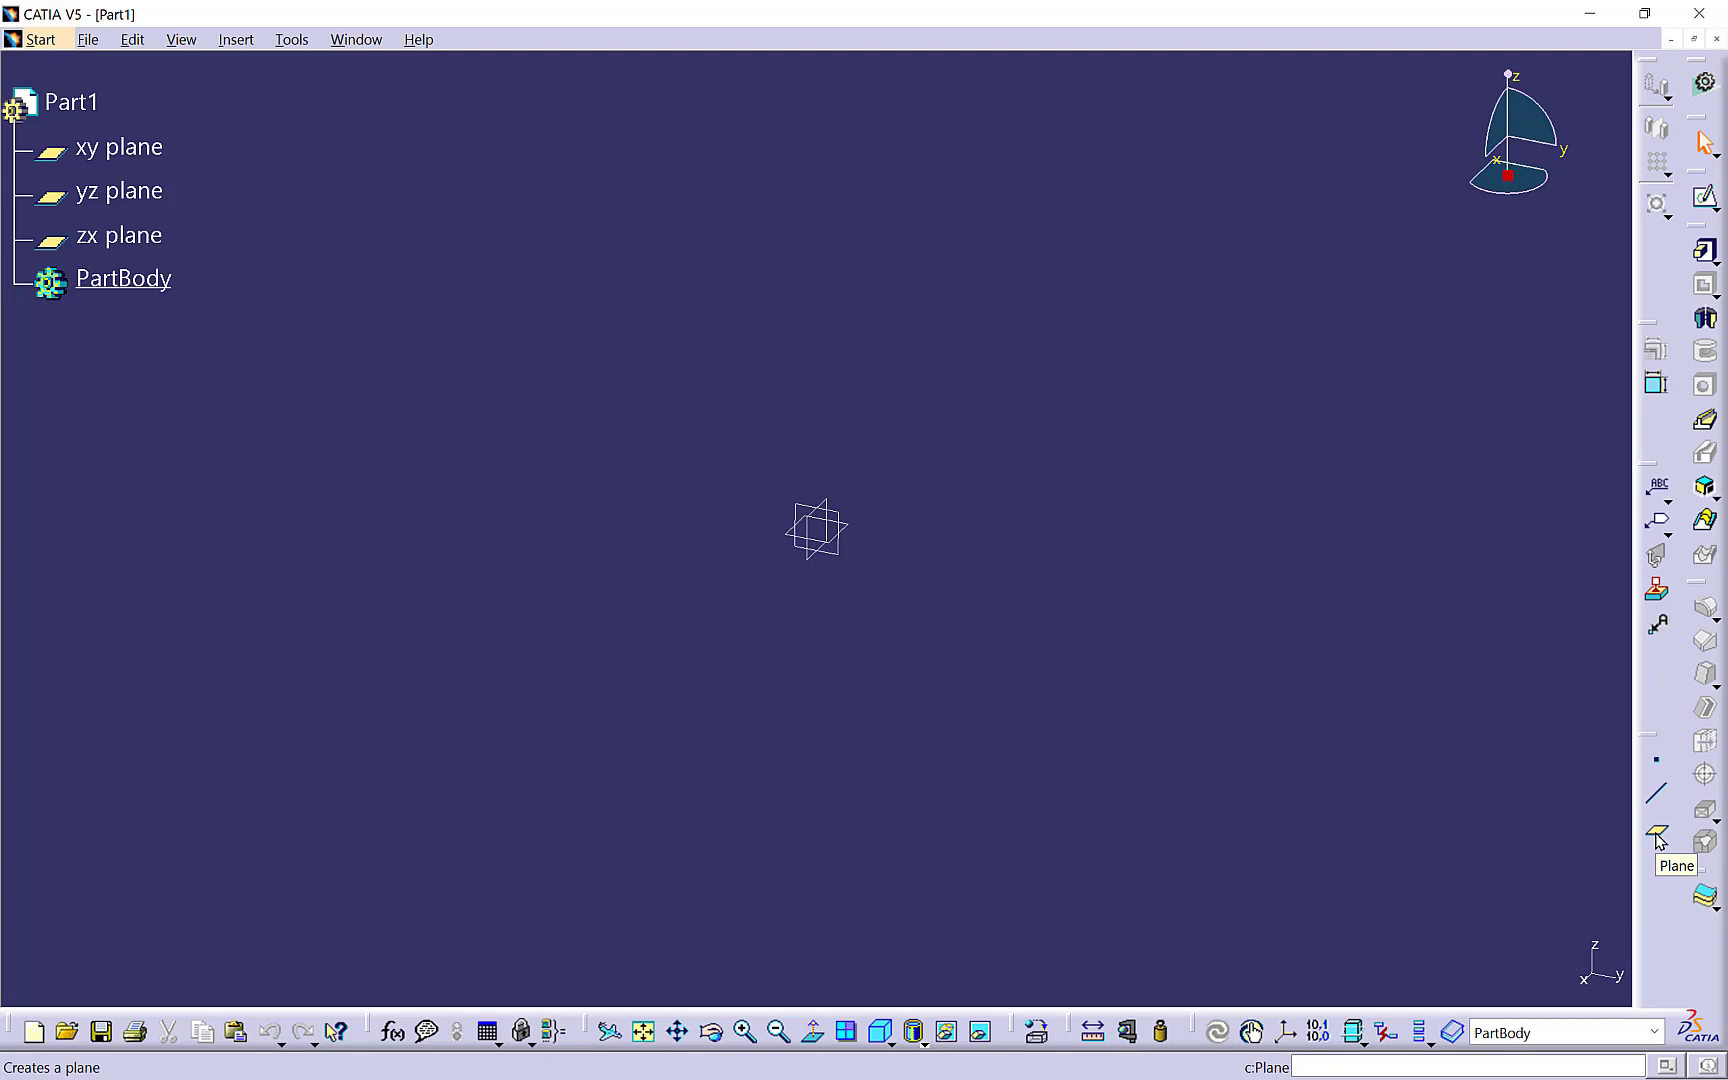
mouse_move(1502, 801)
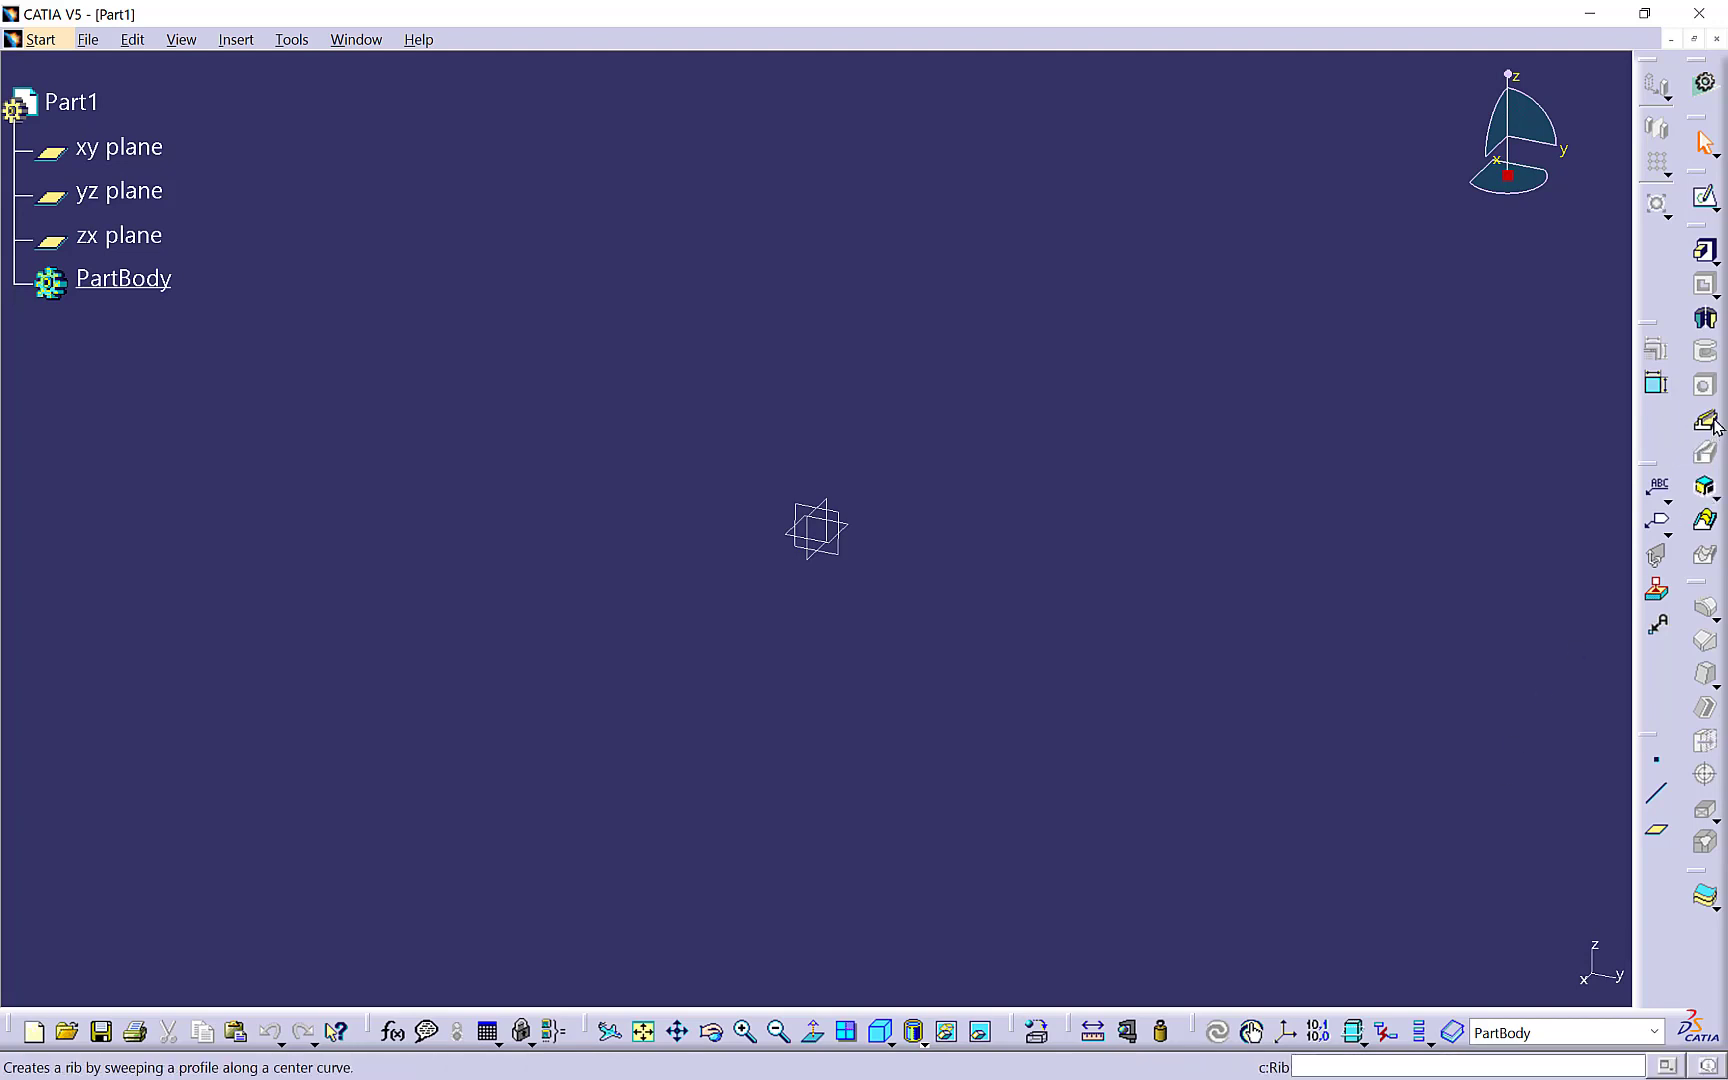
mouse_move(1704, 422)
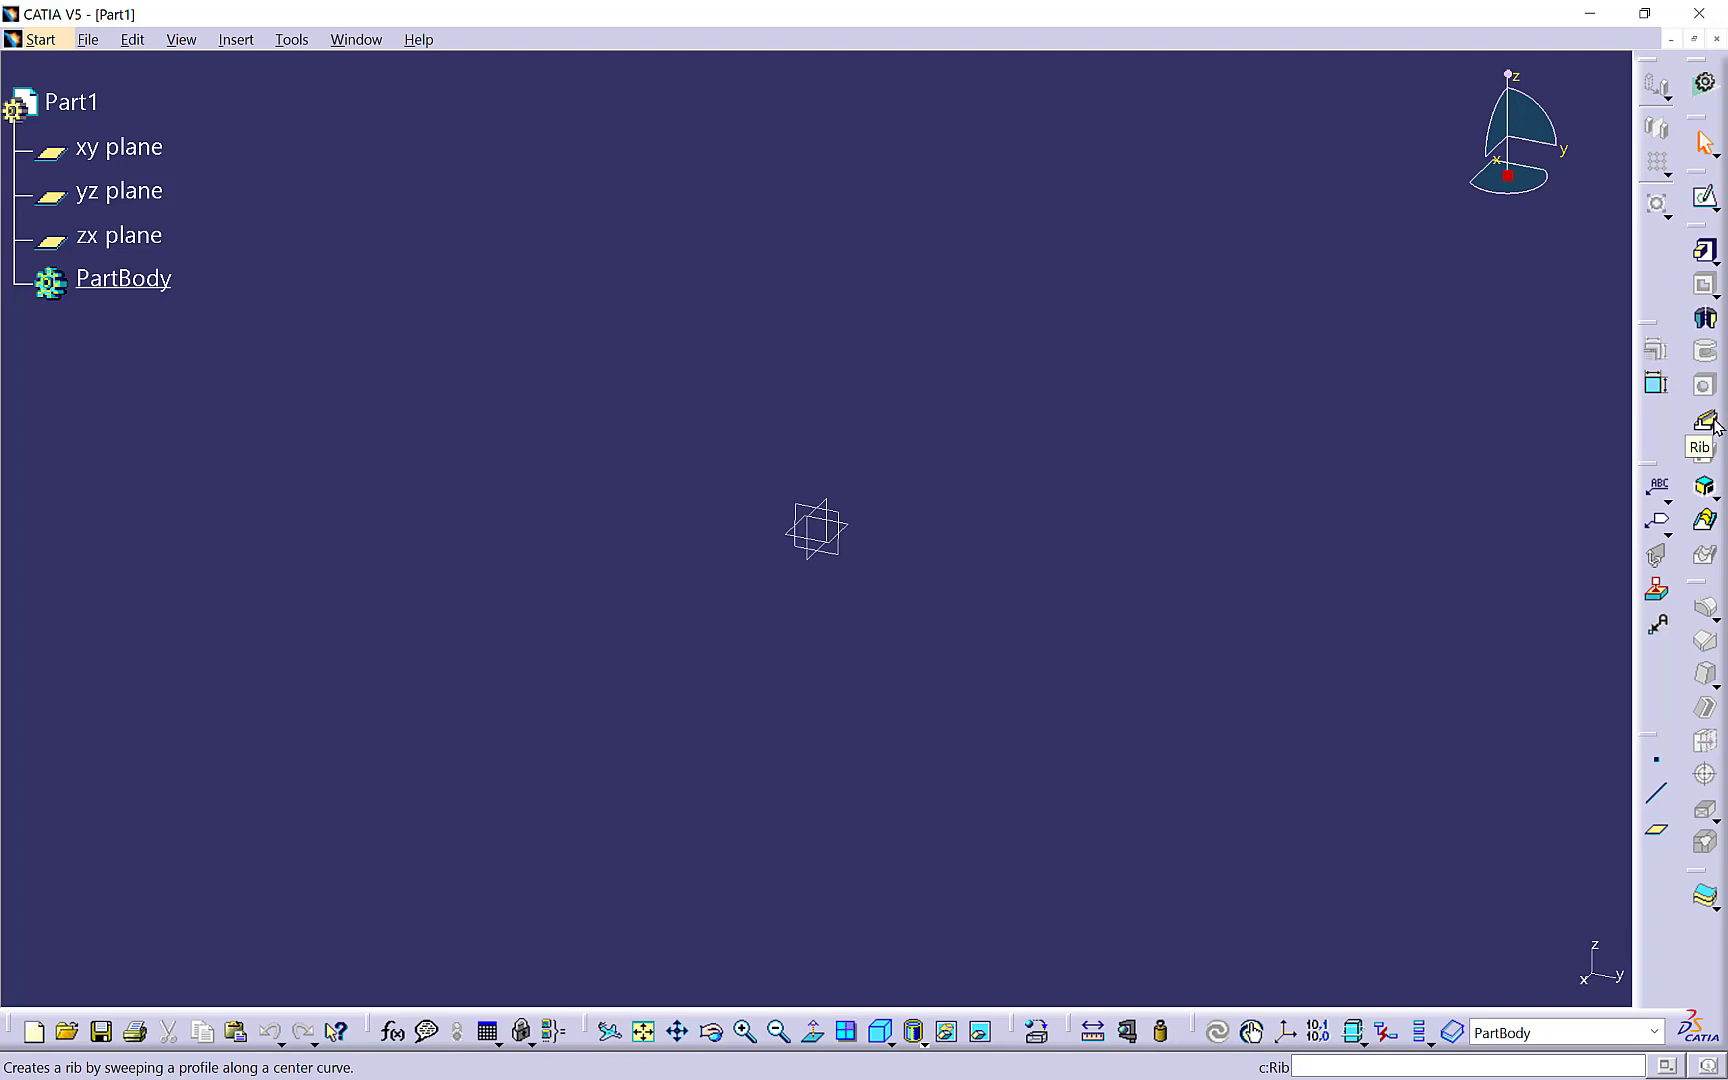
mouse_move(1704, 520)
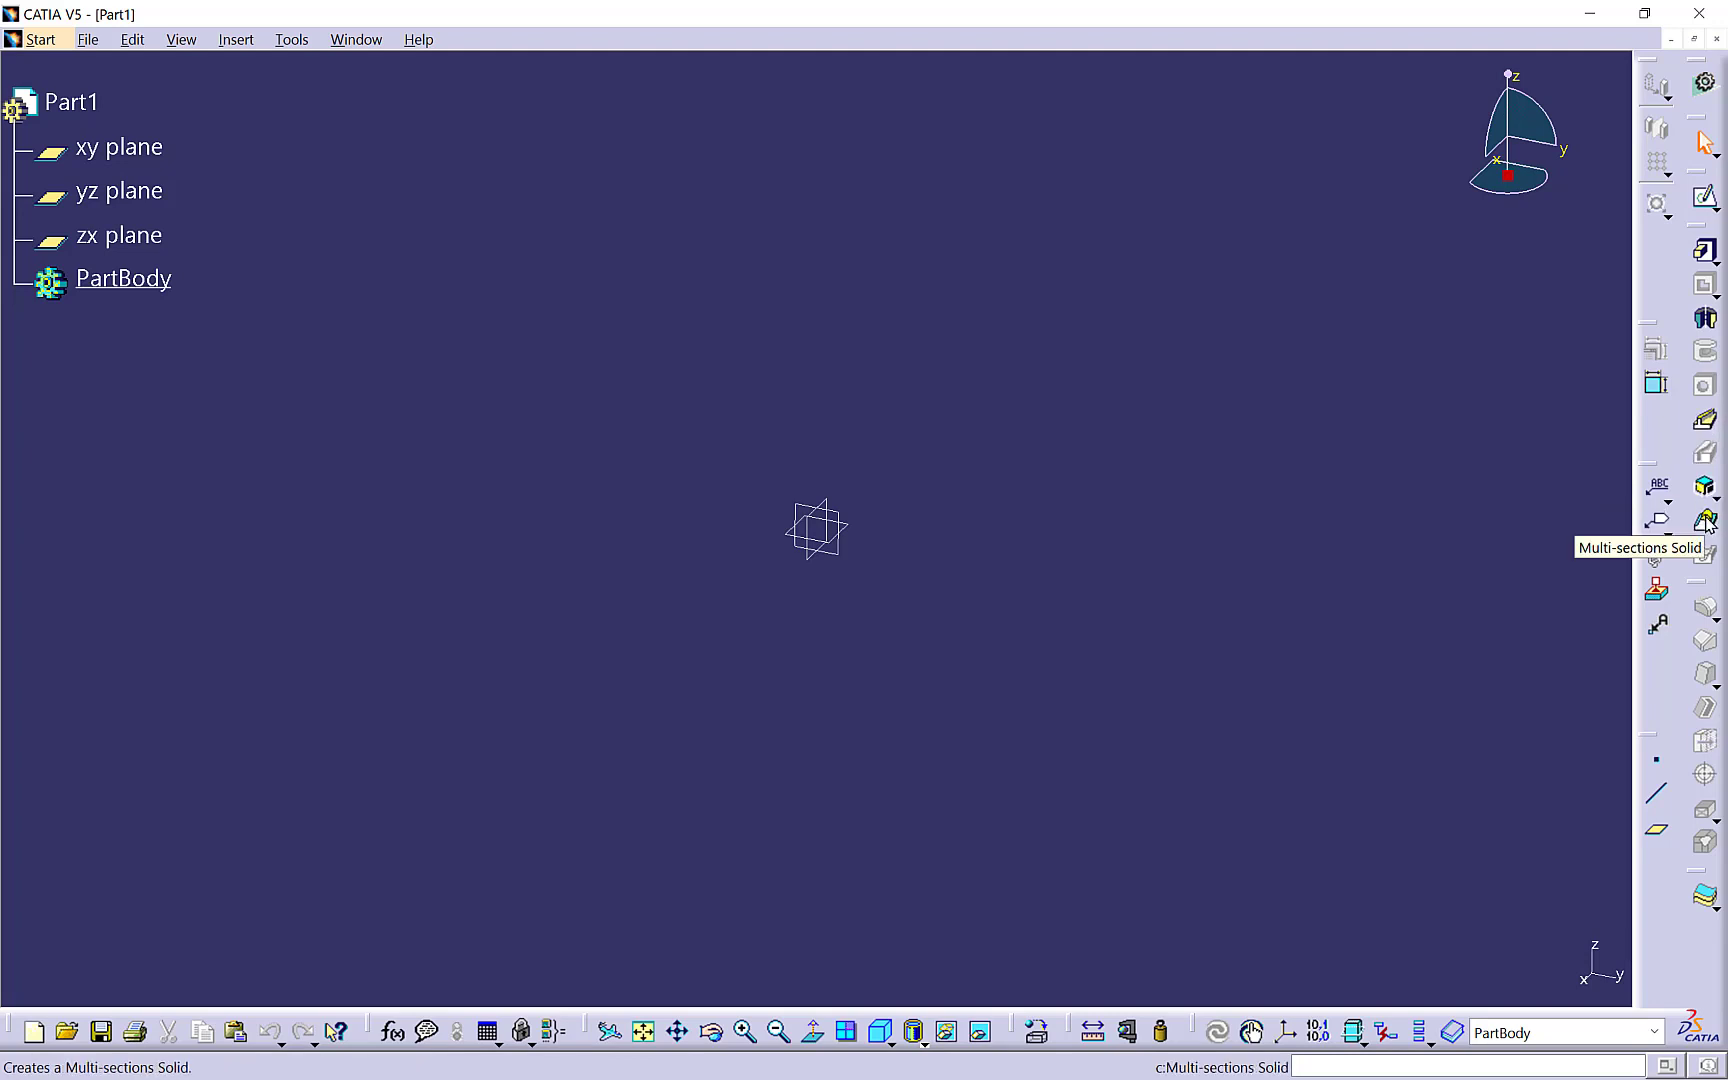